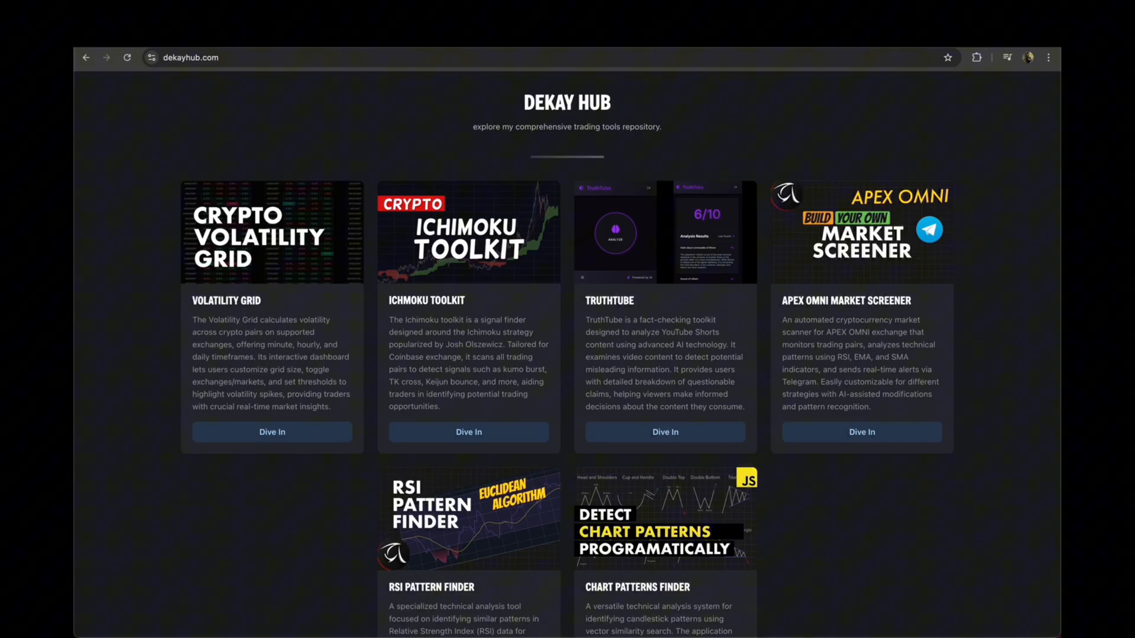
- Open the Volatility Grid tool from the Dekay Hub tools page via Dive In
left_click(271, 432)
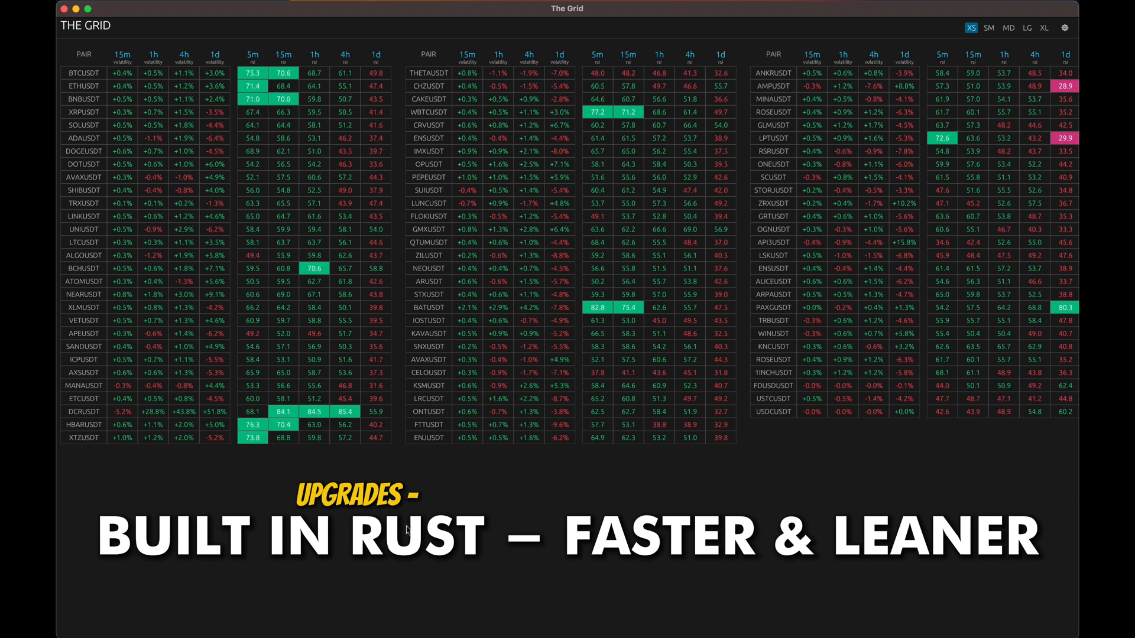
left_click(989, 28)
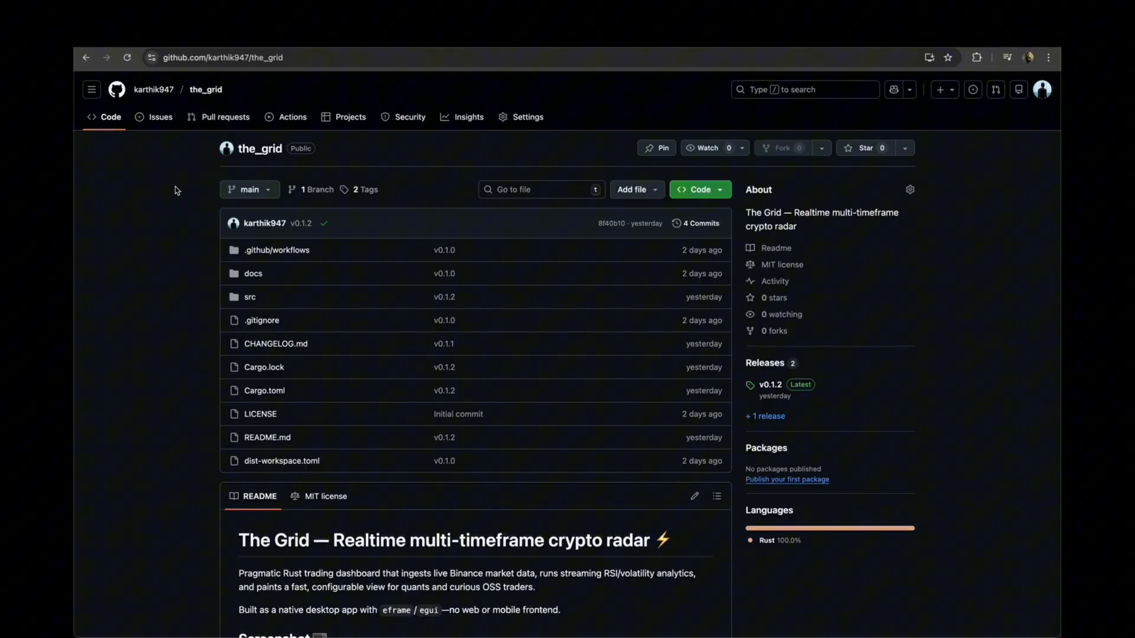
mouse_move(274, 86)
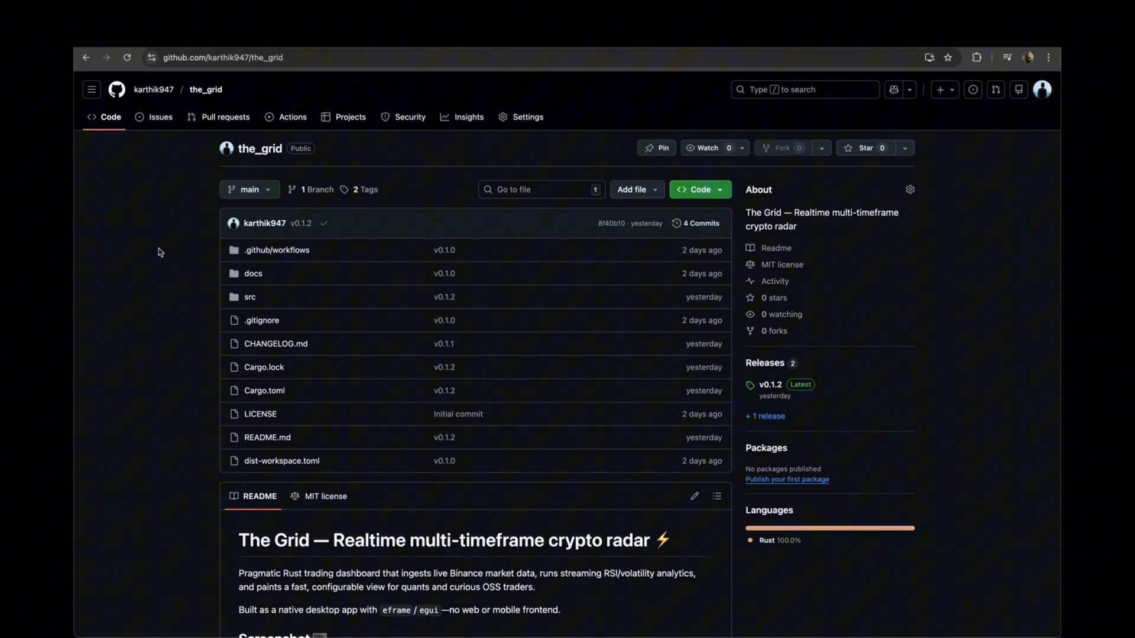
- Open the latest v0.1.2 release and scroll down to its assets
scroll("down", 3)
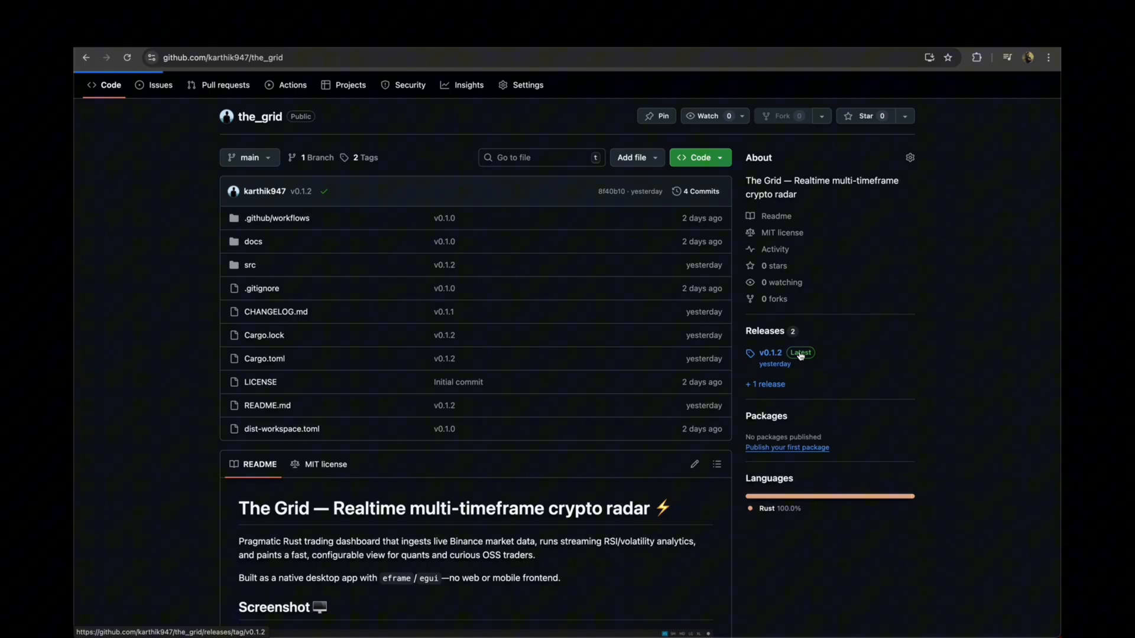
left_click(769, 352)
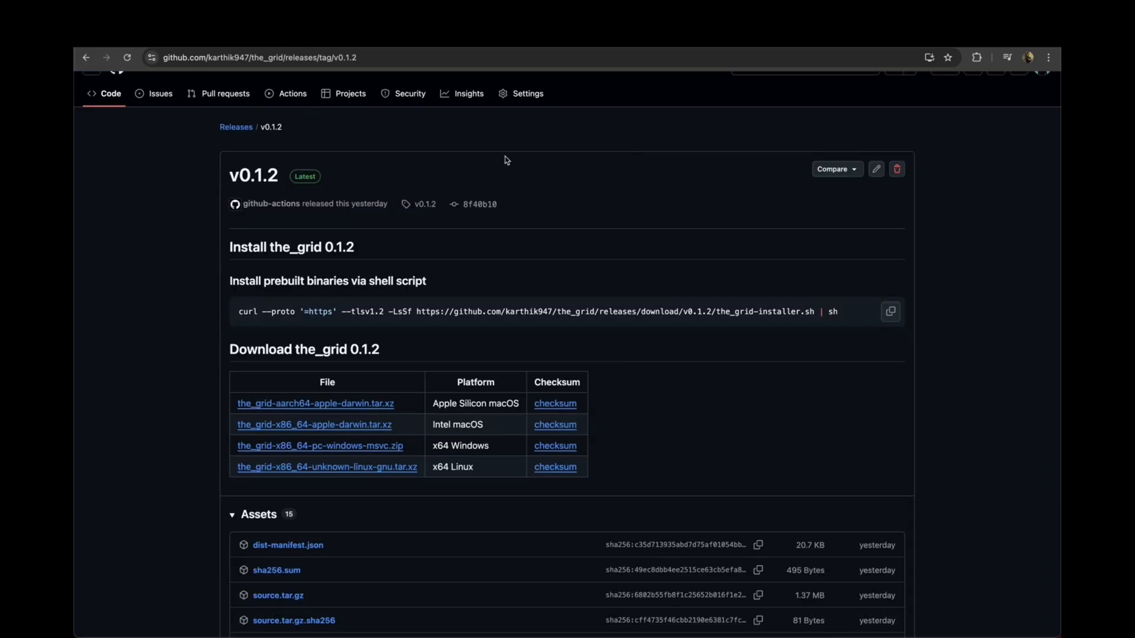
scroll("down", 3)
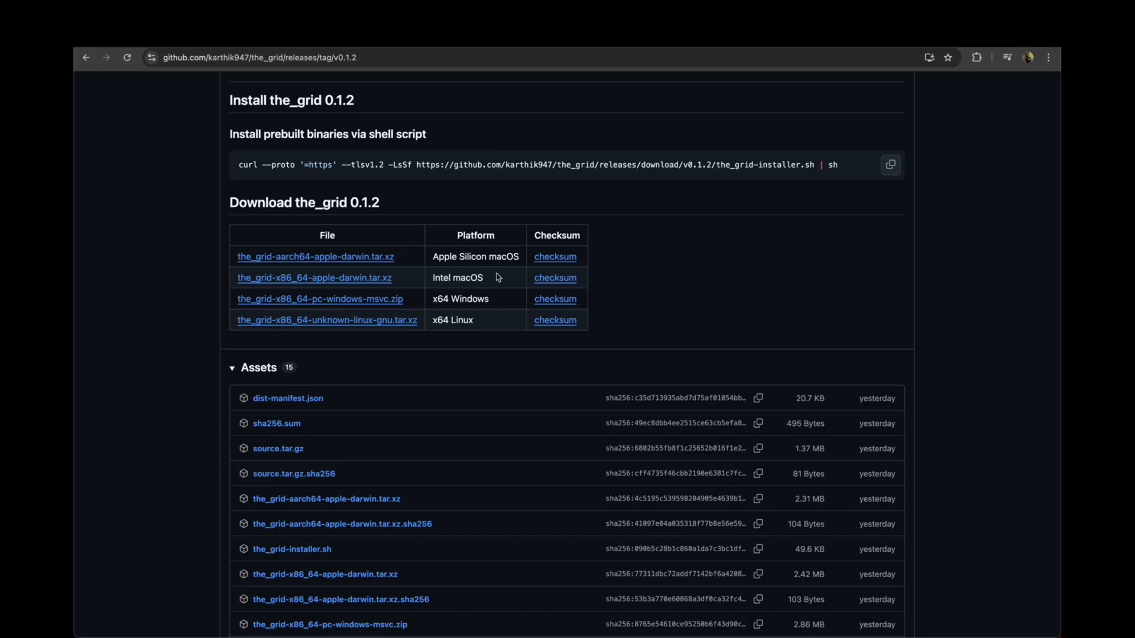
mouse_move(465, 277)
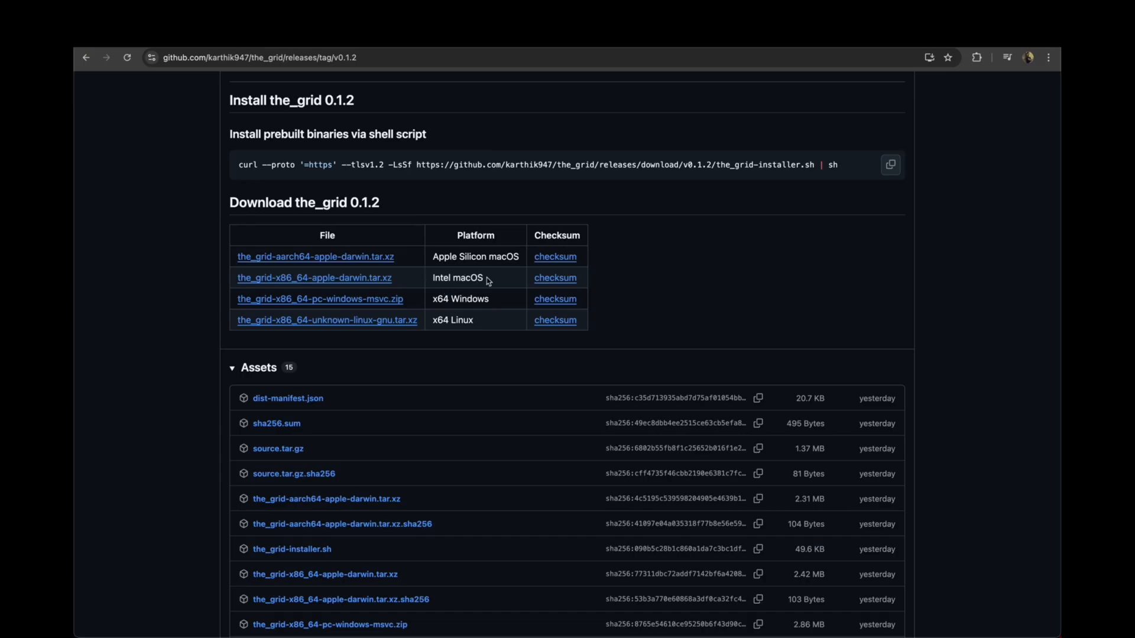
- Pick out the Apple Silicon (aarch64-apple-darwin) macOS build beside the Intel one
double_click(461, 277)
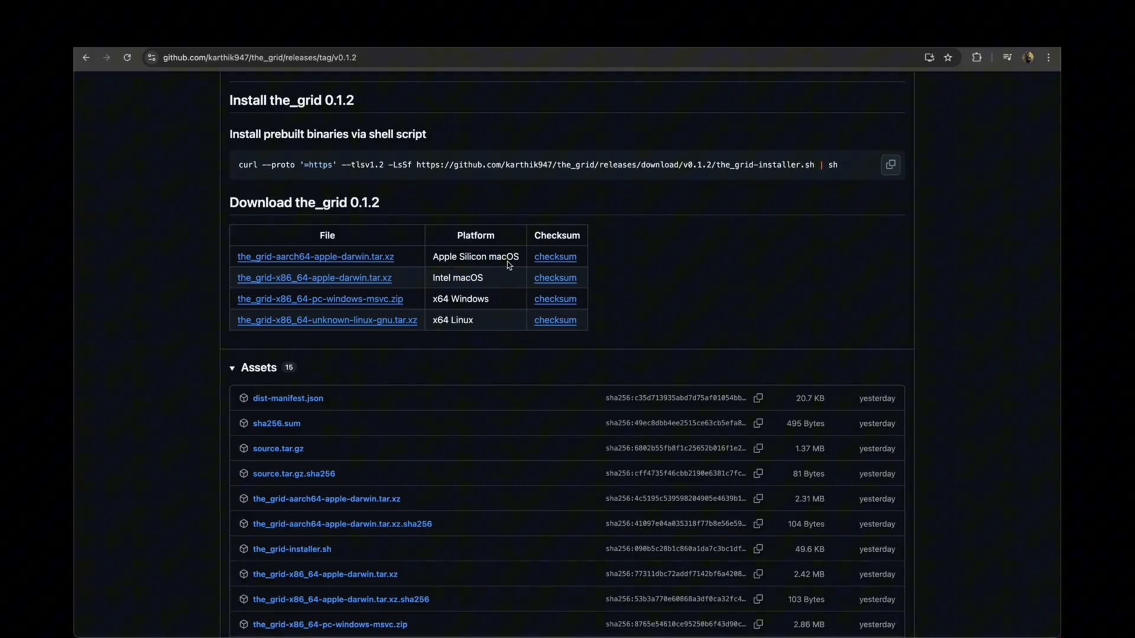
double_click(452, 320)
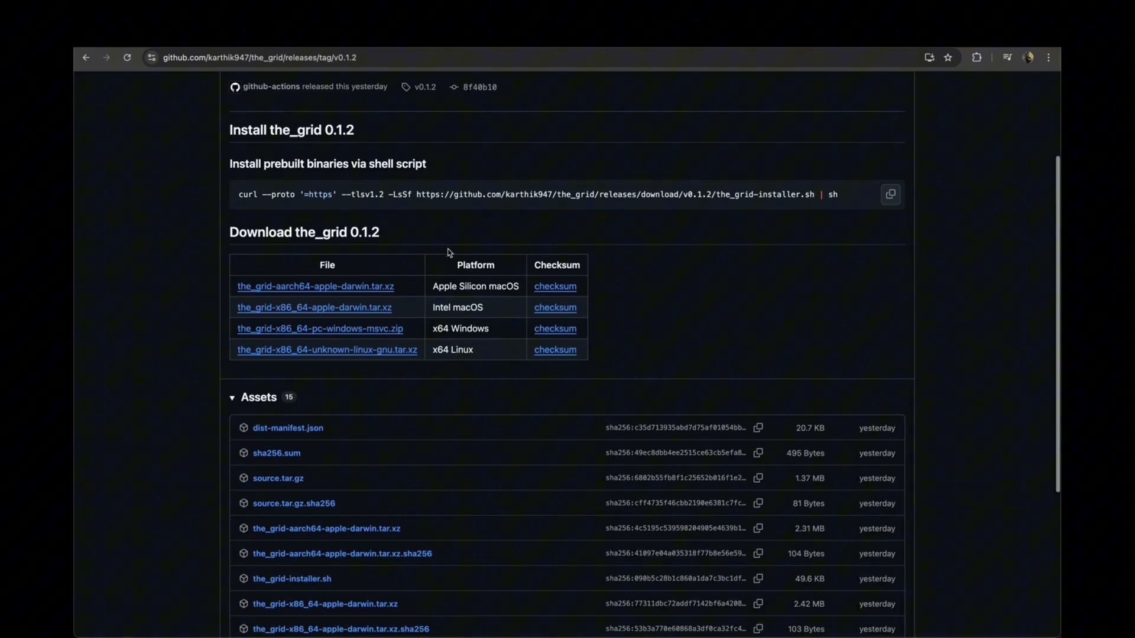
scroll("up", 3)
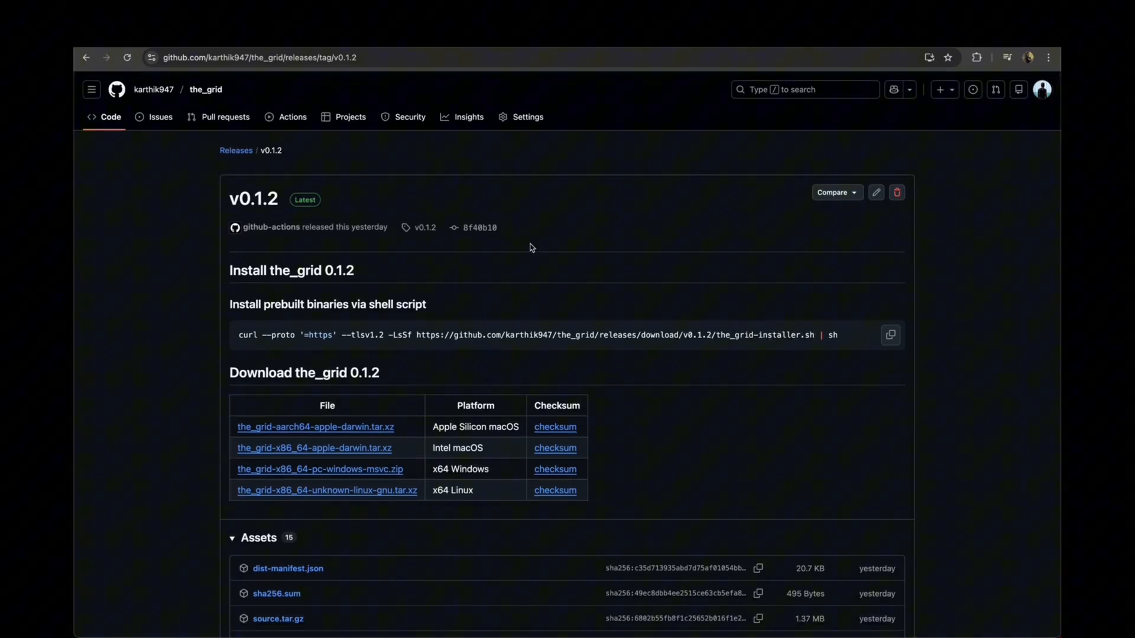
mouse_move(534, 245)
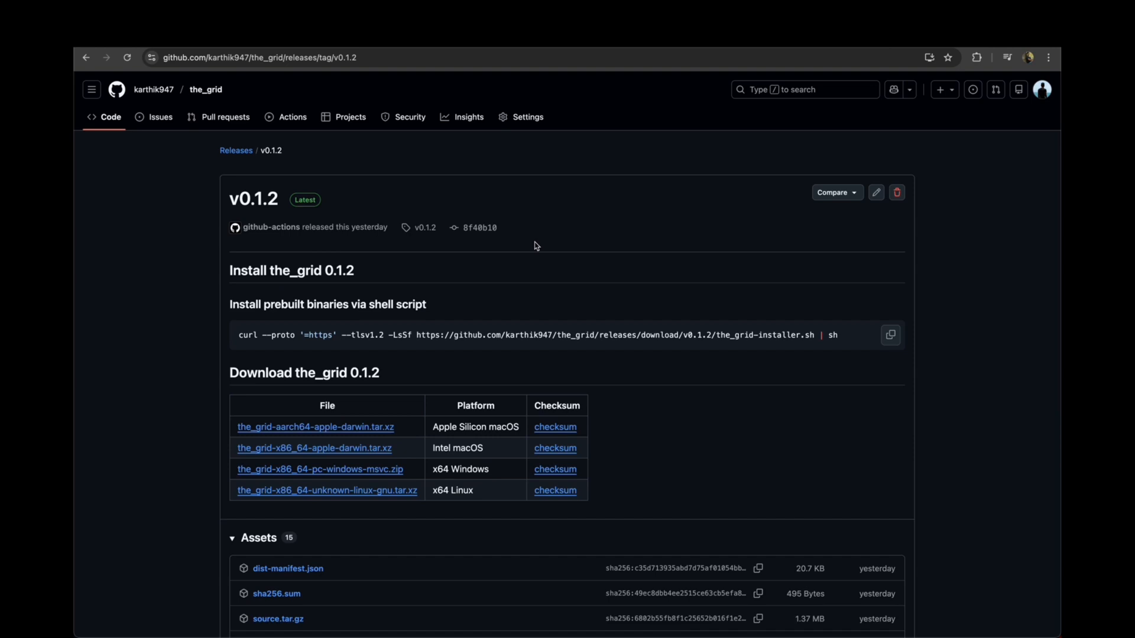
mouse_move(505, 198)
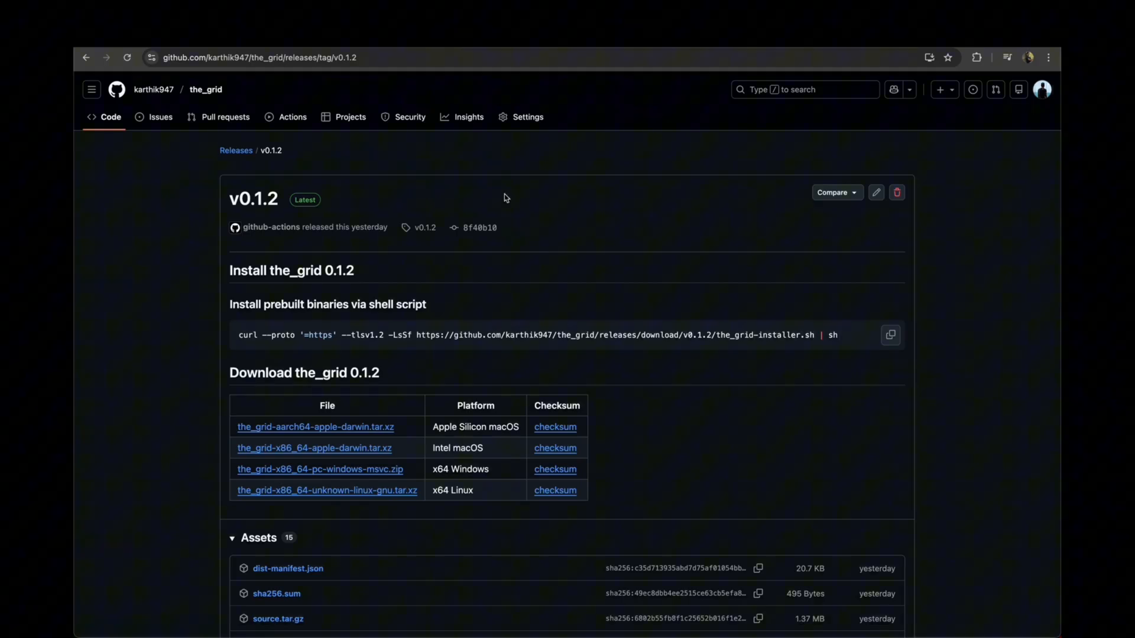
mouse_move(599, 219)
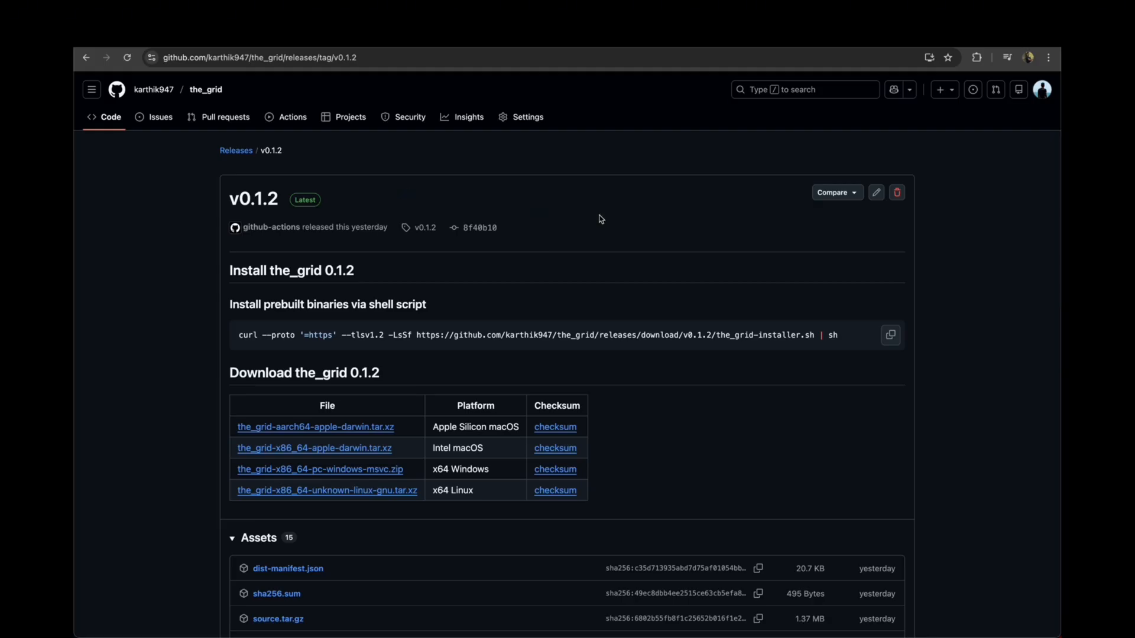
mouse_move(635, 220)
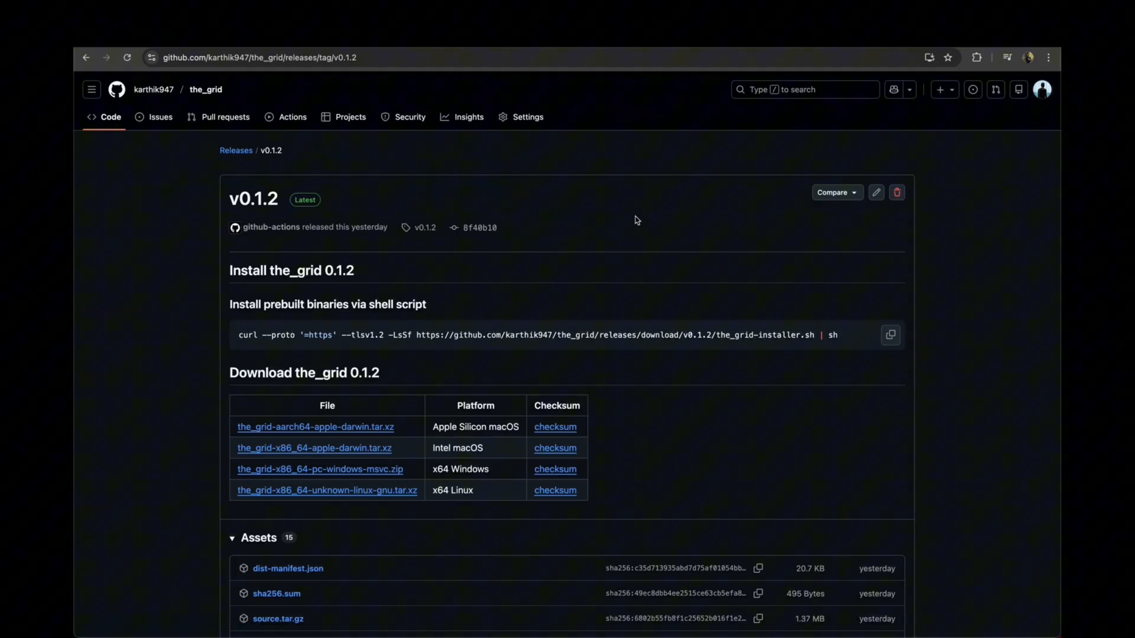
mouse_move(426, 168)
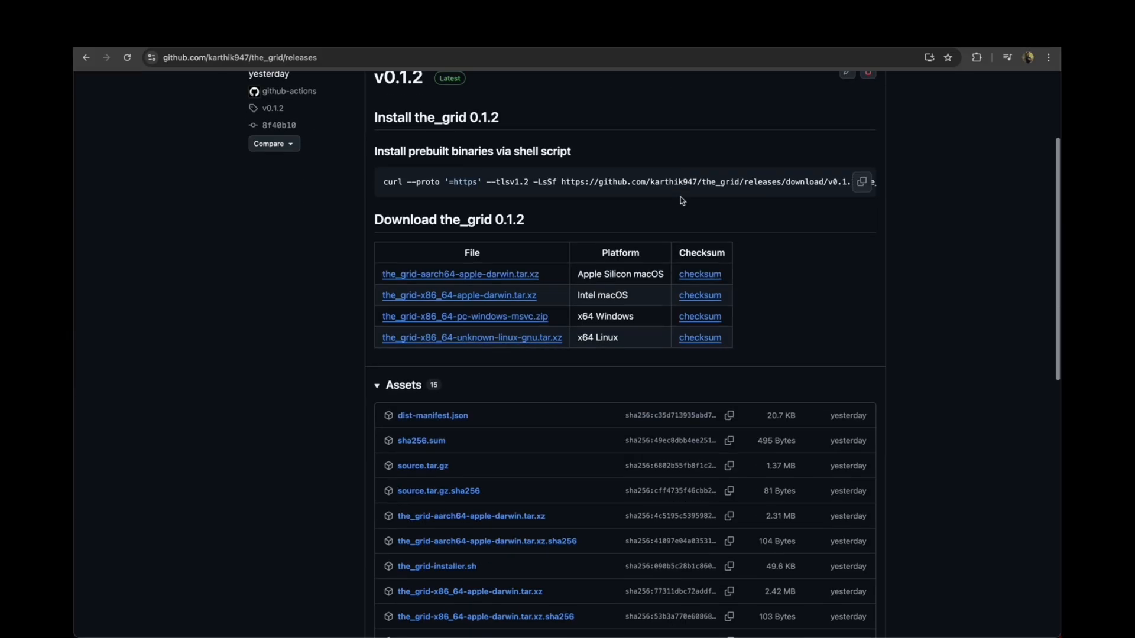
scroll("down", 3)
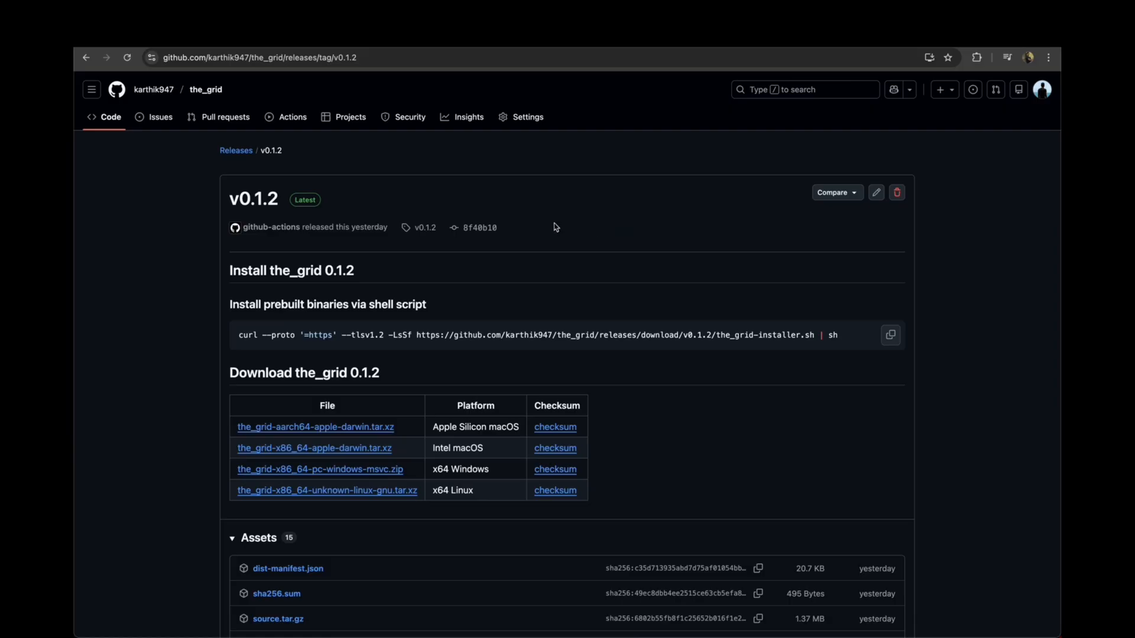
scroll("down", 3)
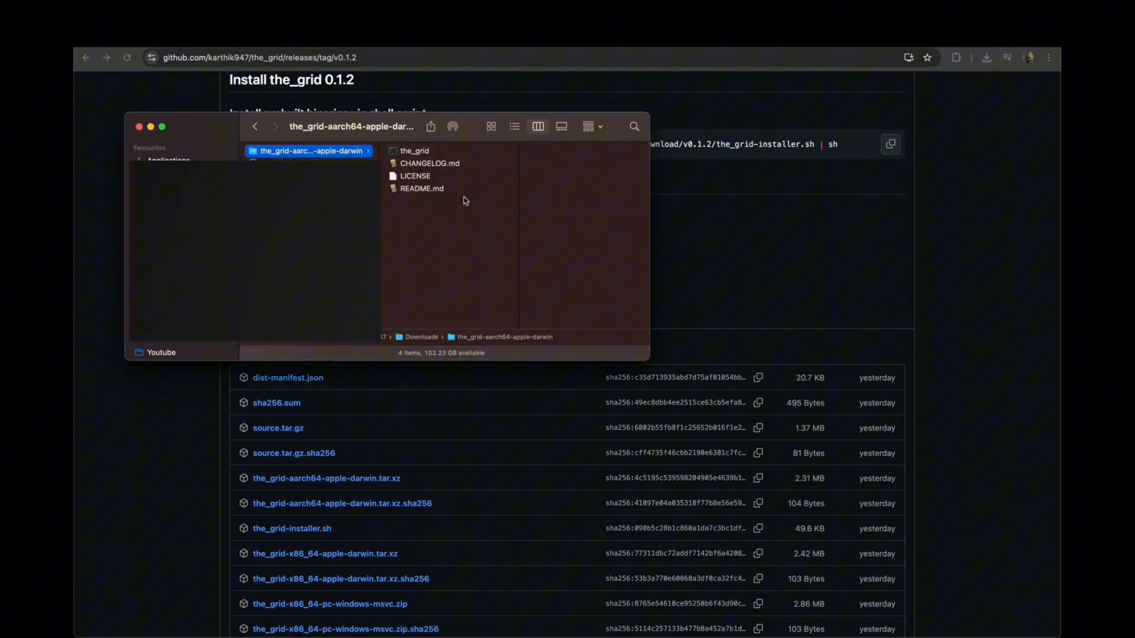
- Launch the_grid executable from Finder and dismiss the 'Not Opened' warning with Done
left_click(415, 151)
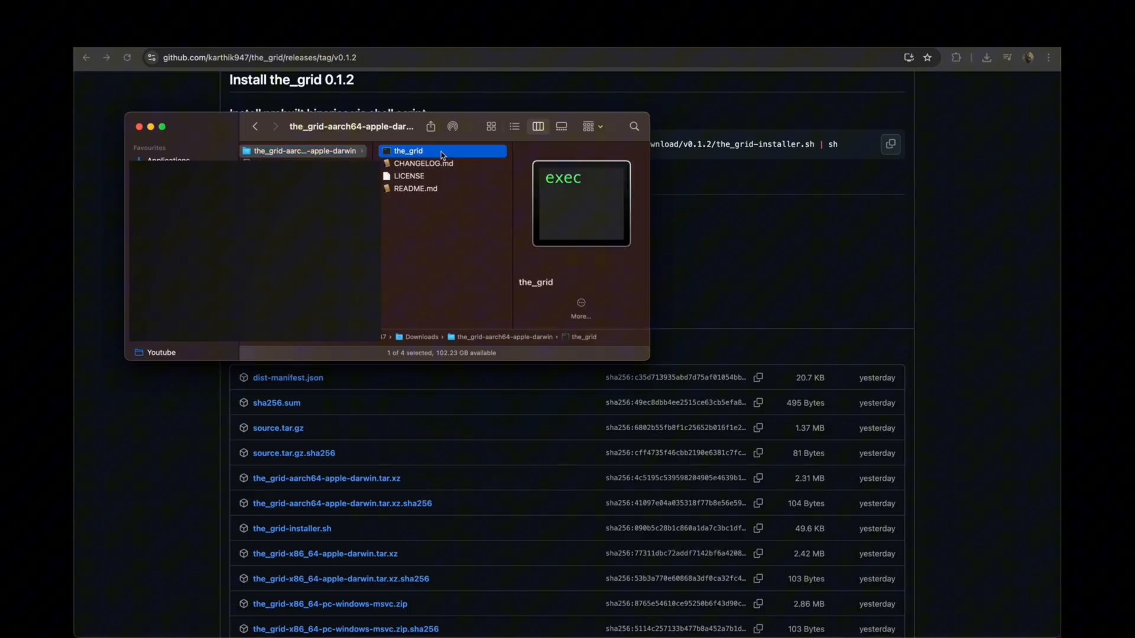
double_click(407, 150)
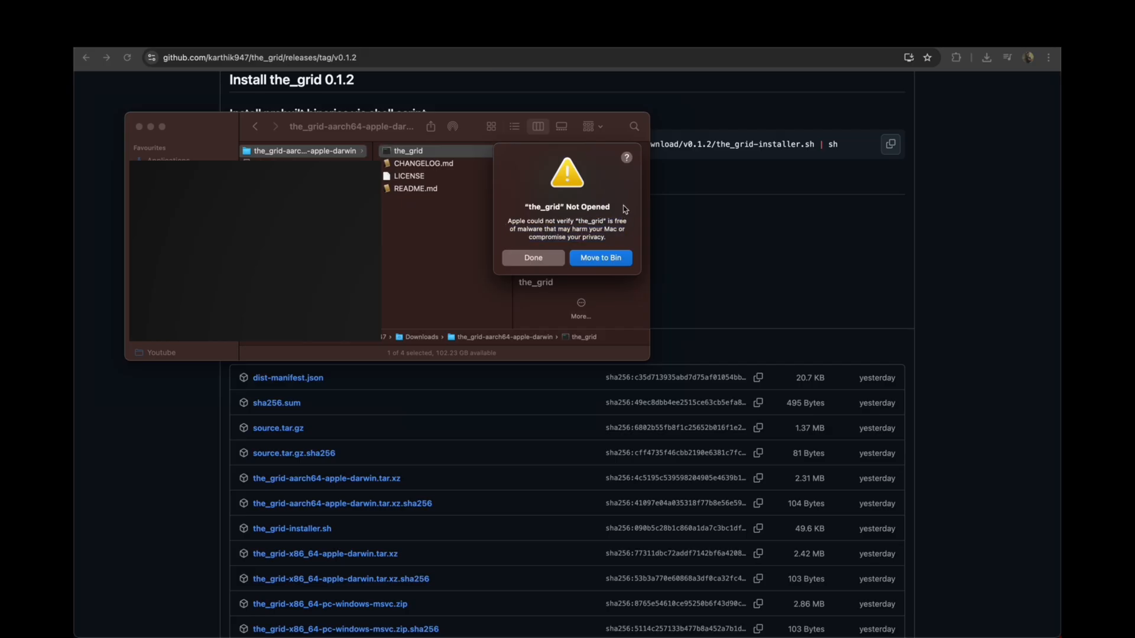
mouse_move(621, 201)
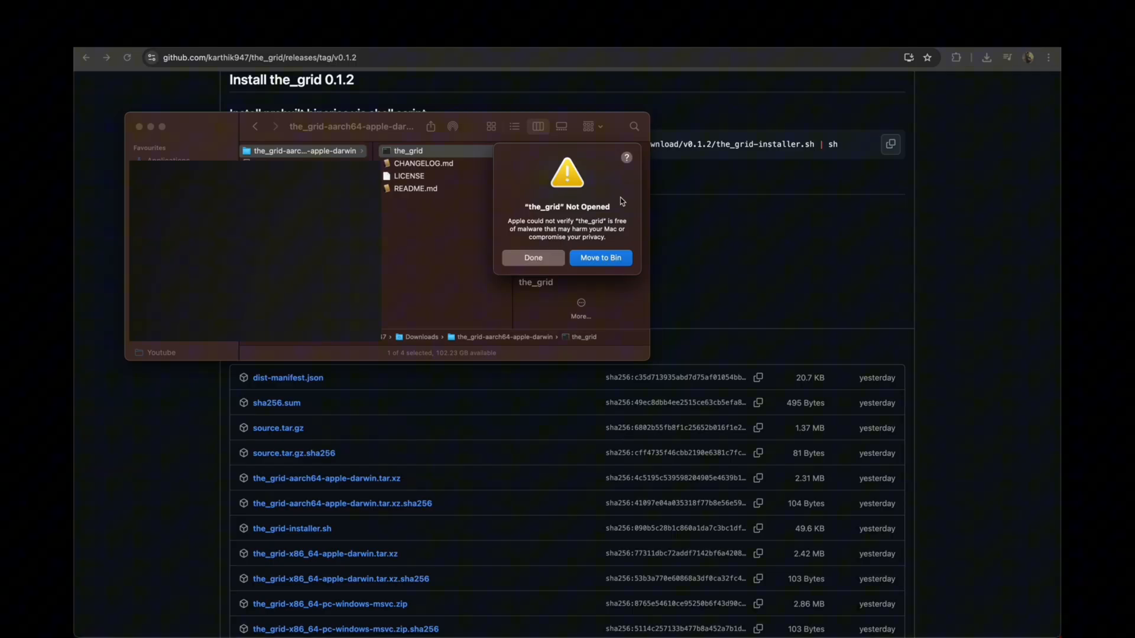
mouse_move(549, 201)
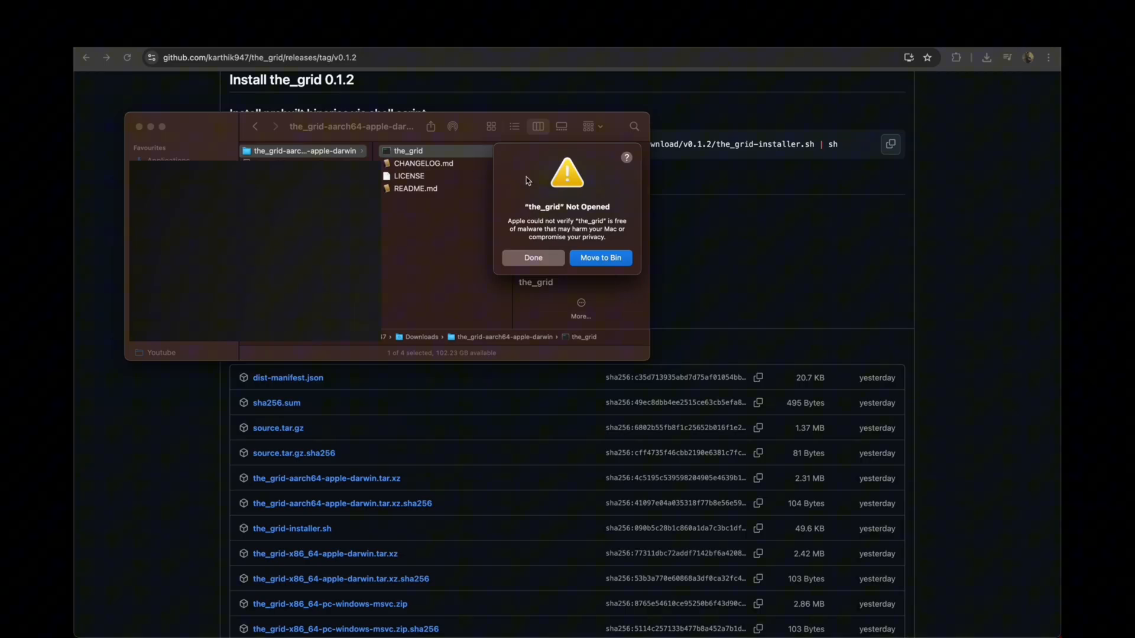
mouse_move(528, 181)
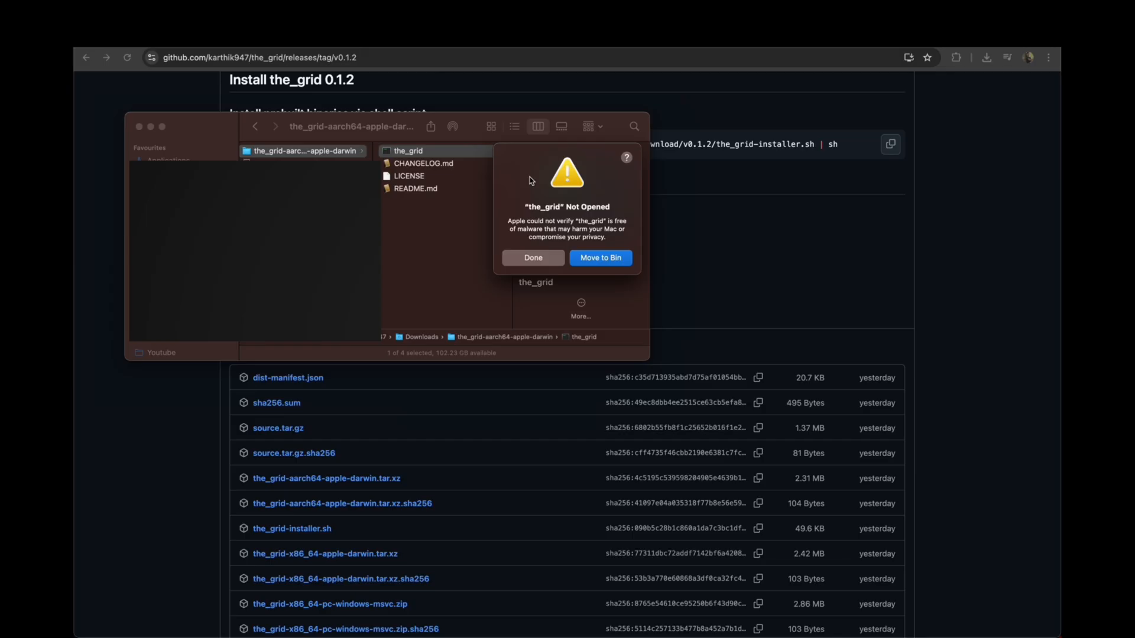
left_click(532, 257)
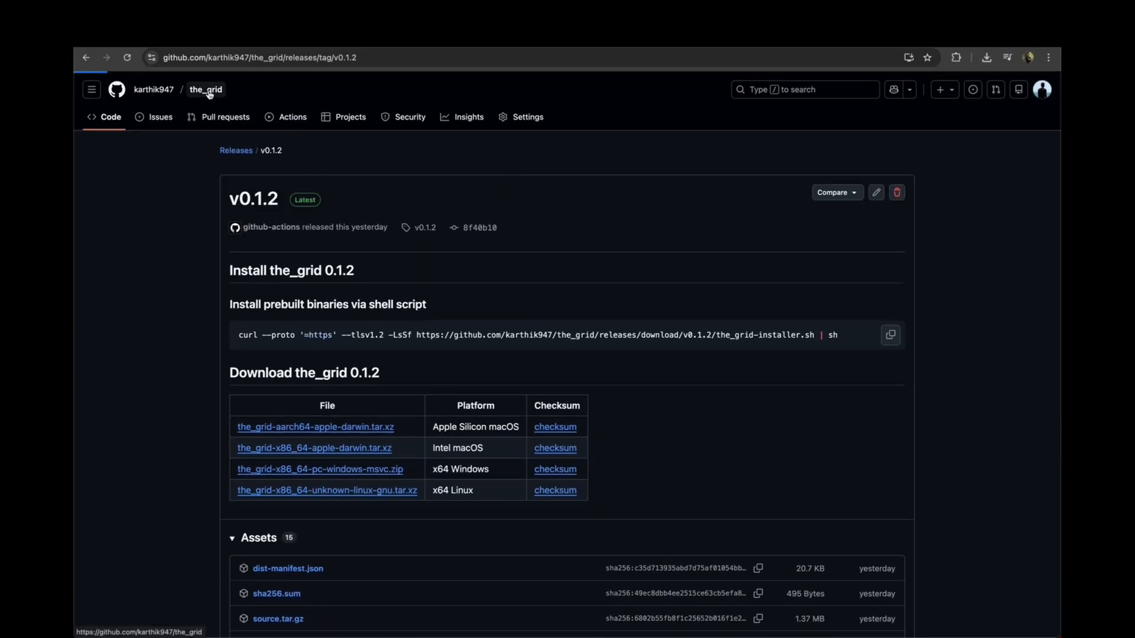
- Return to the the_grid repository home via its breadcrumb link
left_click(205, 89)
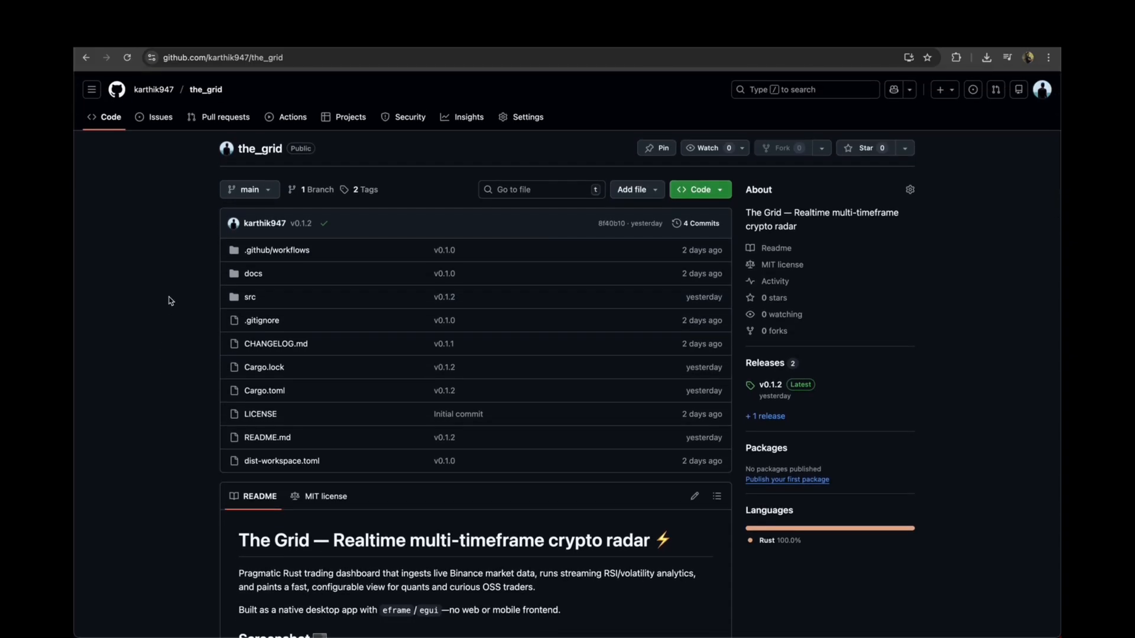
mouse_move(180, 283)
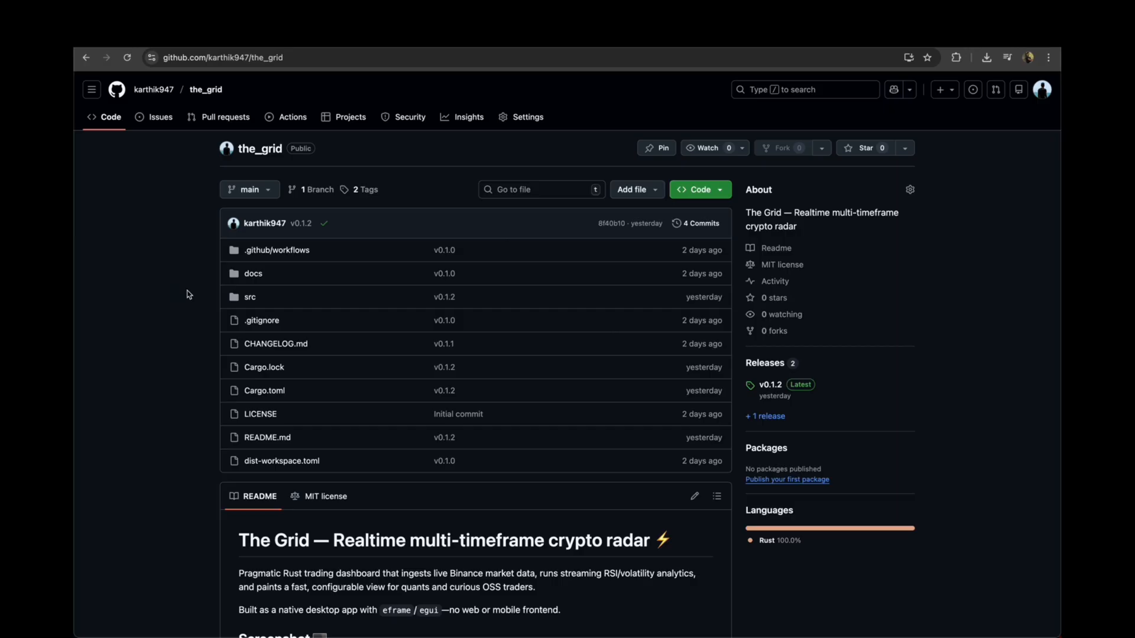
mouse_move(187, 278)
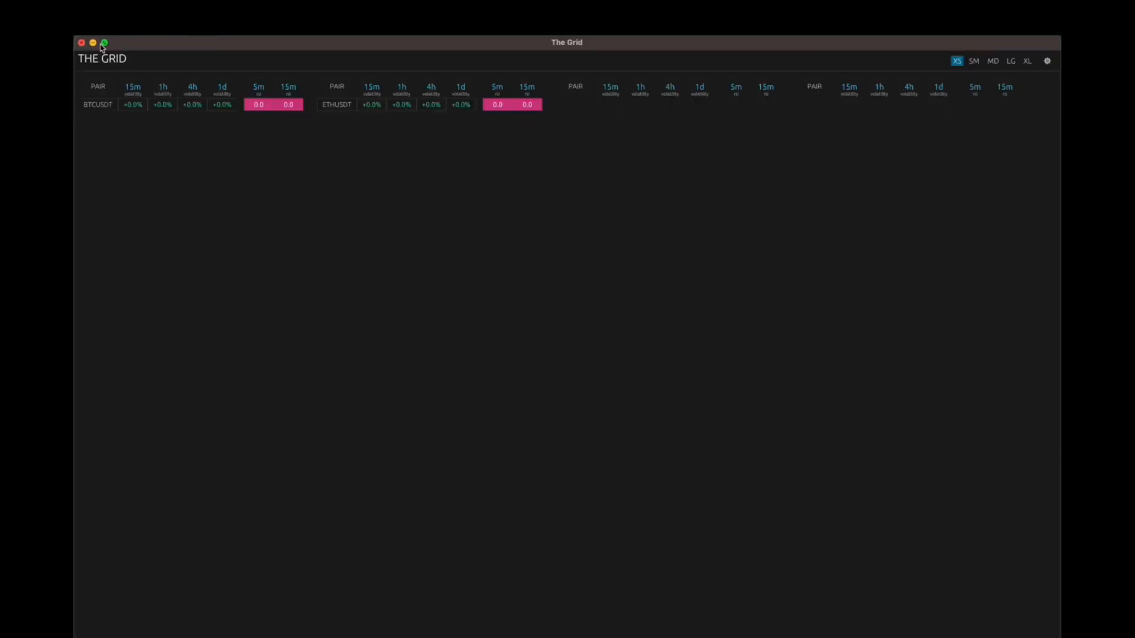
- Enlarge The Grid window and switch the table size from MD to XS
left_click(104, 43)
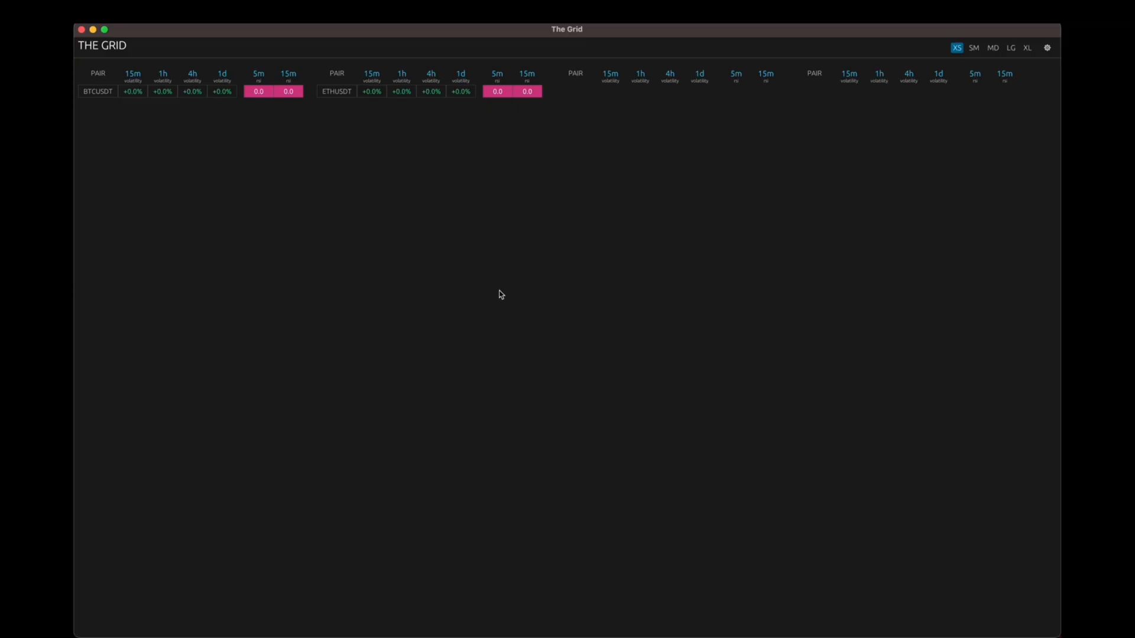
mouse_move(397, 38)
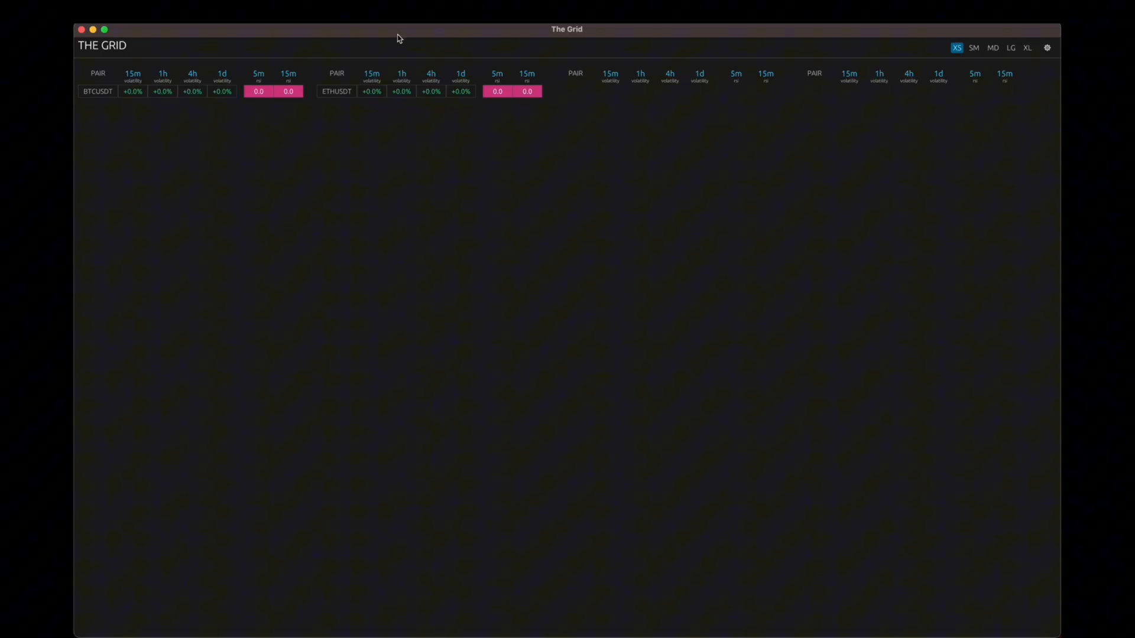
left_click(992, 47)
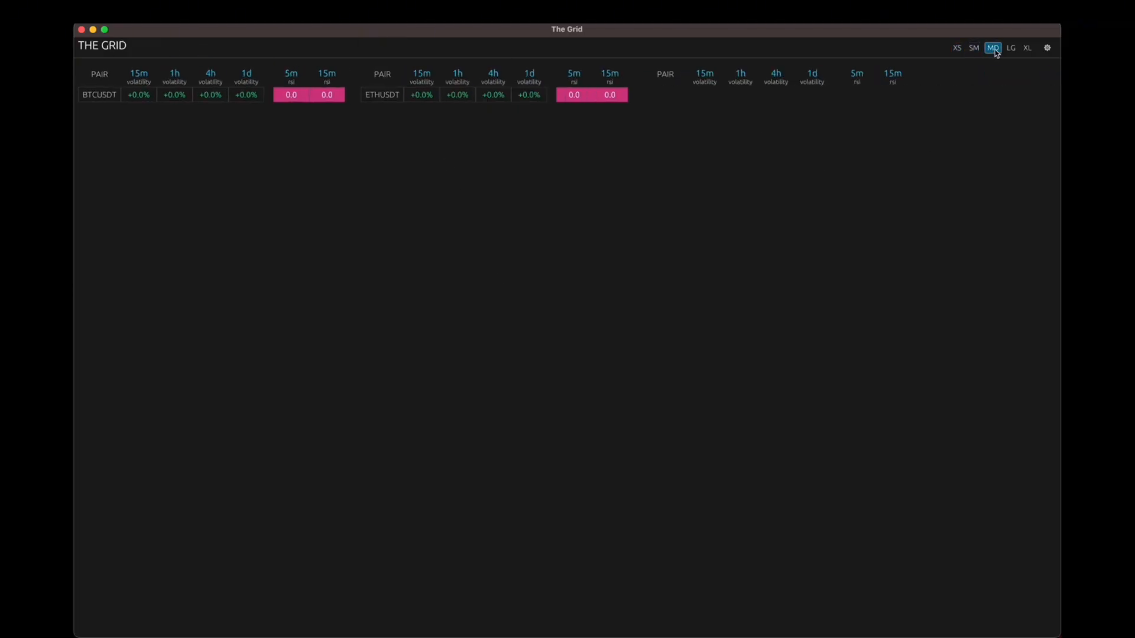
left_click(956, 48)
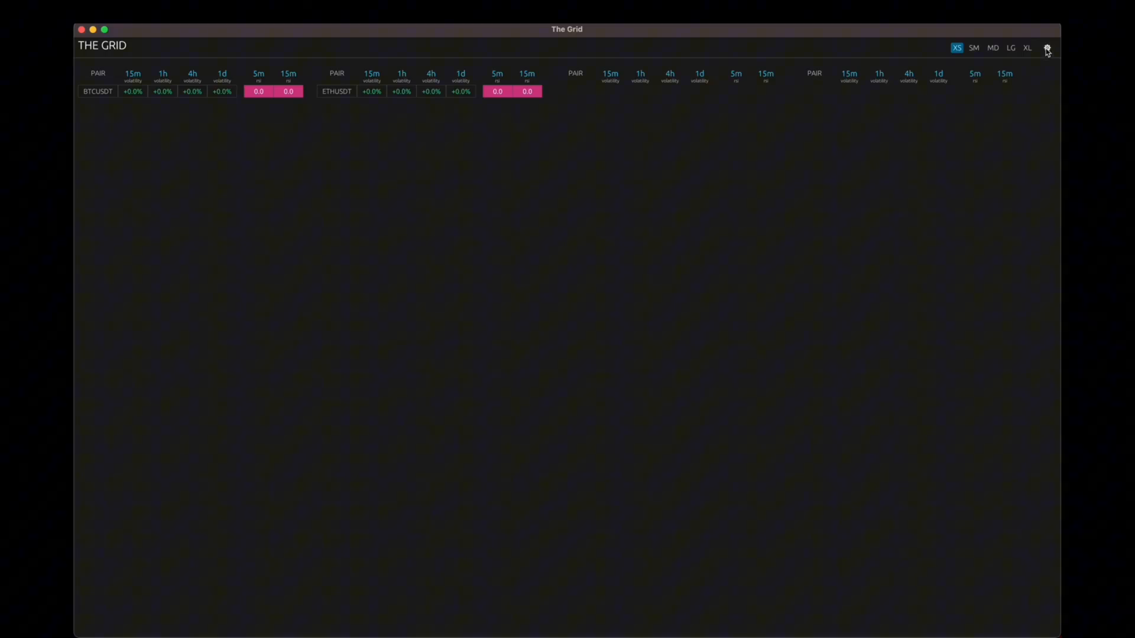
- Create a new preset named 'demo' from the current settings
left_click(1046, 48)
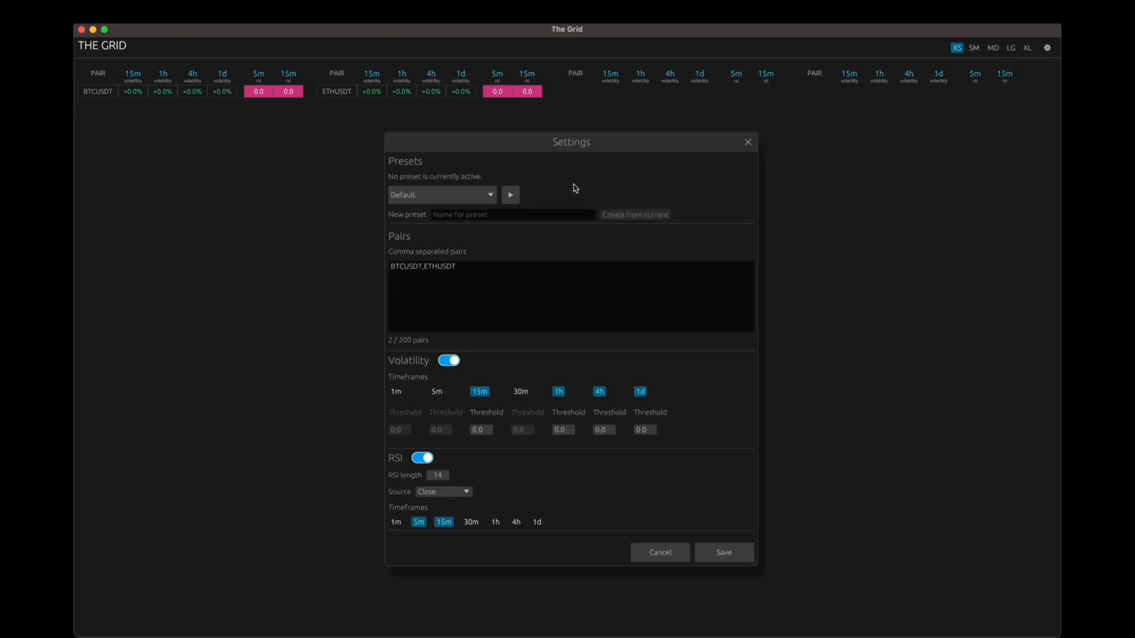
mouse_move(596, 188)
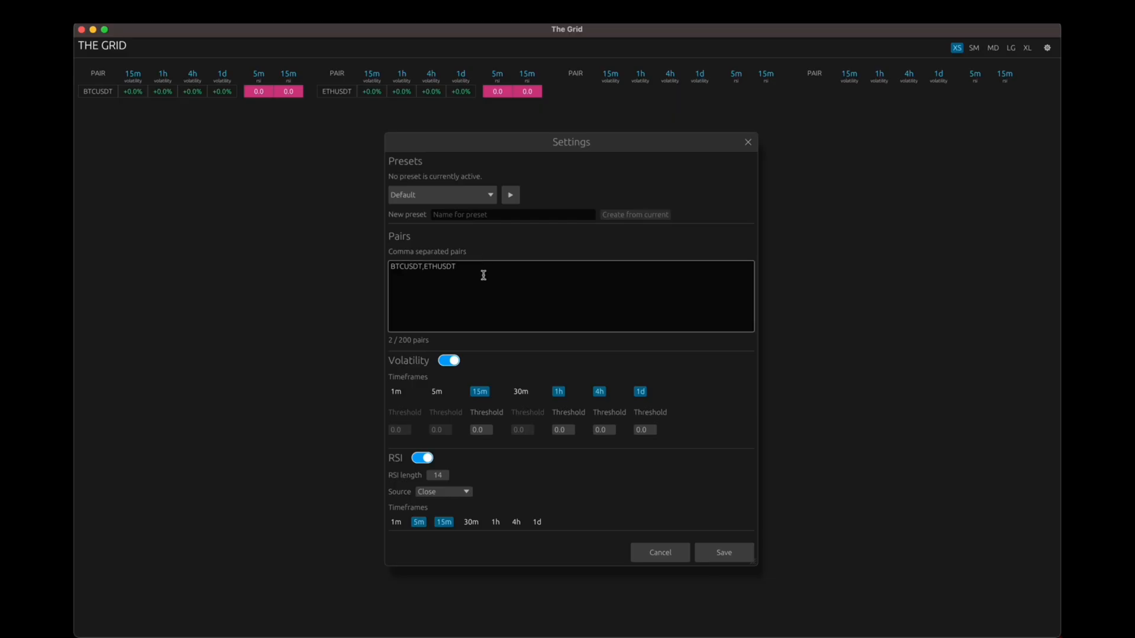
left_click(511, 214)
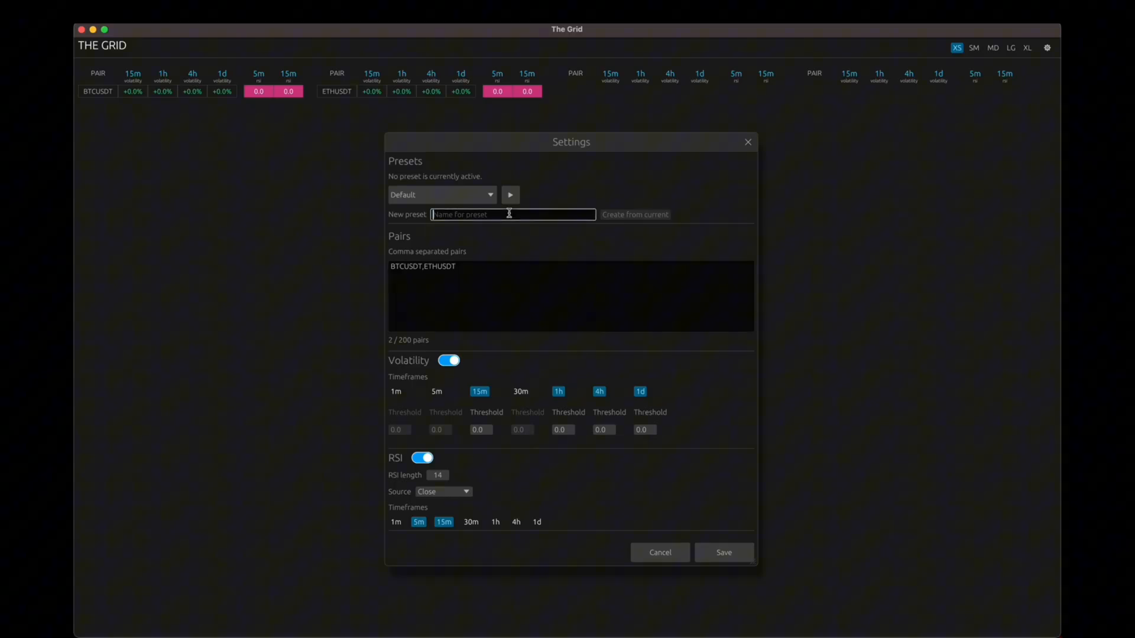
type("demo")
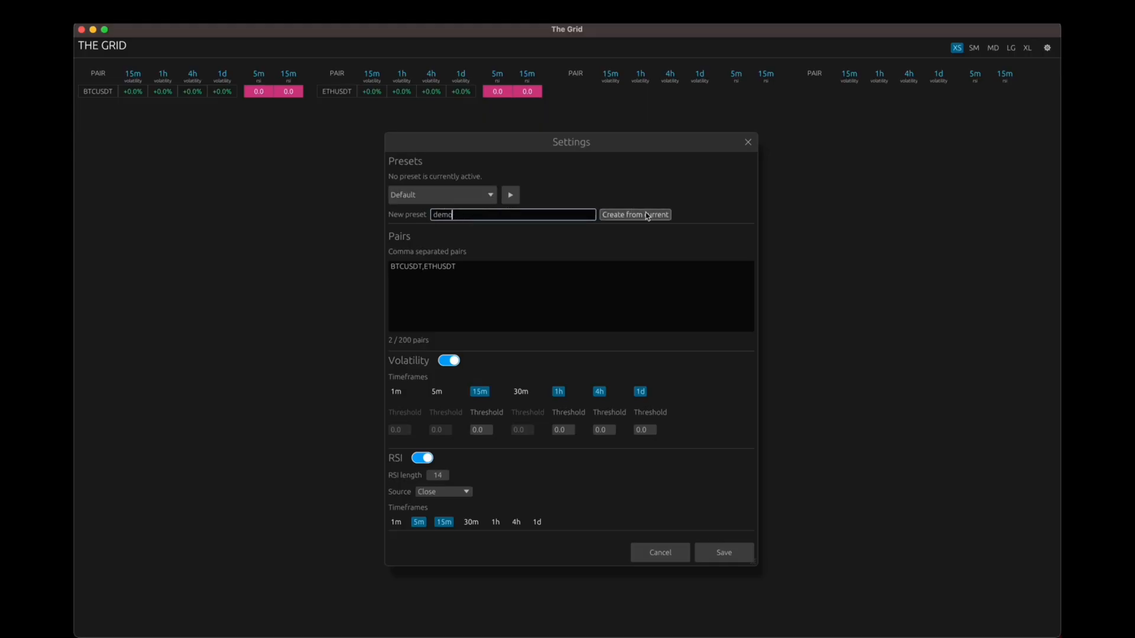
left_click(634, 214)
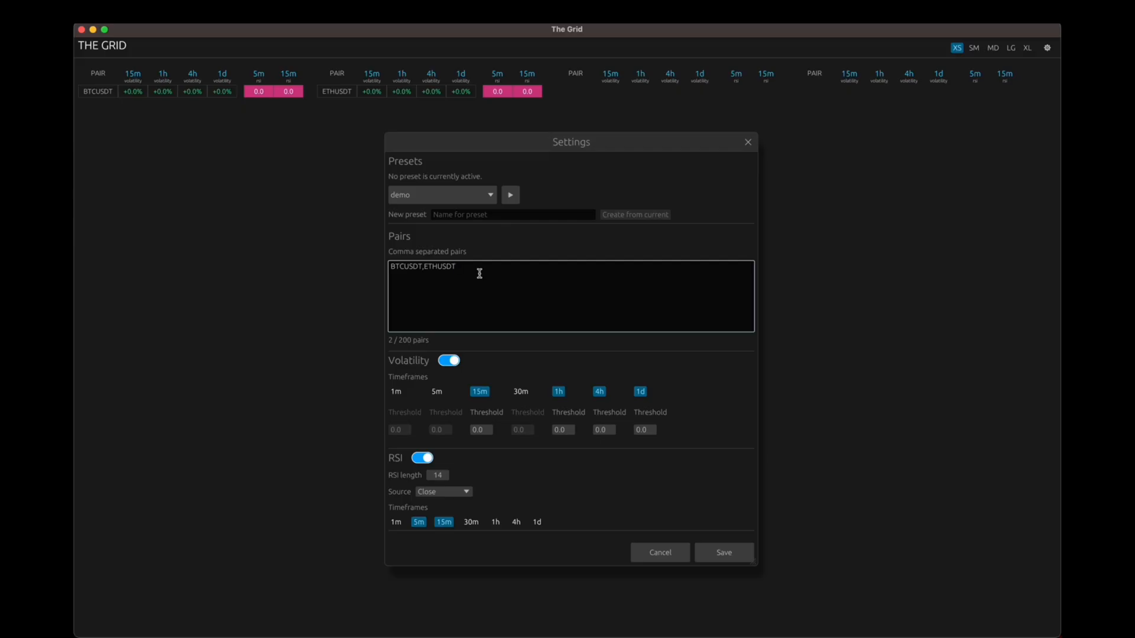
mouse_move(436, 332)
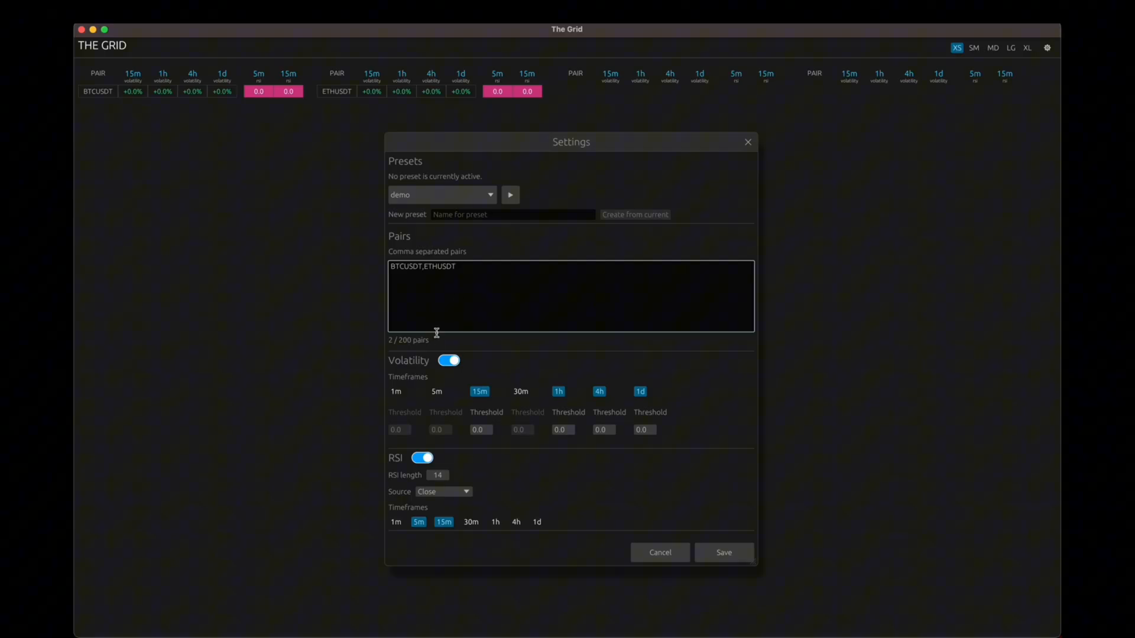
- Enable 30m volatility and set thresholds 1.0, 5.0, 10.0, 10.0, 10.0 for 15m–1d
double_click(410, 341)
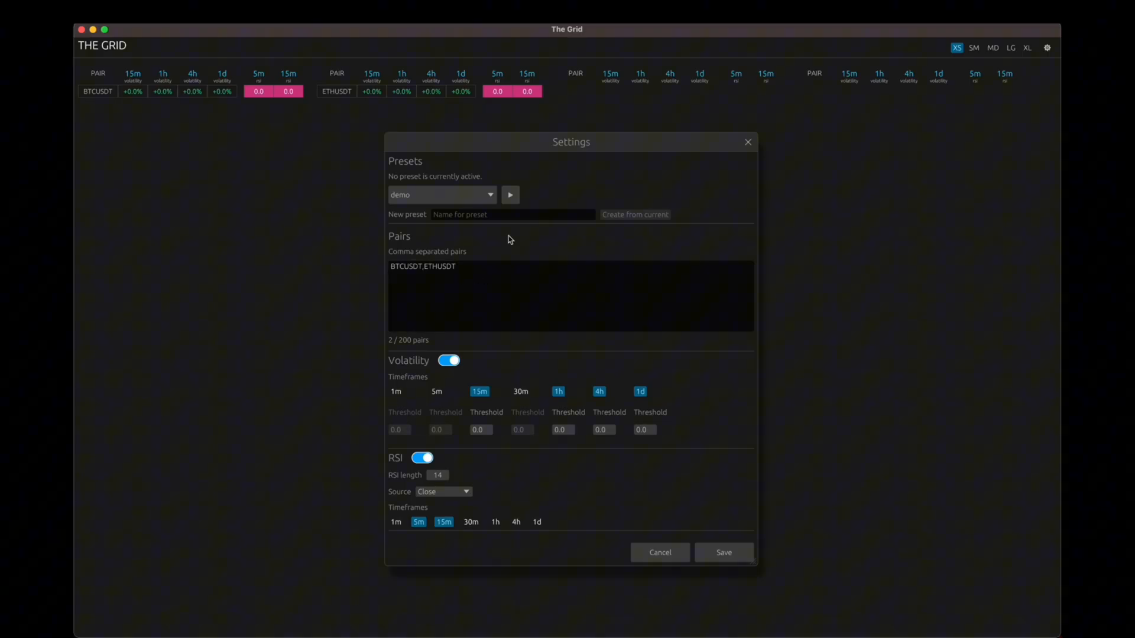
left_click(456, 271)
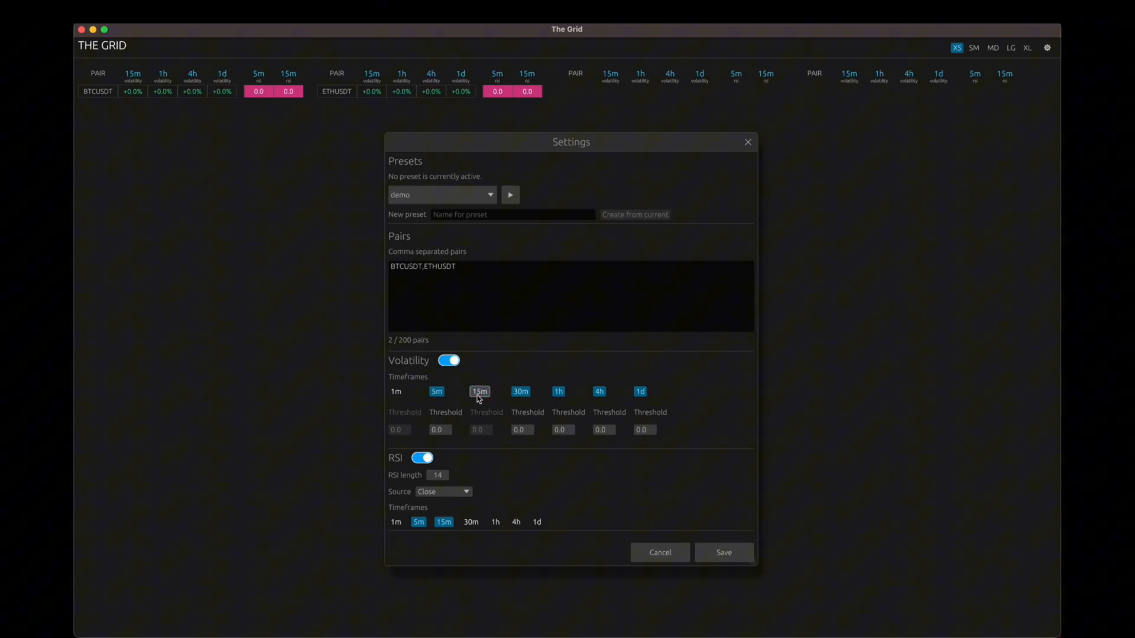
left_click(479, 392)
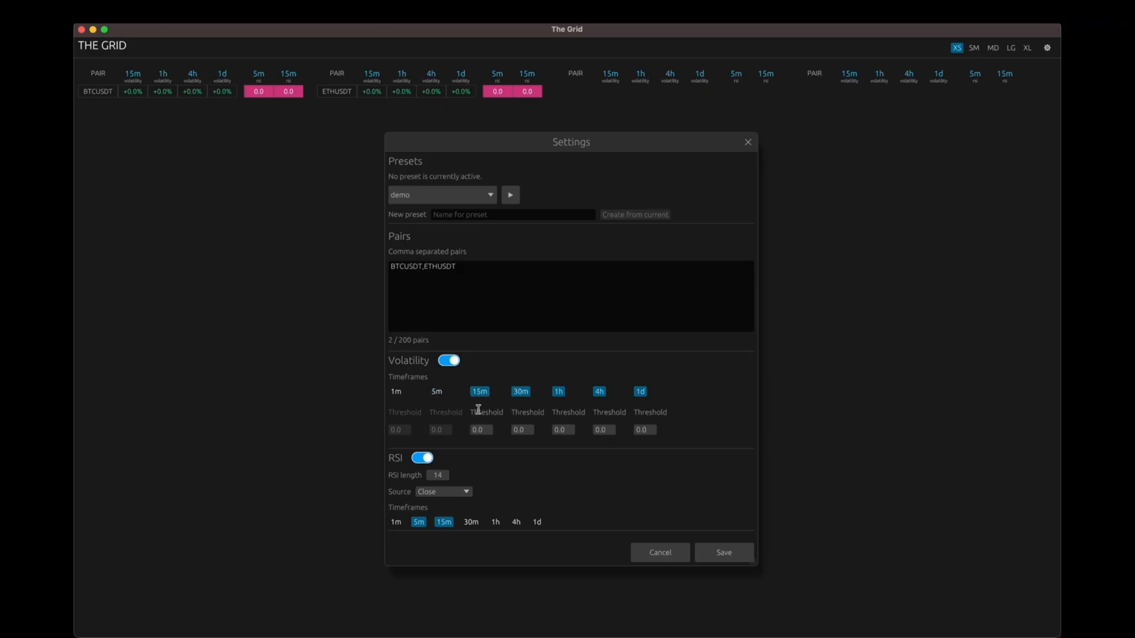
left_click(479, 429)
type("1")
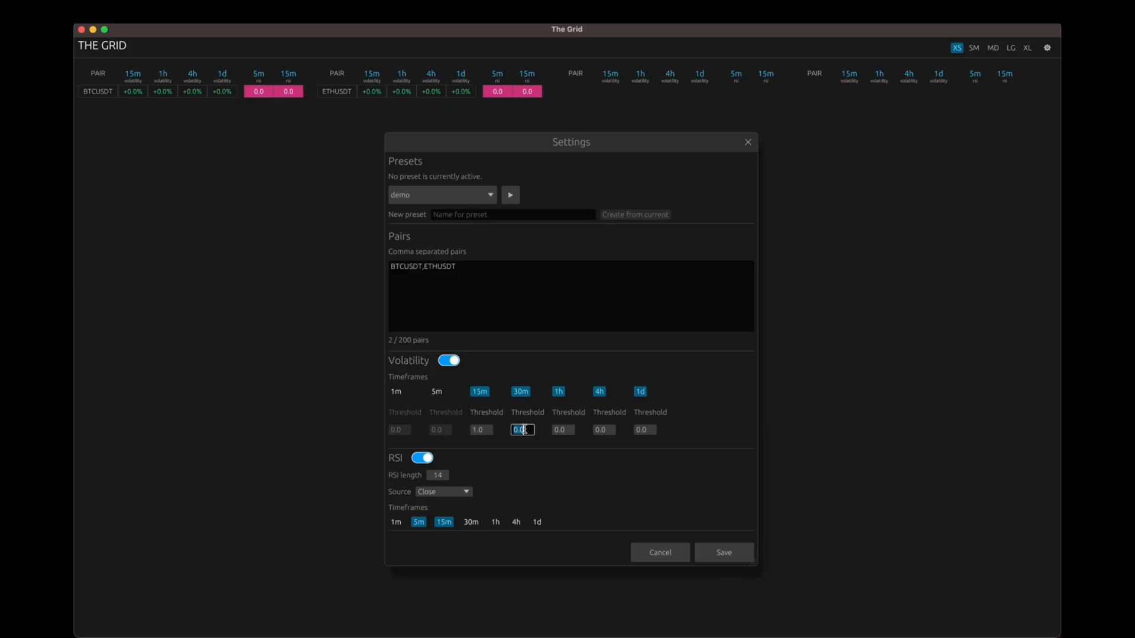
type("5")
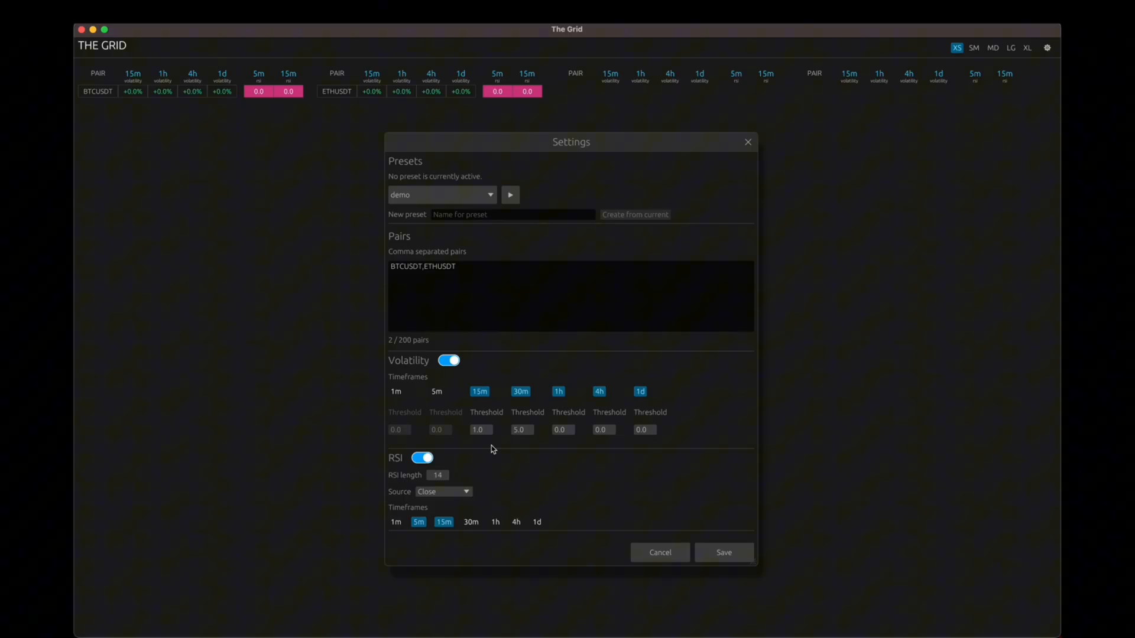
mouse_move(486, 444)
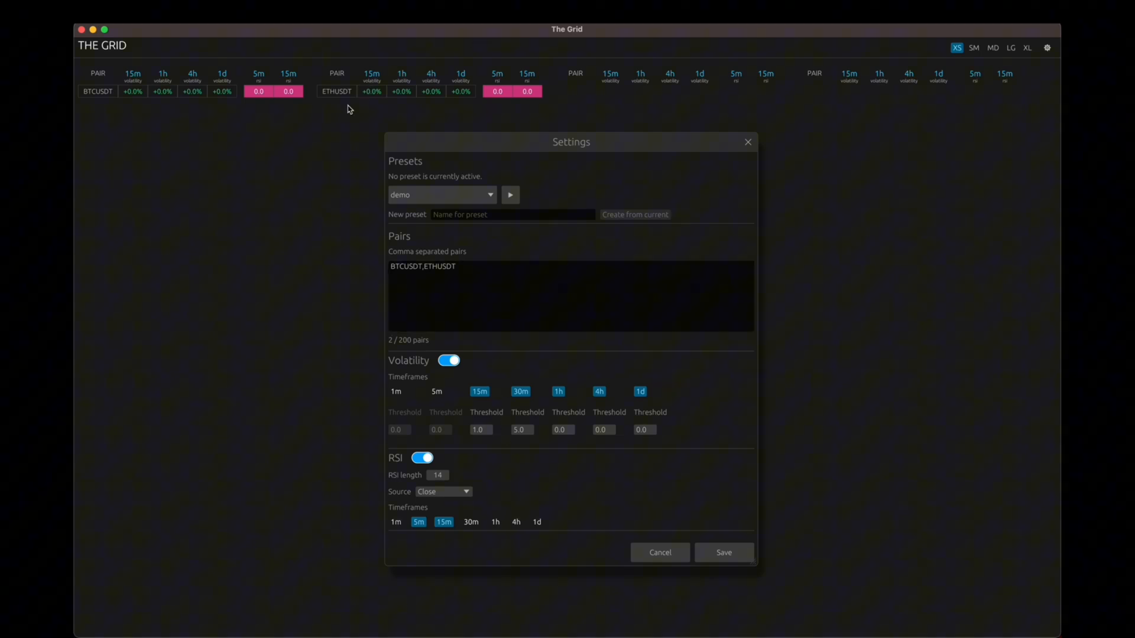
mouse_move(274, 135)
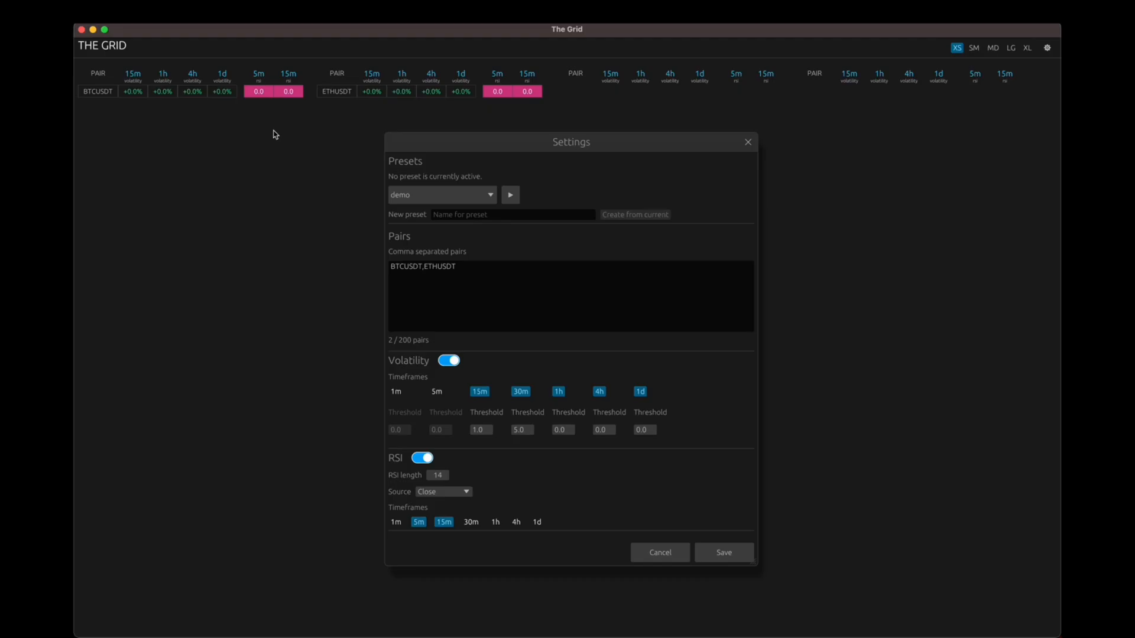
left_click(571, 296)
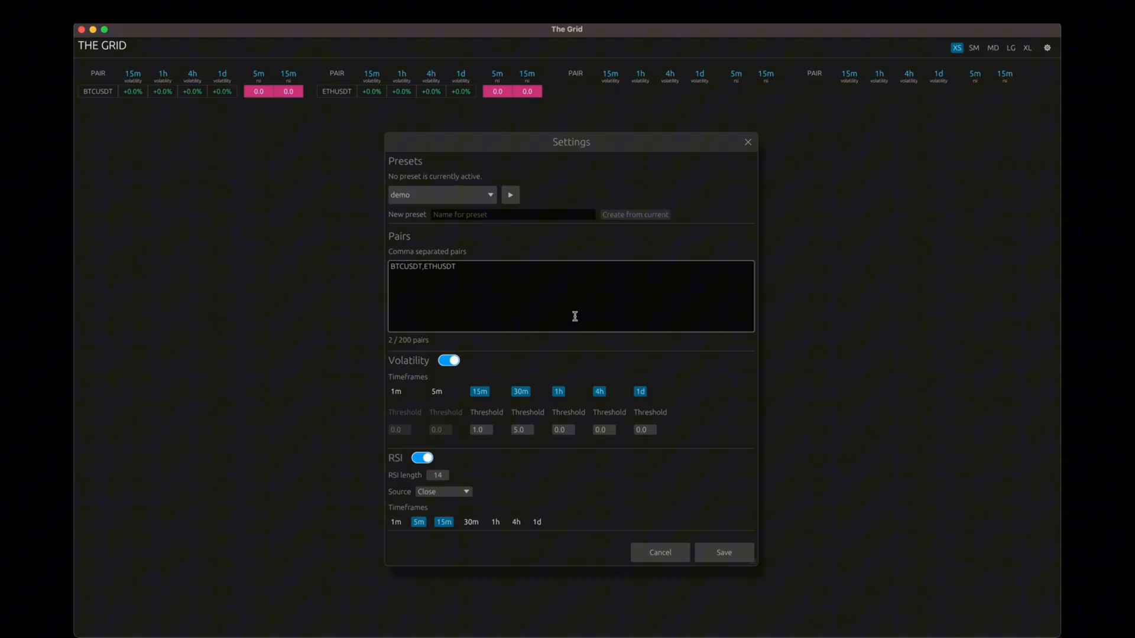
left_click(559, 429)
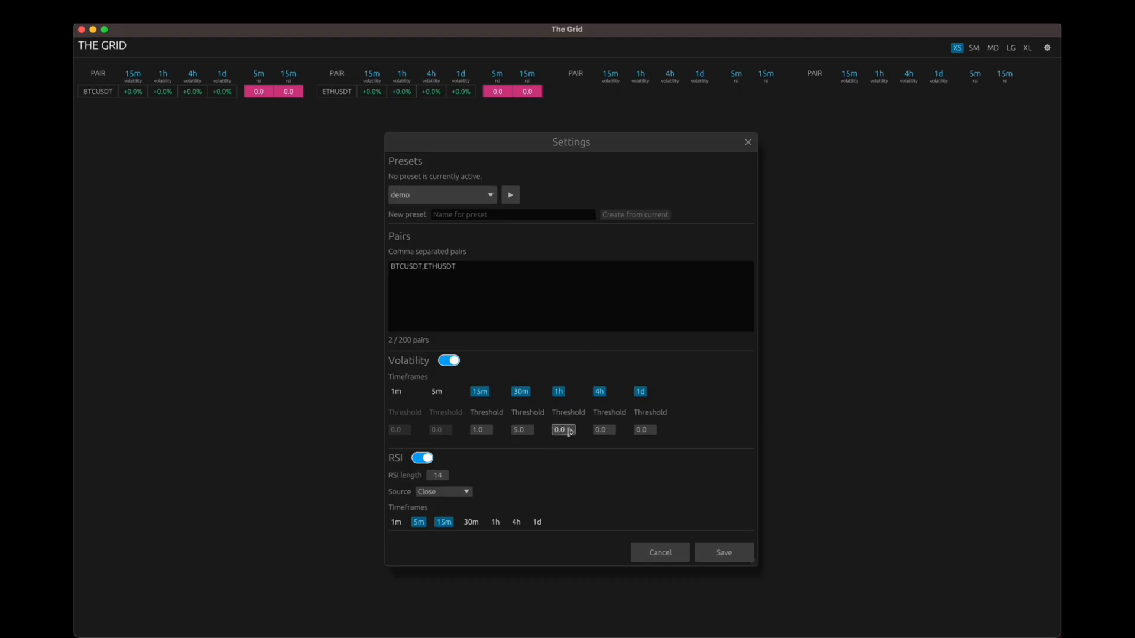
type("10")
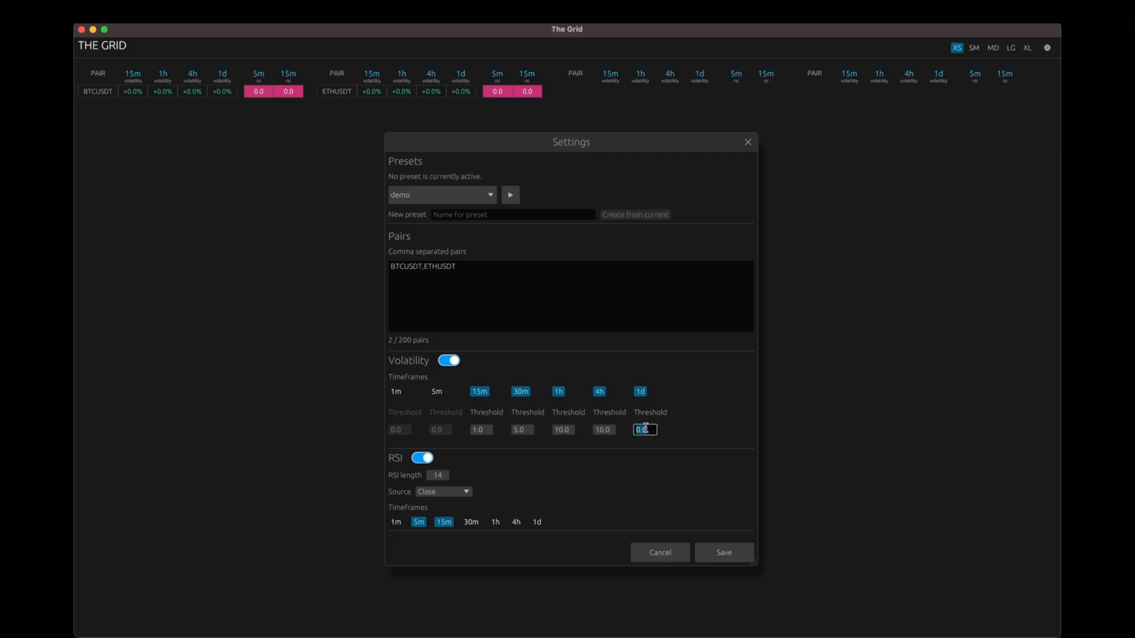
type("10")
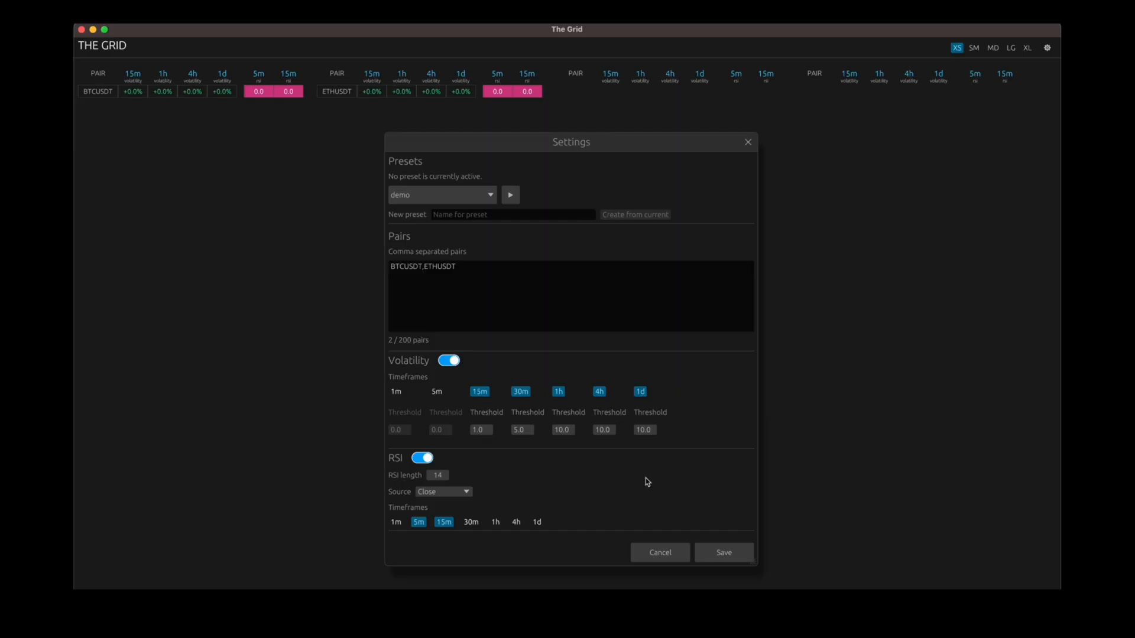
mouse_move(707, 399)
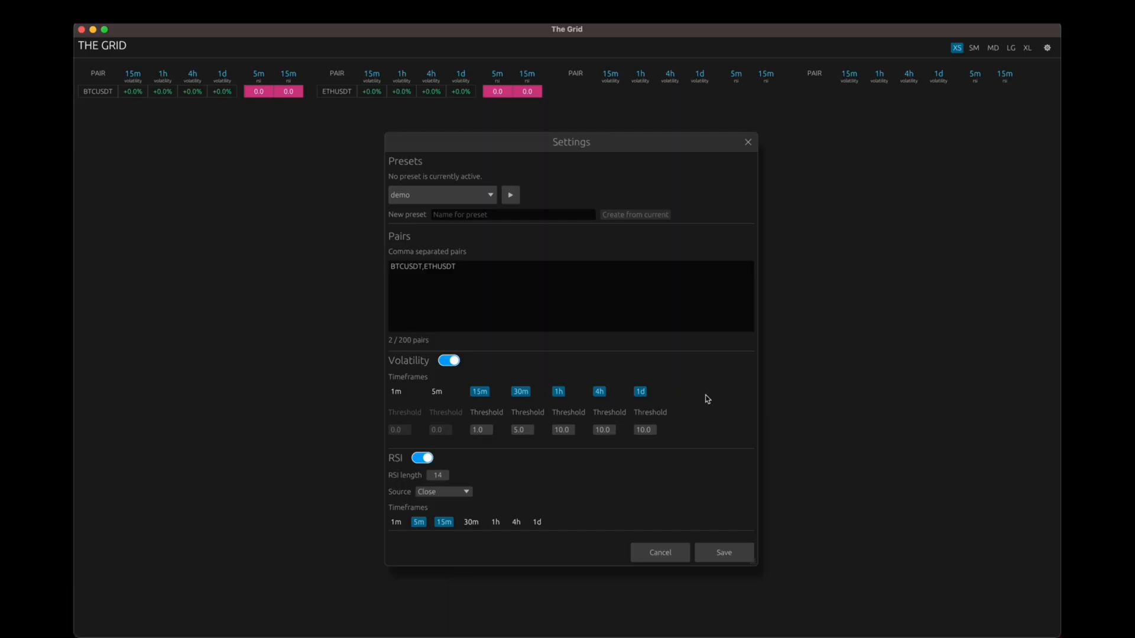
mouse_move(496, 460)
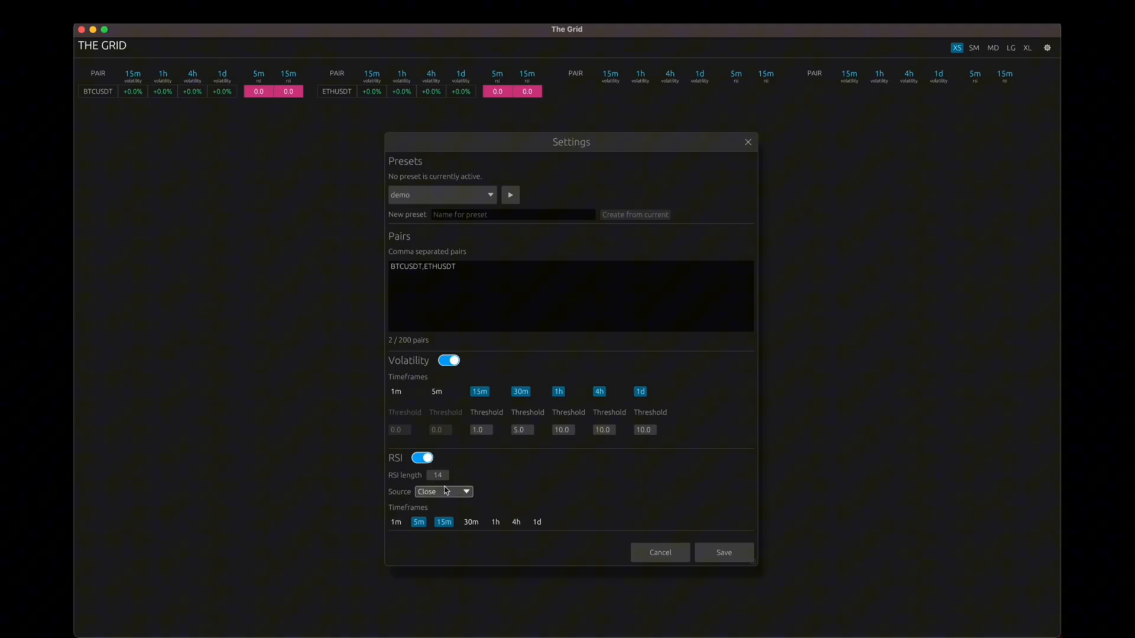
- Keep Close as the RSI source and add RSI timeframes up to 1d
left_click(442, 491)
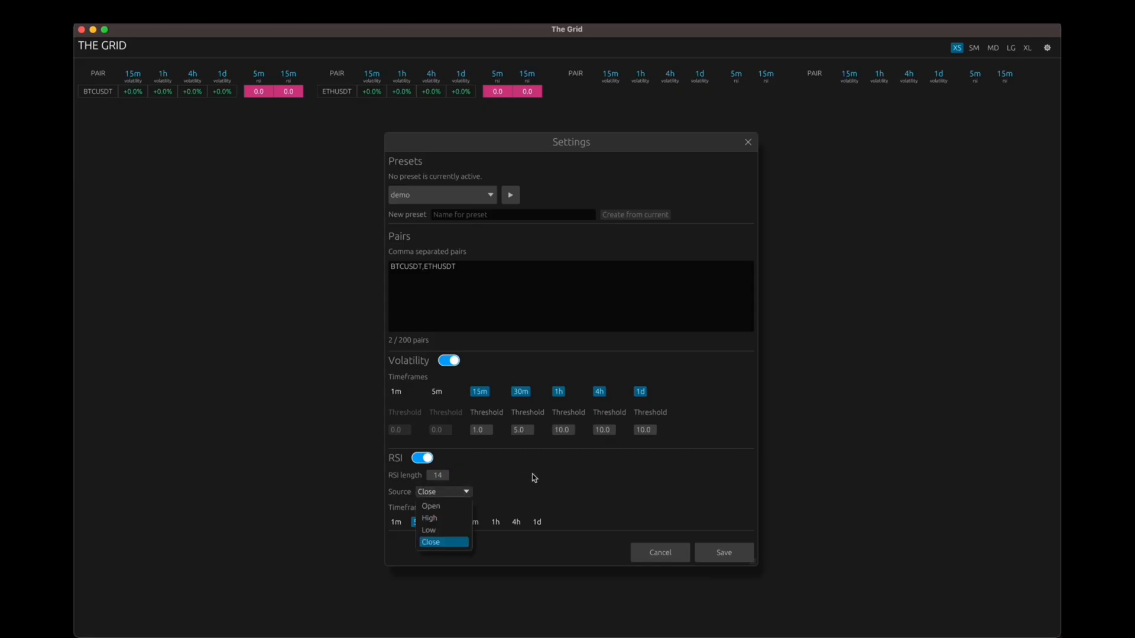
left_click(431, 541)
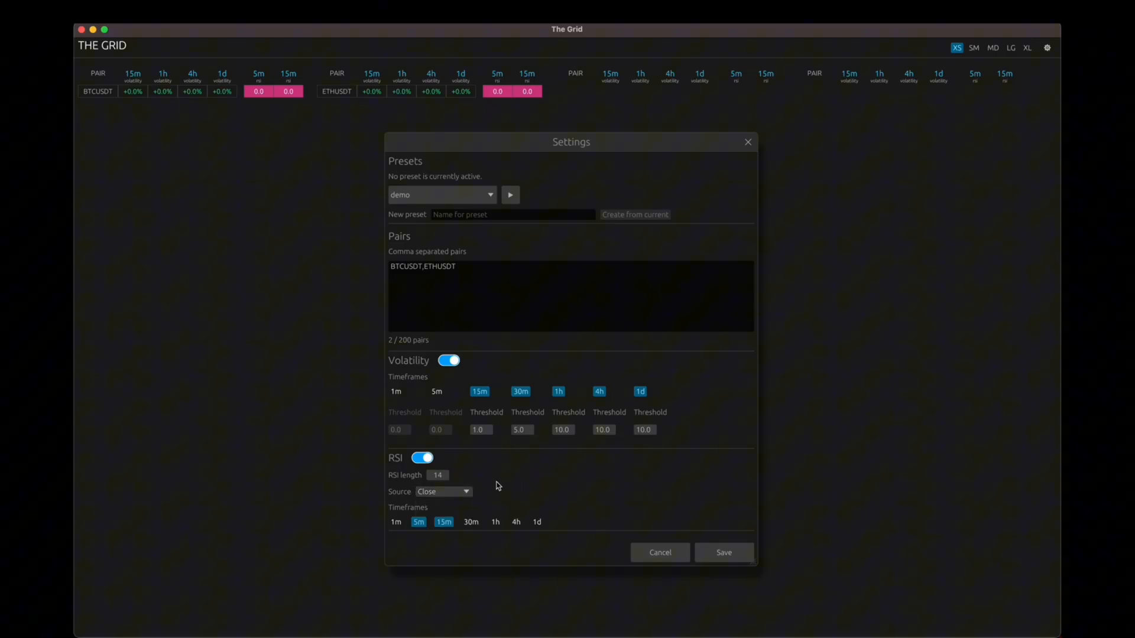
left_click(536, 522)
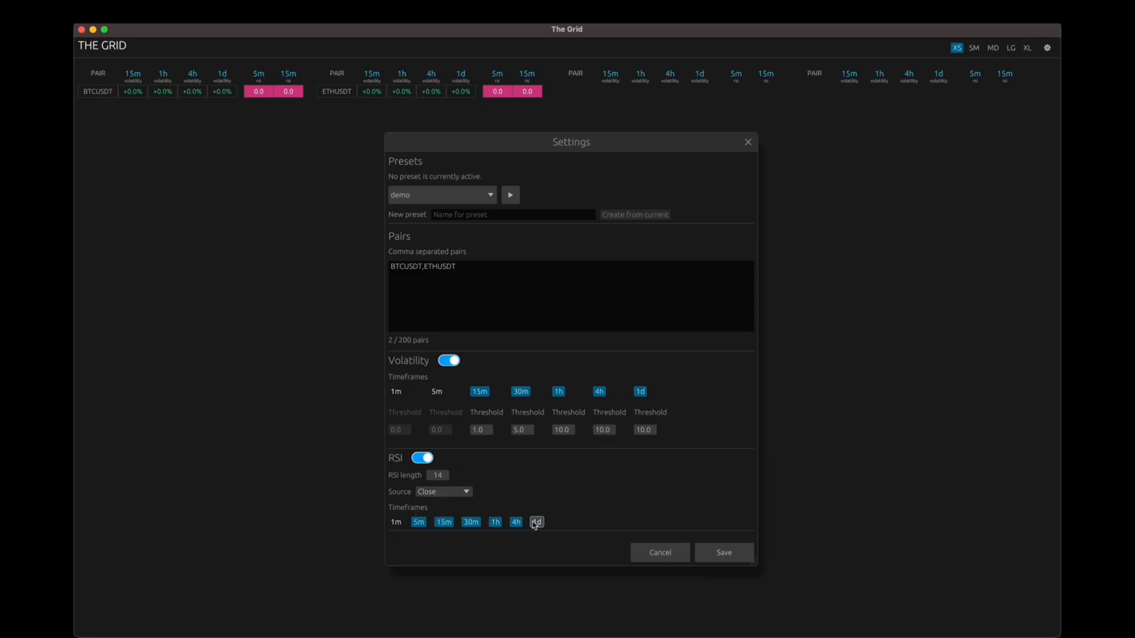
left_click(536, 522)
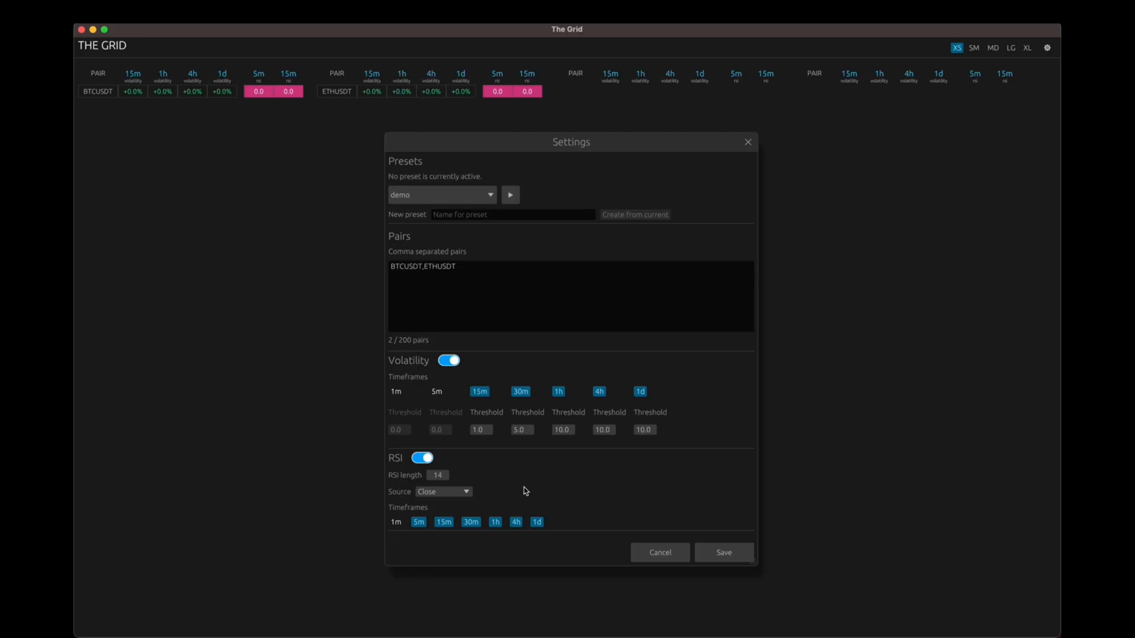
mouse_move(628, 477)
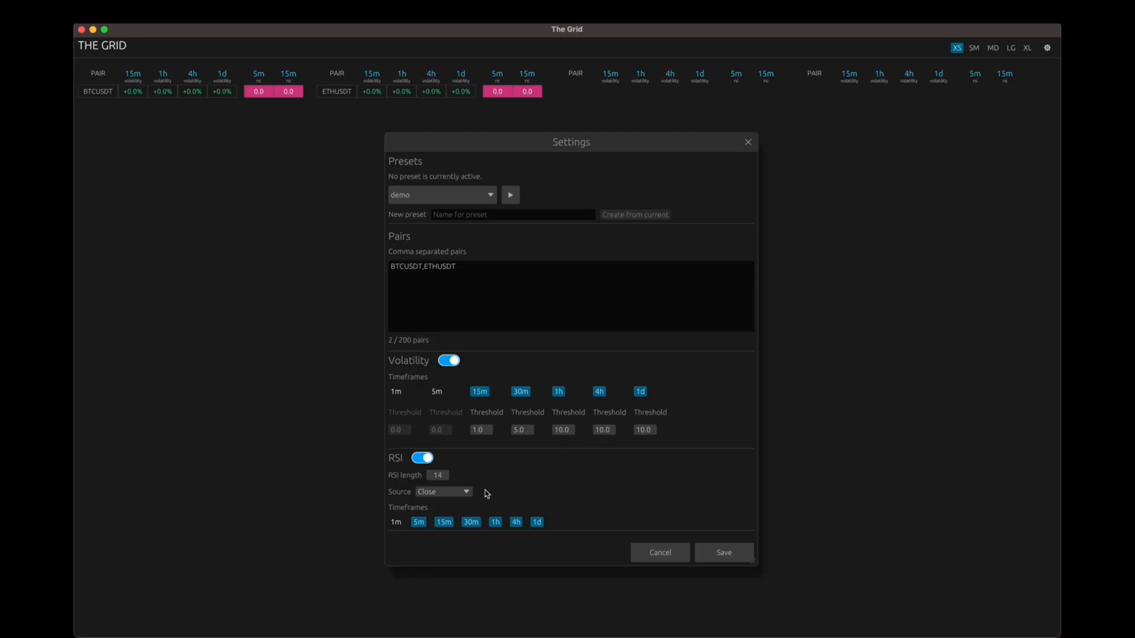
- Reselect Close in the RSI Source dropdown to confirm the closing price
left_click(443, 491)
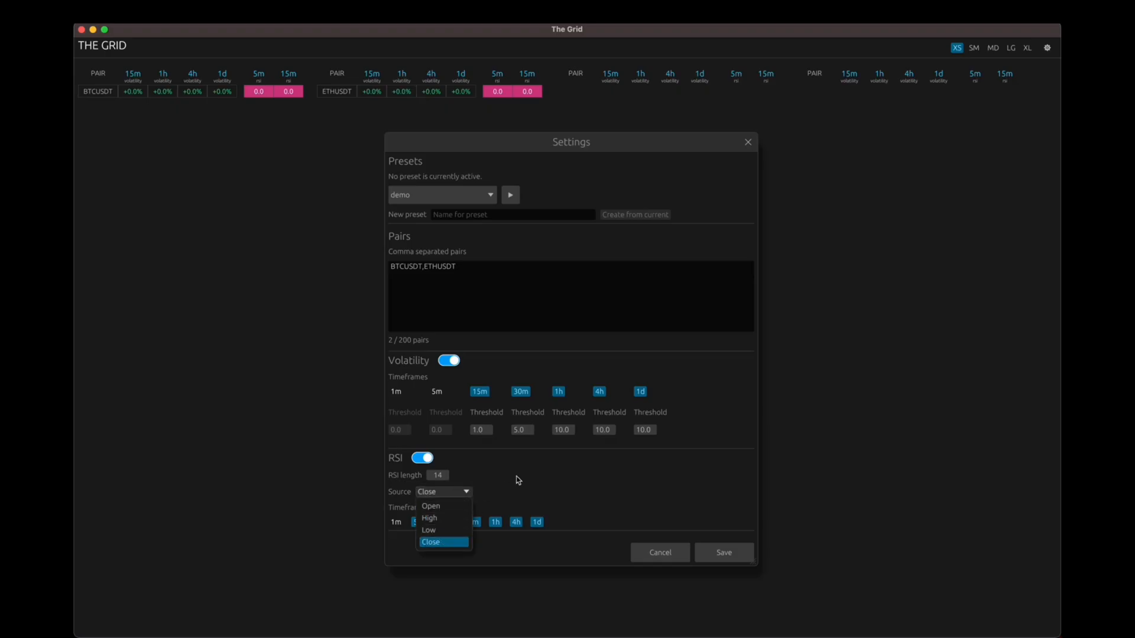
left_click(430, 541)
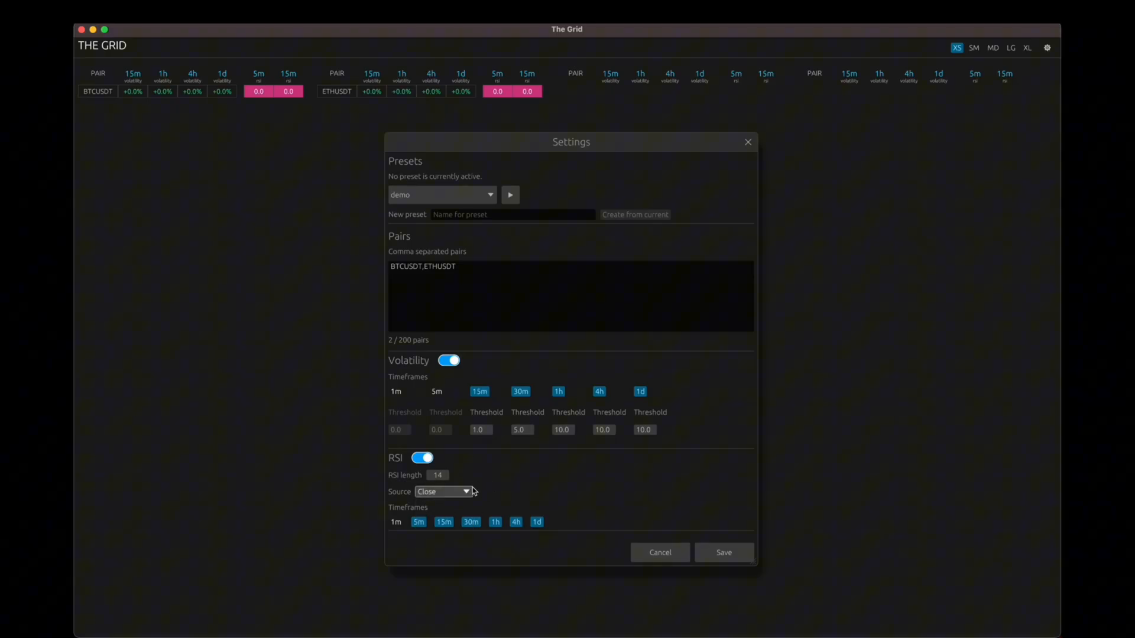
mouse_move(543, 474)
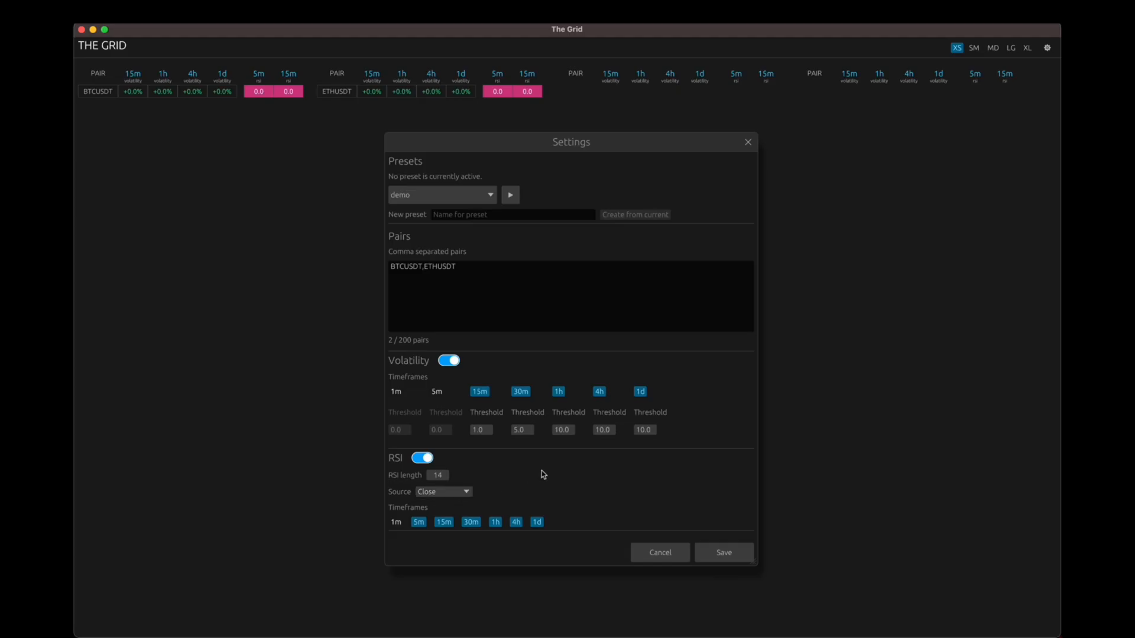
left_click(442, 491)
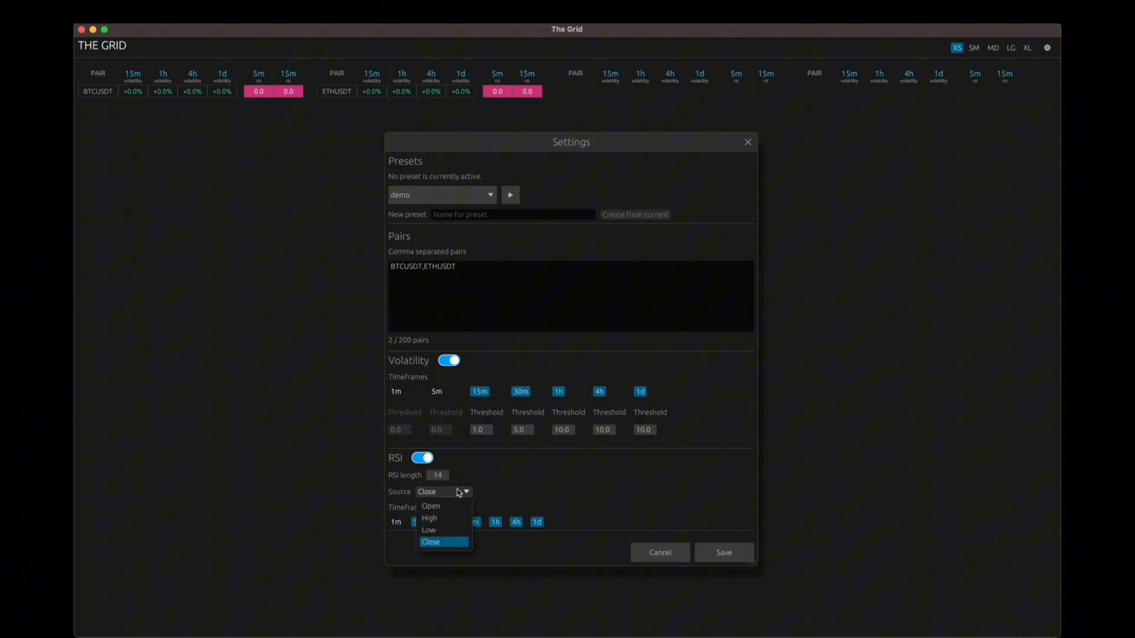
left_click(431, 541)
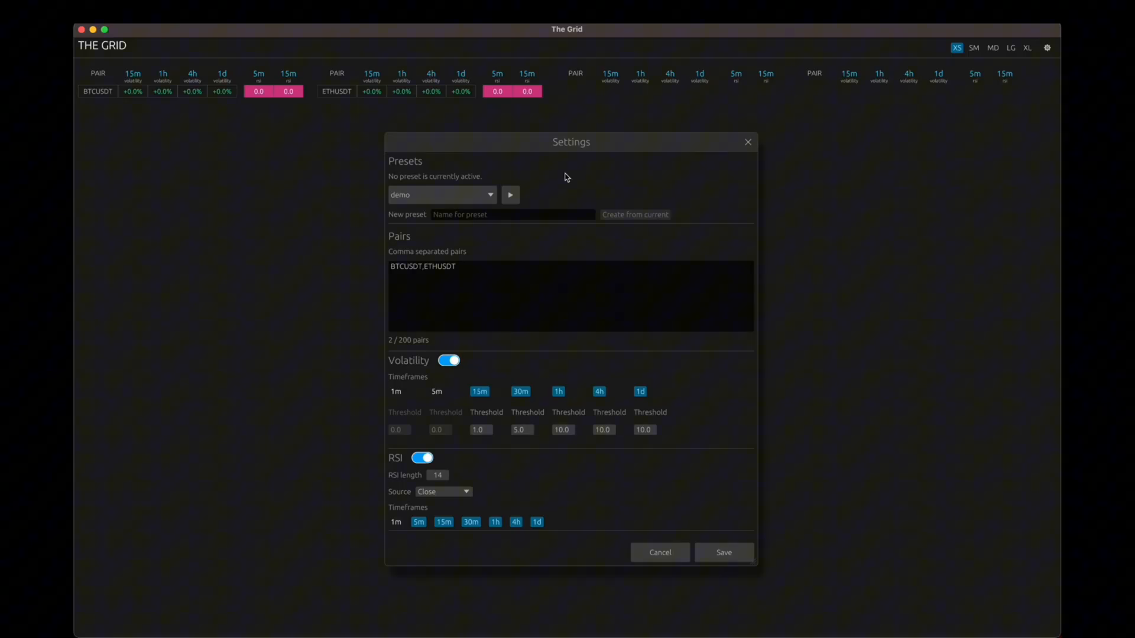
mouse_move(551, 176)
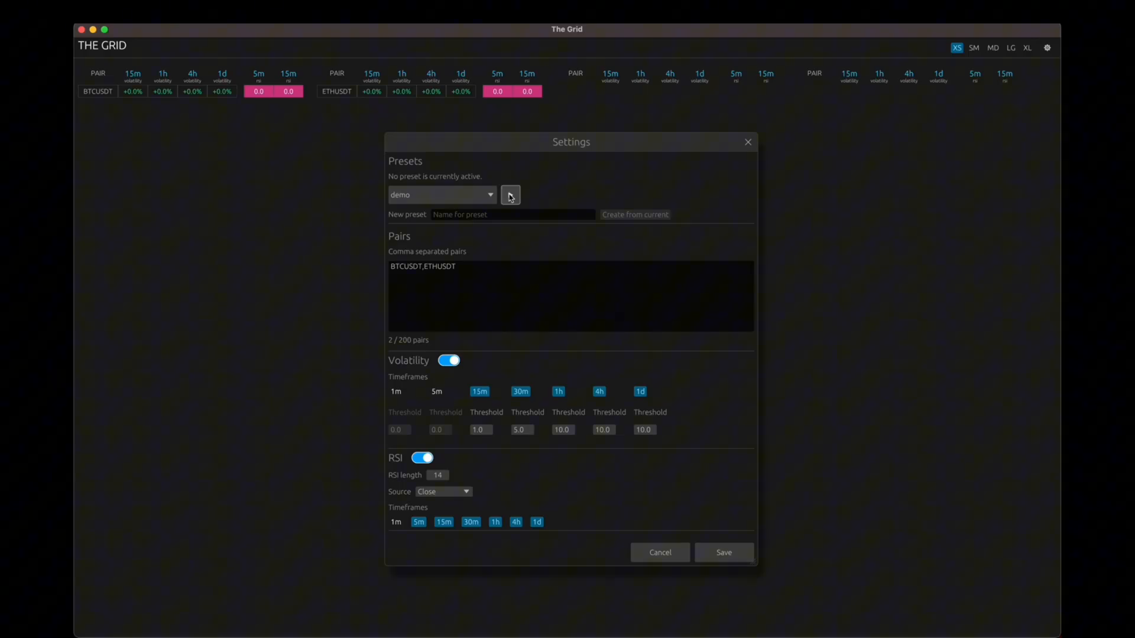
mouse_move(509, 194)
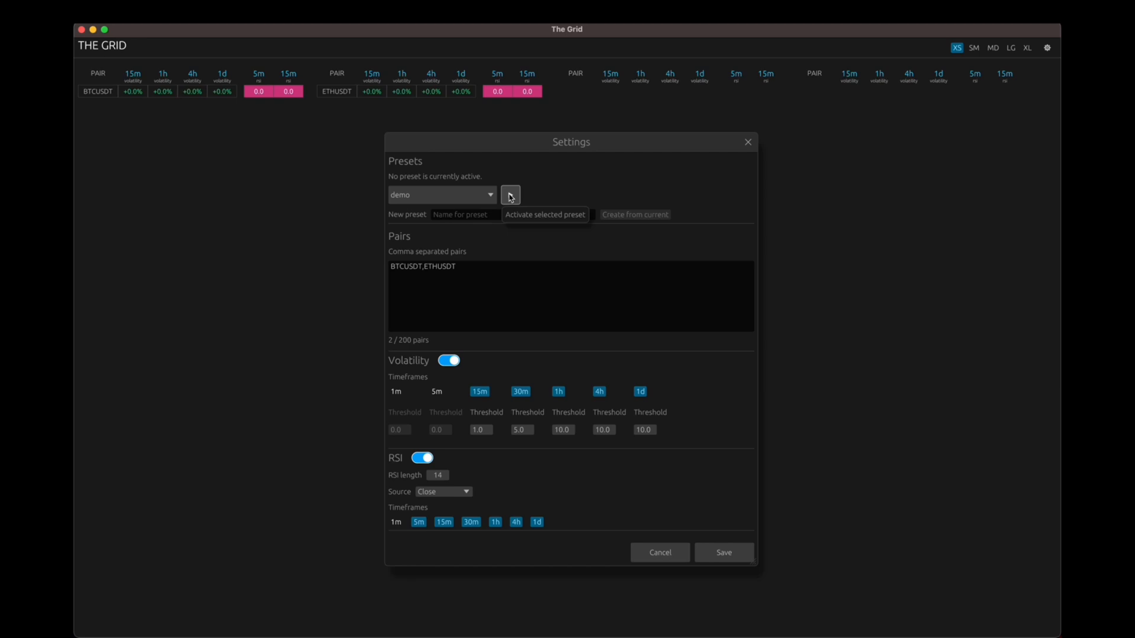
mouse_move(510, 194)
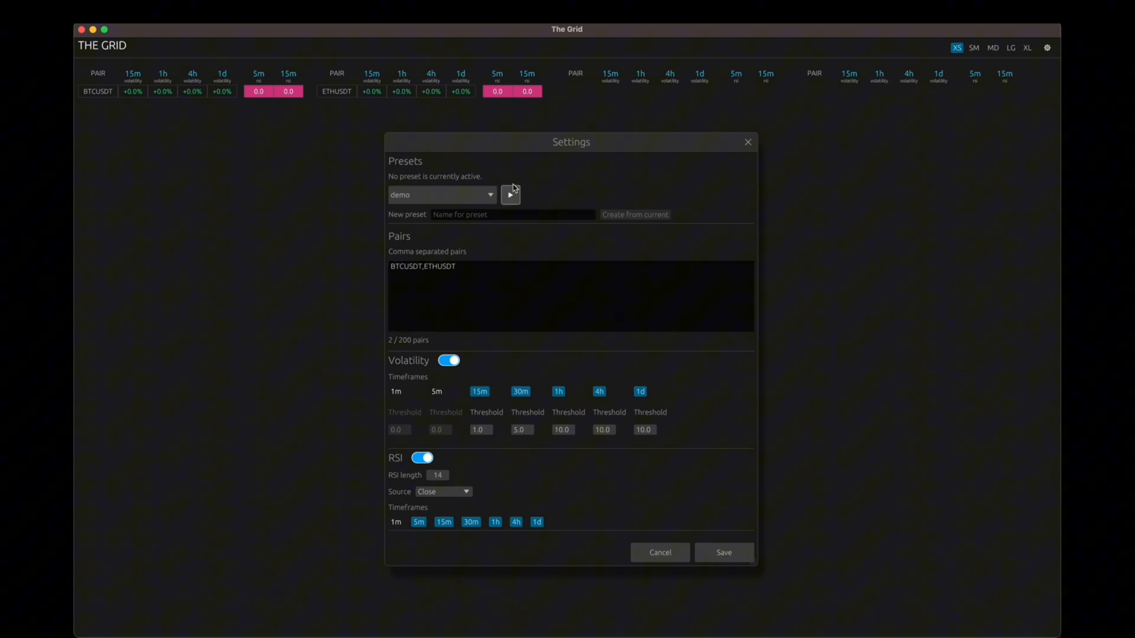
- Activate the 'demo' preset and close the Settings dialog
left_click(510, 194)
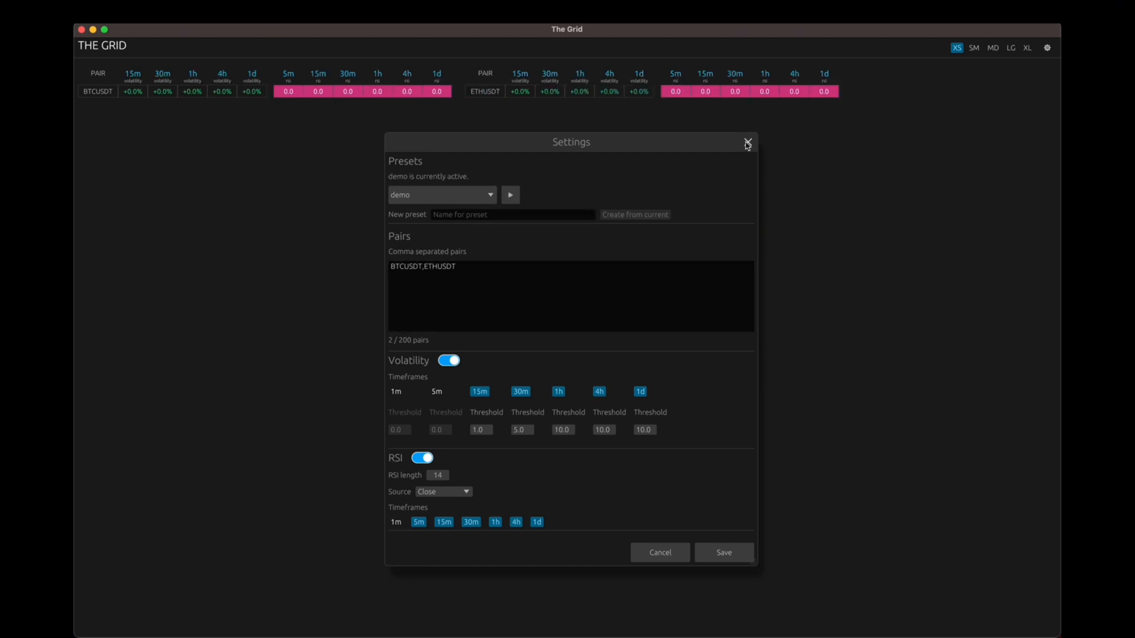
left_click(747, 142)
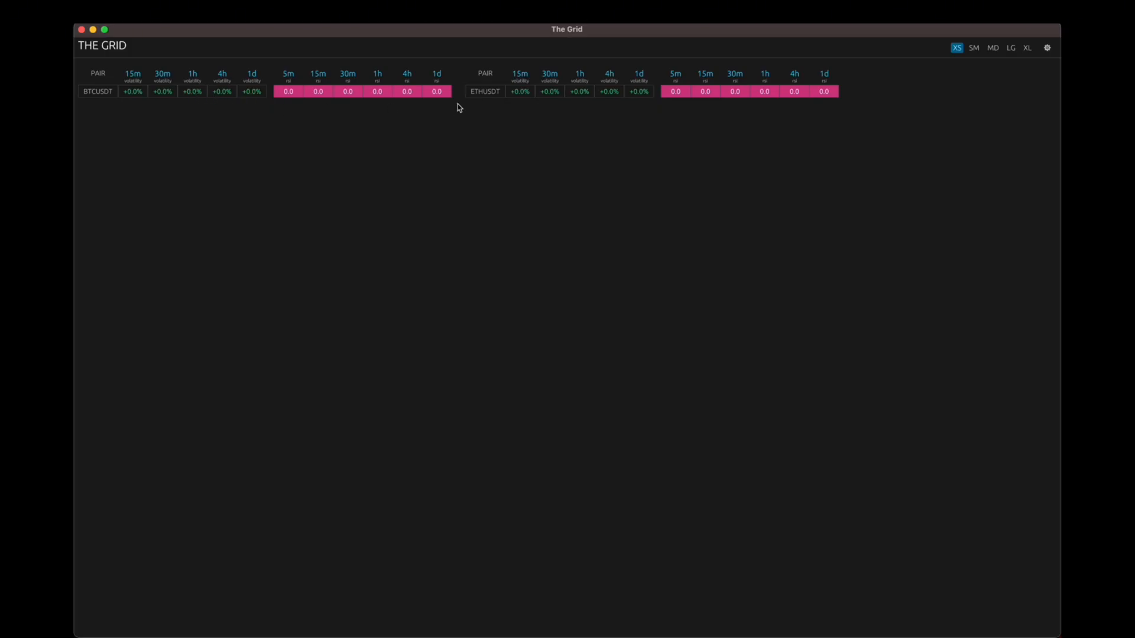
mouse_move(377, 145)
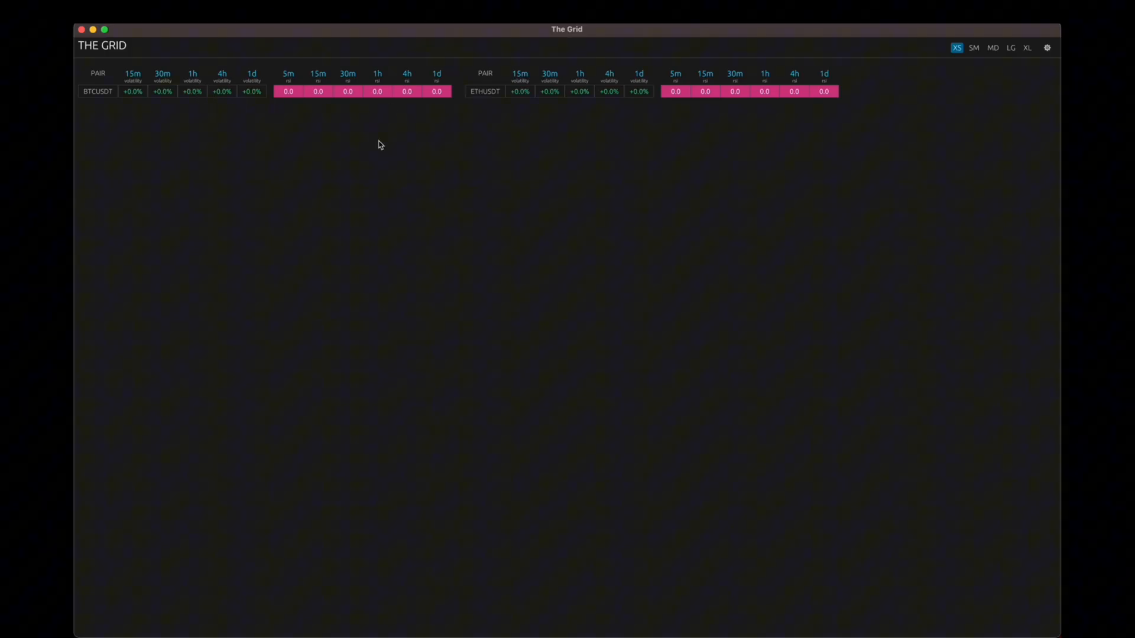
mouse_move(408, 143)
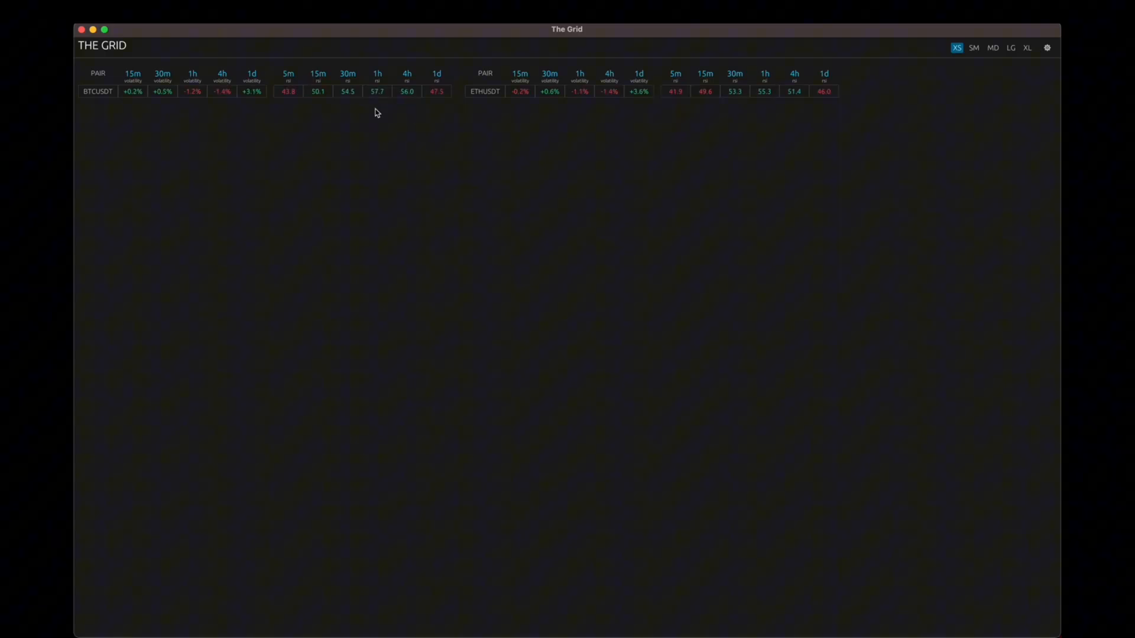
mouse_move(457, 112)
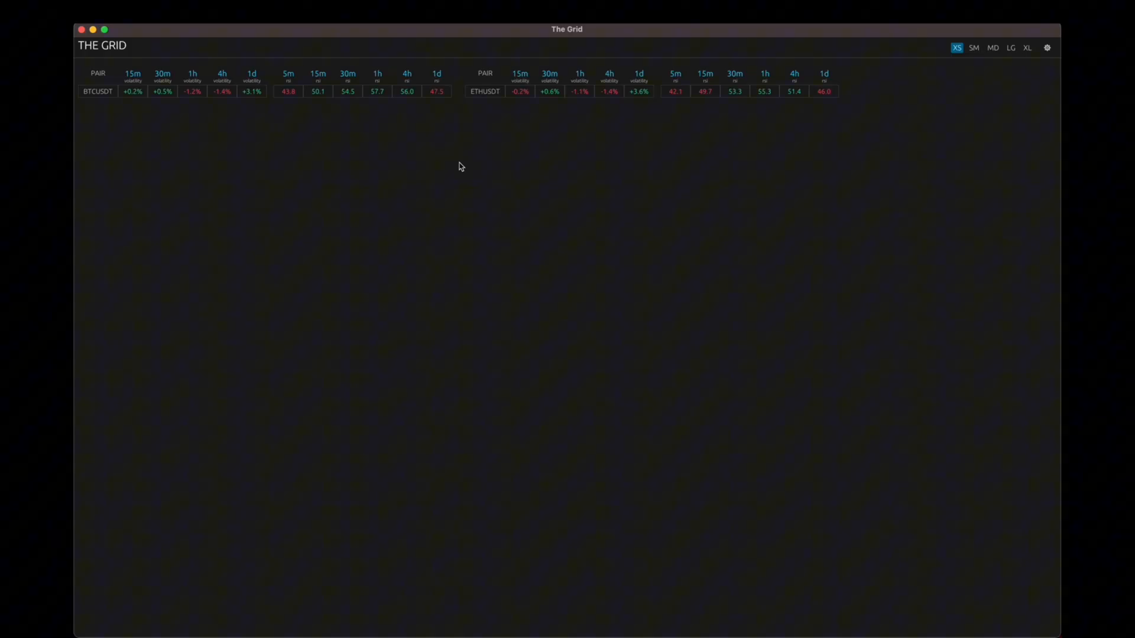
mouse_move(390, 113)
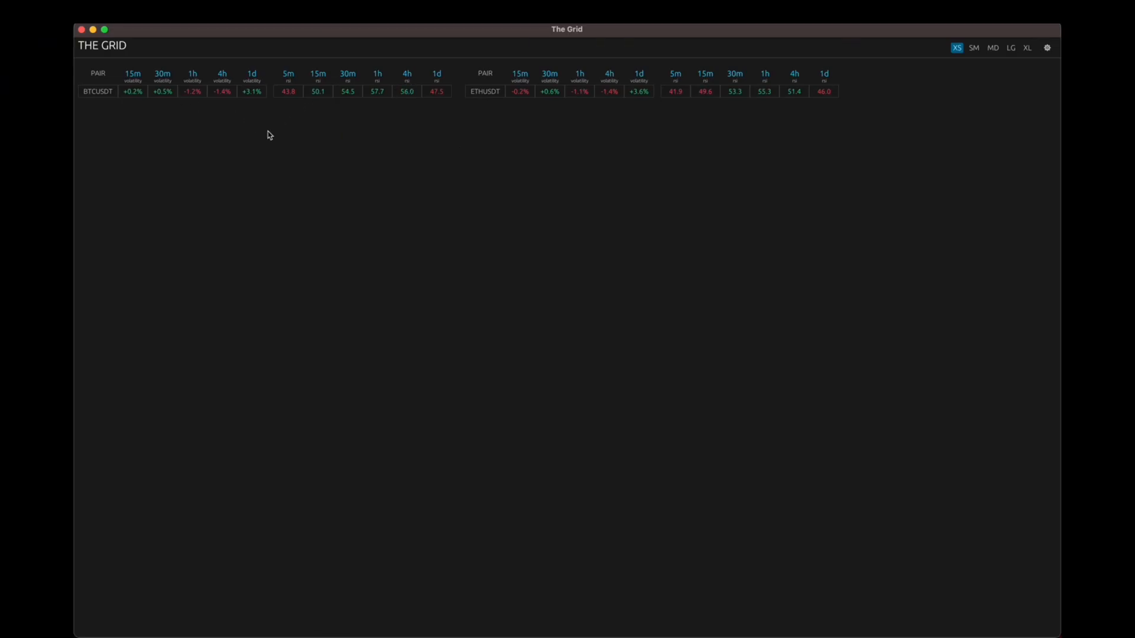
mouse_move(175, 130)
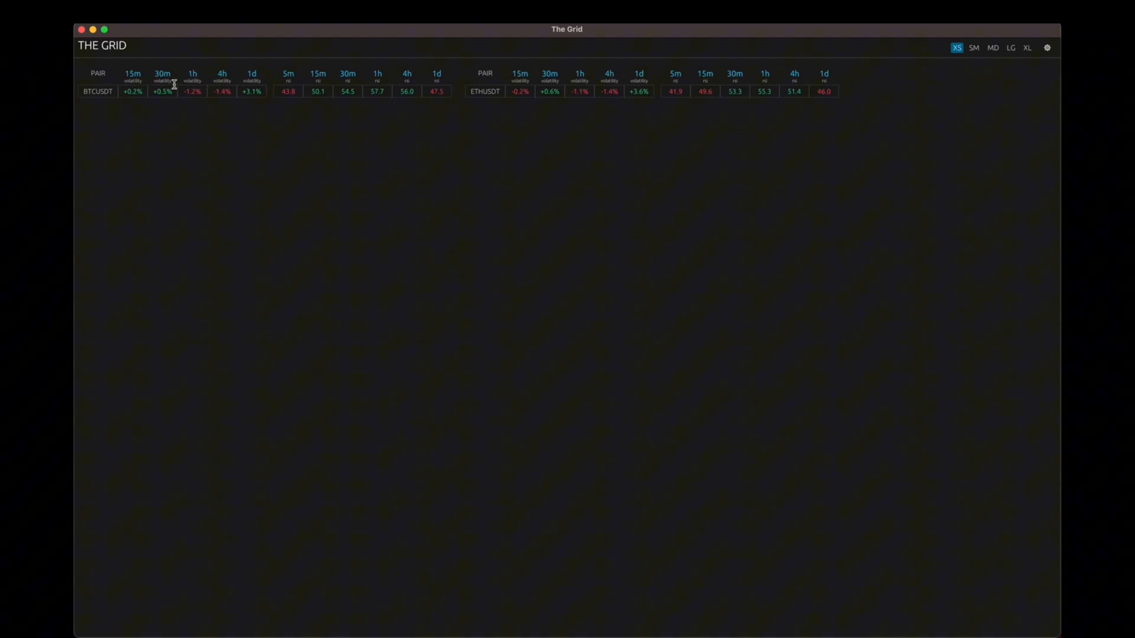
mouse_move(315, 106)
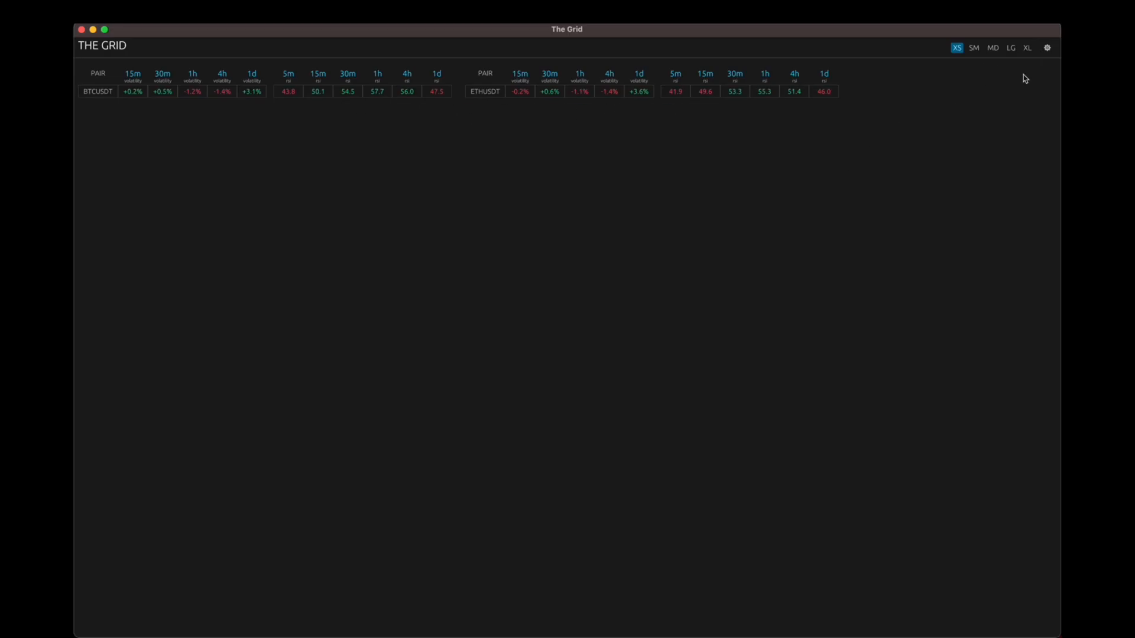
- Reopen Settings with the gear icon to view the active demo preset
left_click(1047, 48)
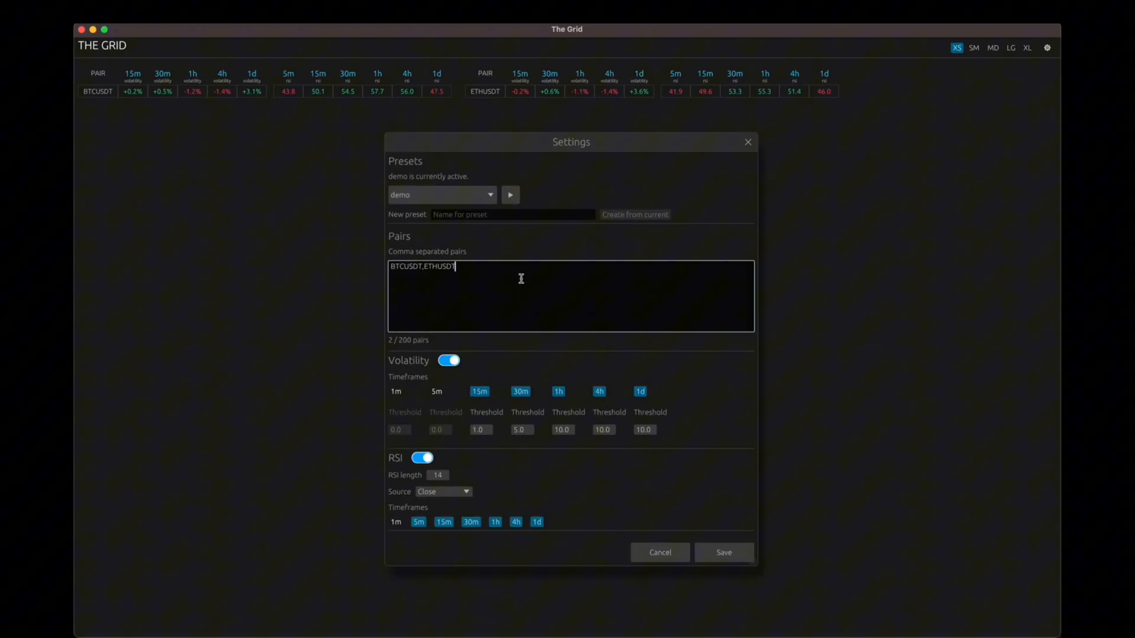
mouse_move(507, 255)
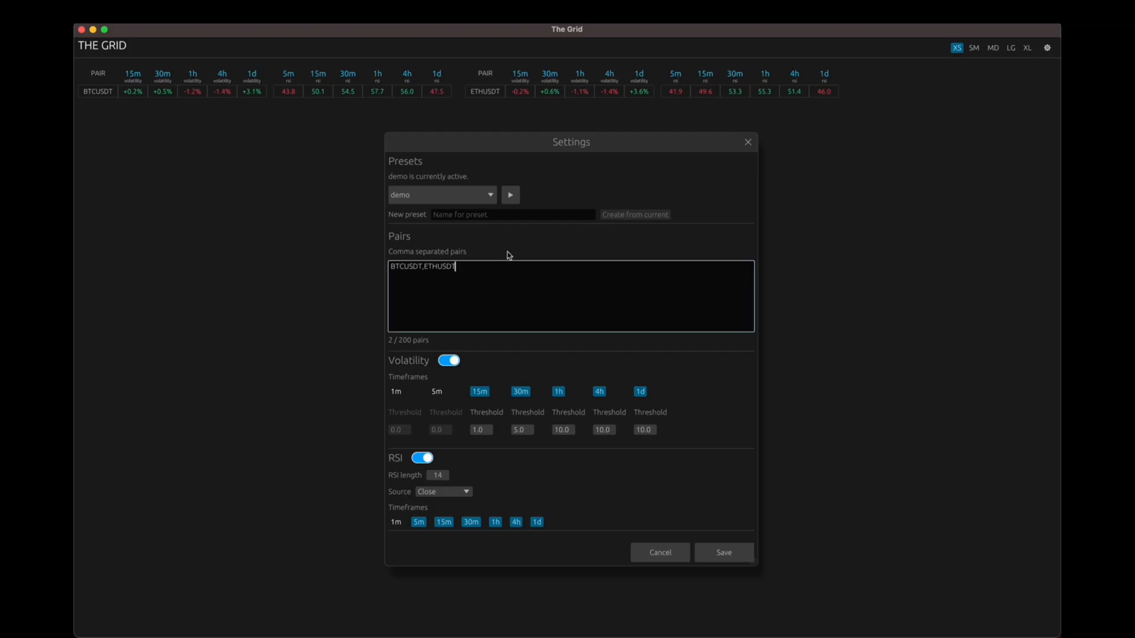
mouse_move(514, 298)
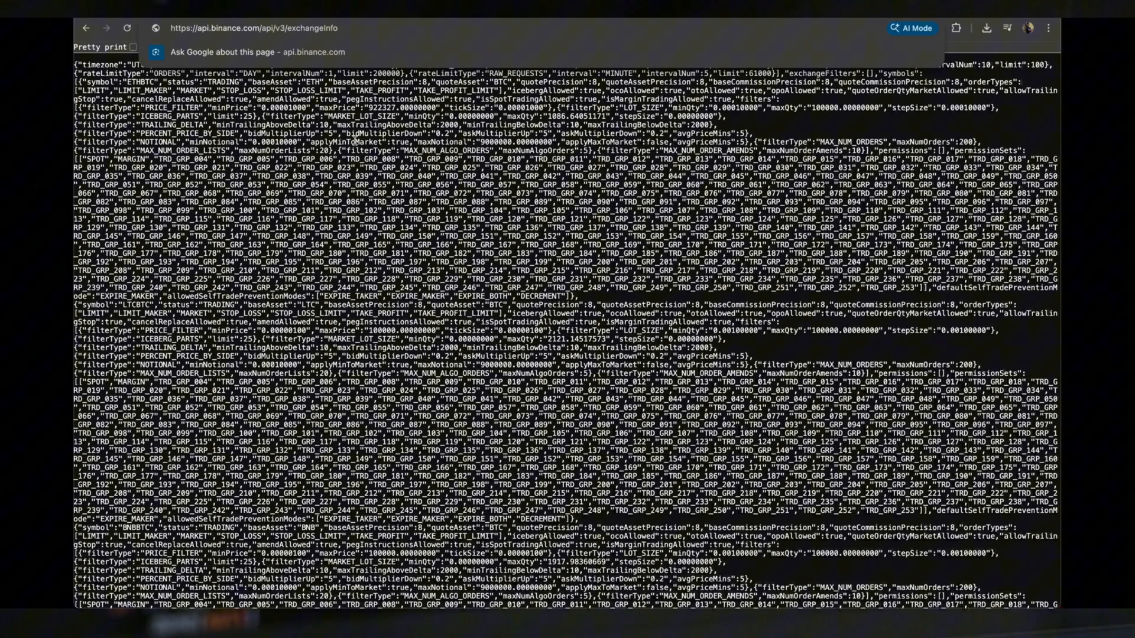
- Scroll through the Binance api/v3/exchangeInfo JSON in Chrome
scroll("down", 3)
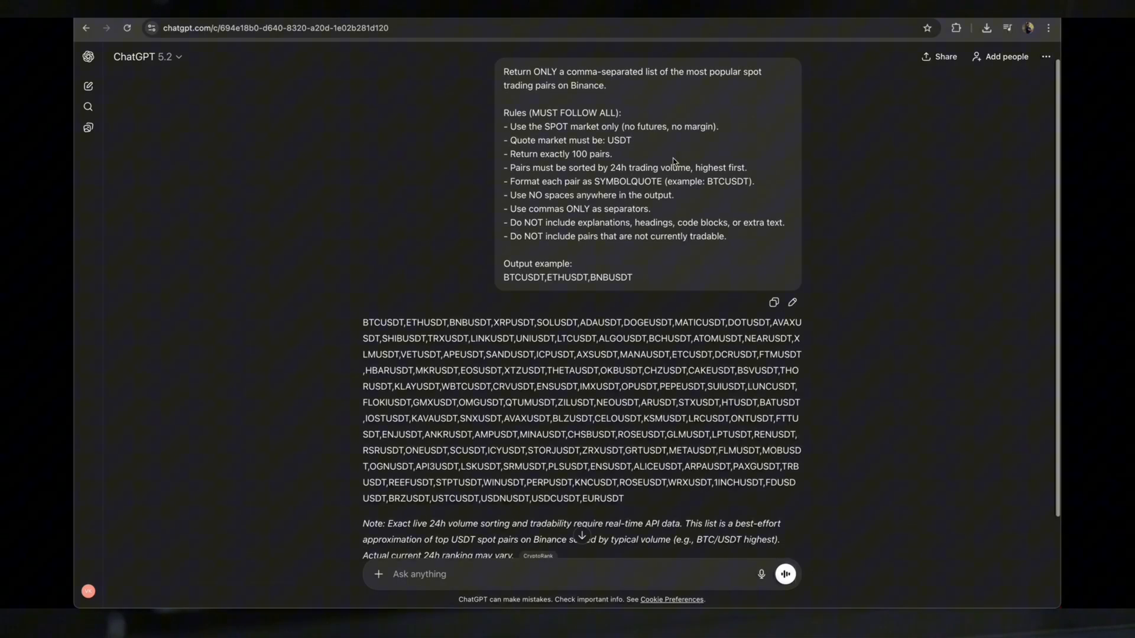
- Select the full comma-separated USDT pair list in the ChatGPT answer
left_click_drag(504, 153, 610, 154)
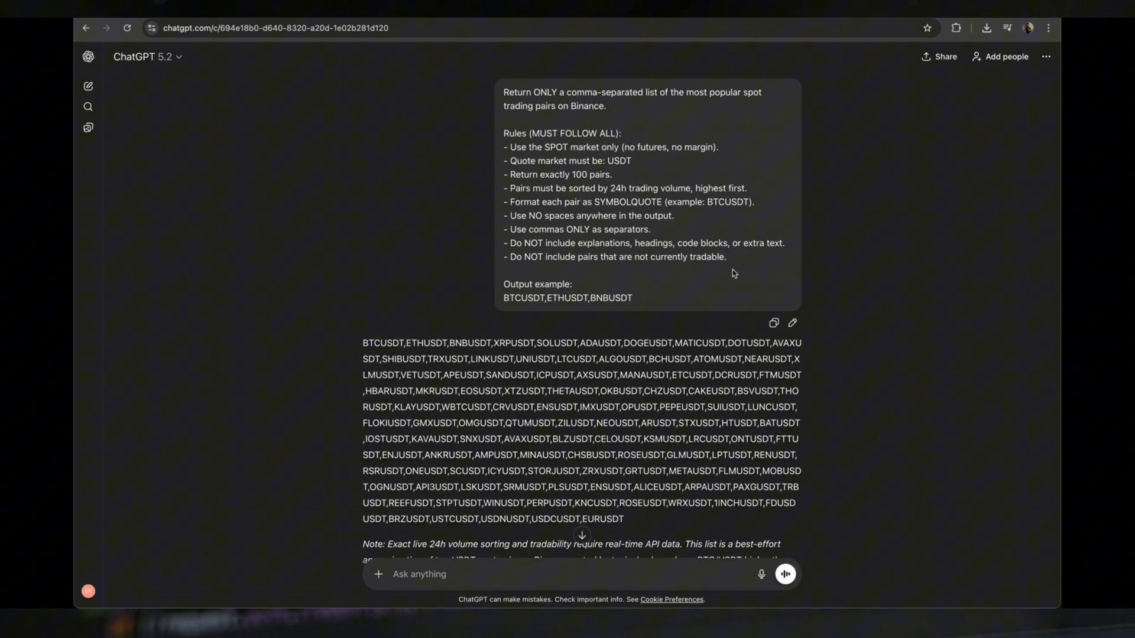
left_click_drag(506, 92, 727, 257)
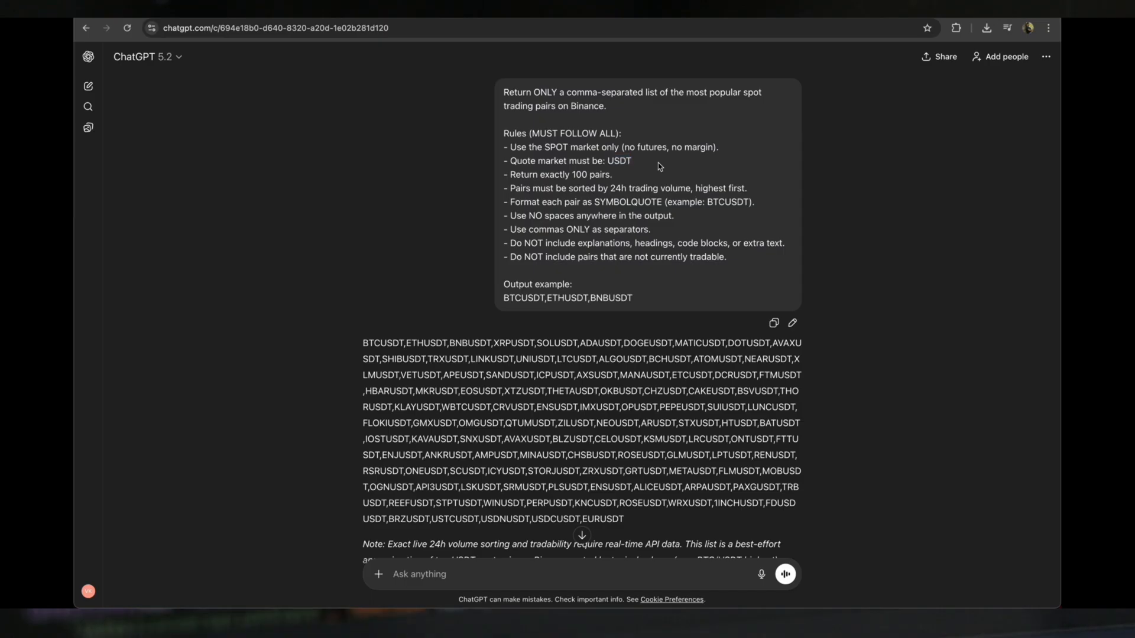
double_click(577, 174)
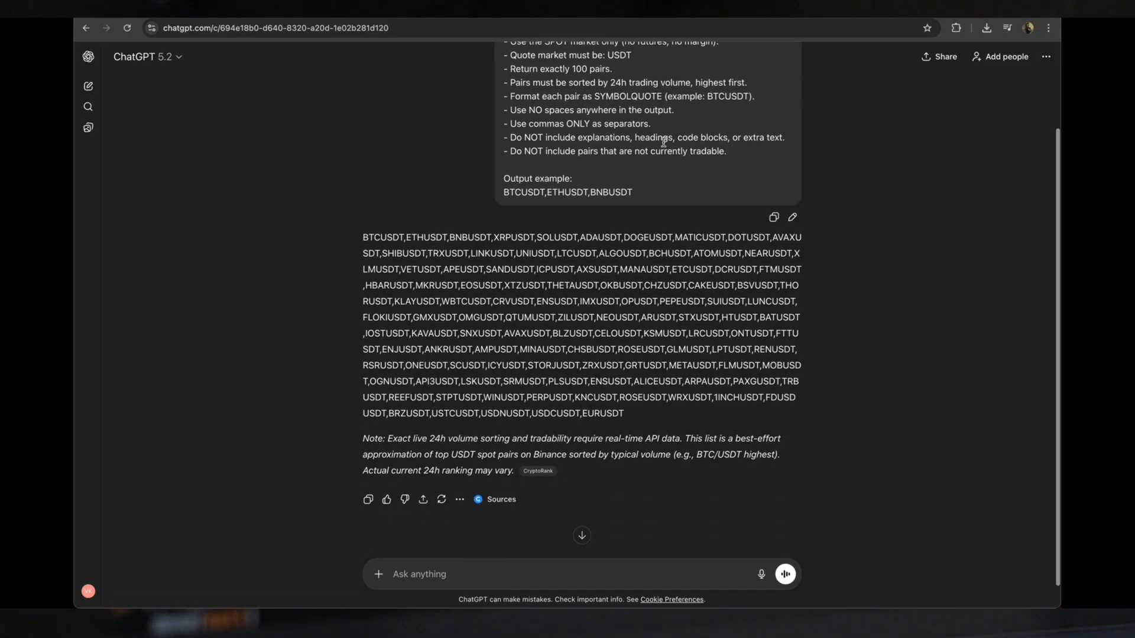
scroll("down", 3)
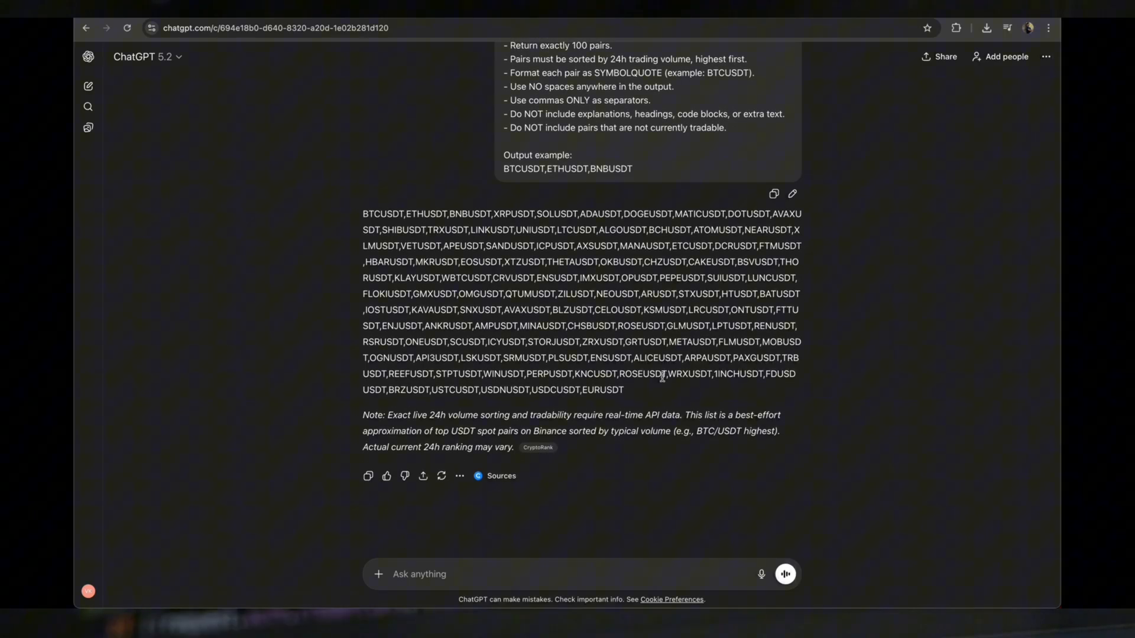
left_click_drag(364, 213, 624, 390)
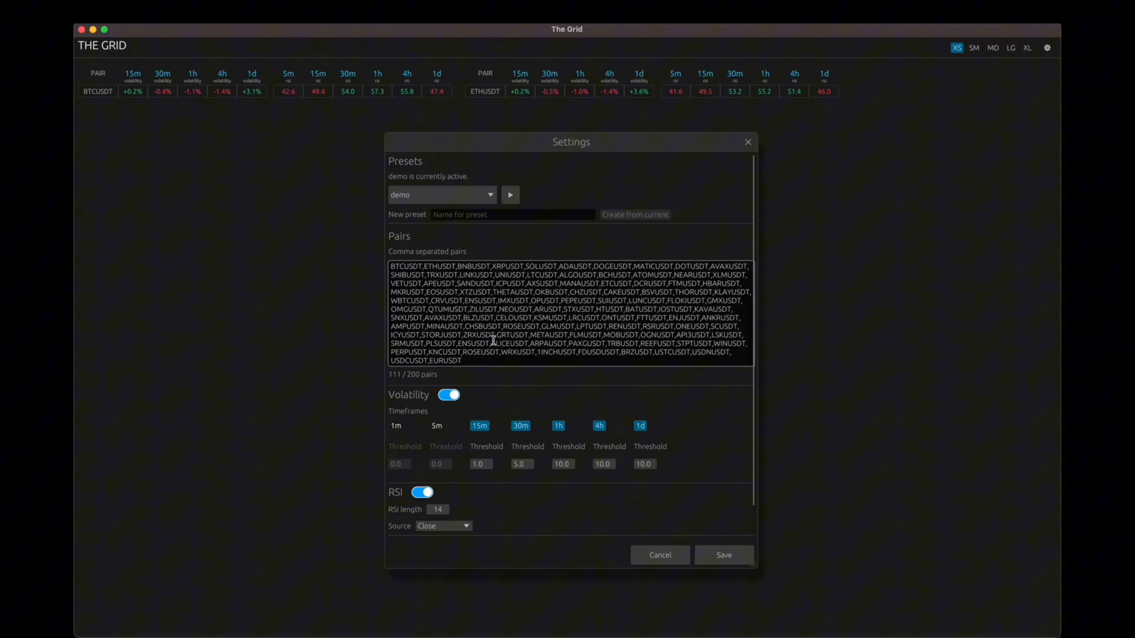
- Paste the 111 USDT pairs into Pairs and activate the demo2 preset
scroll("down", 3)
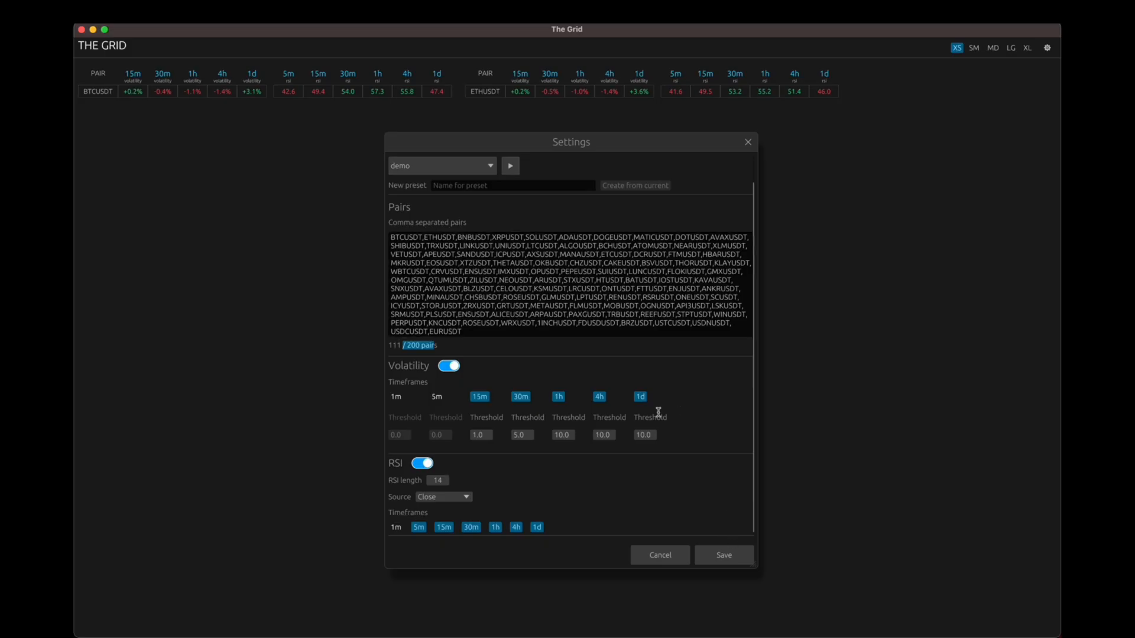
type("de")
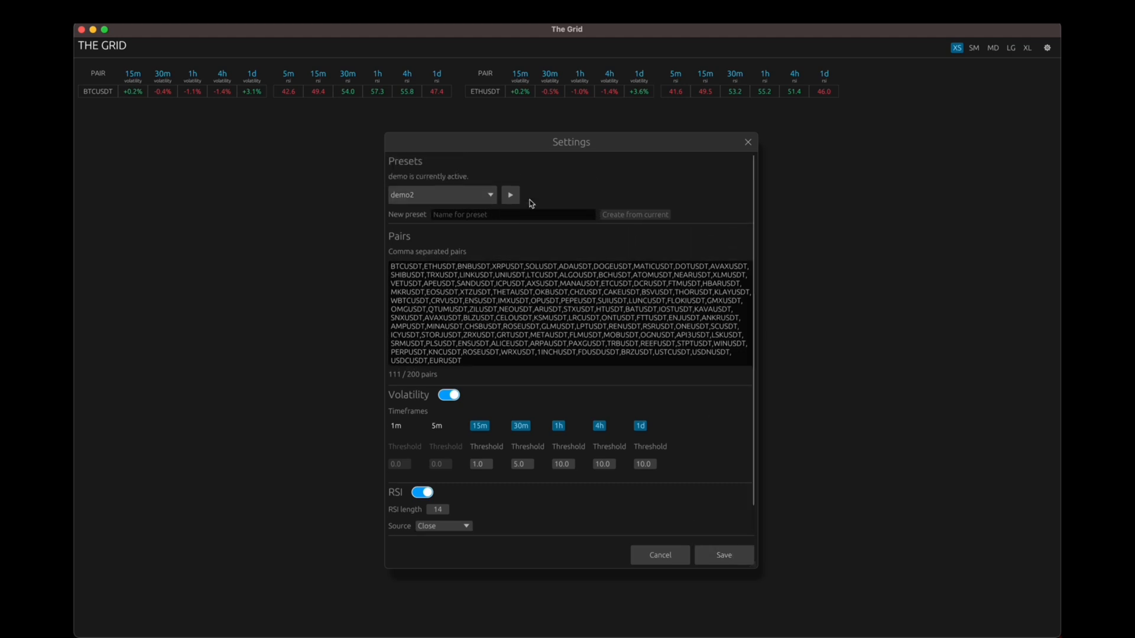
left_click(510, 194)
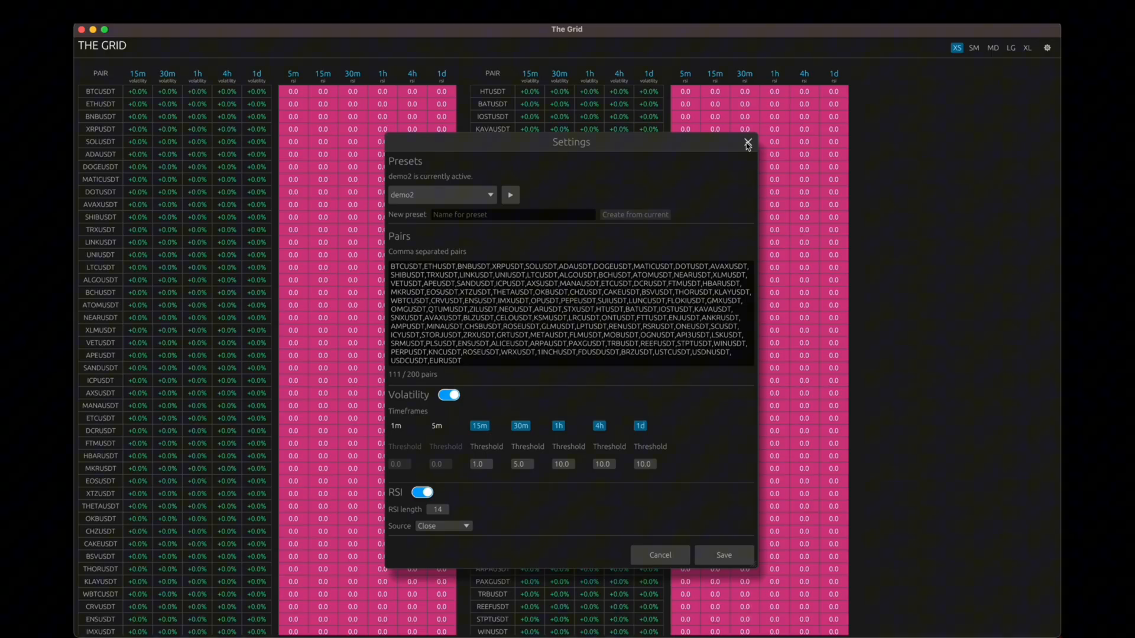
- Close Settings so the 111-pair grid starts loading volatility and RSI data
left_click(747, 142)
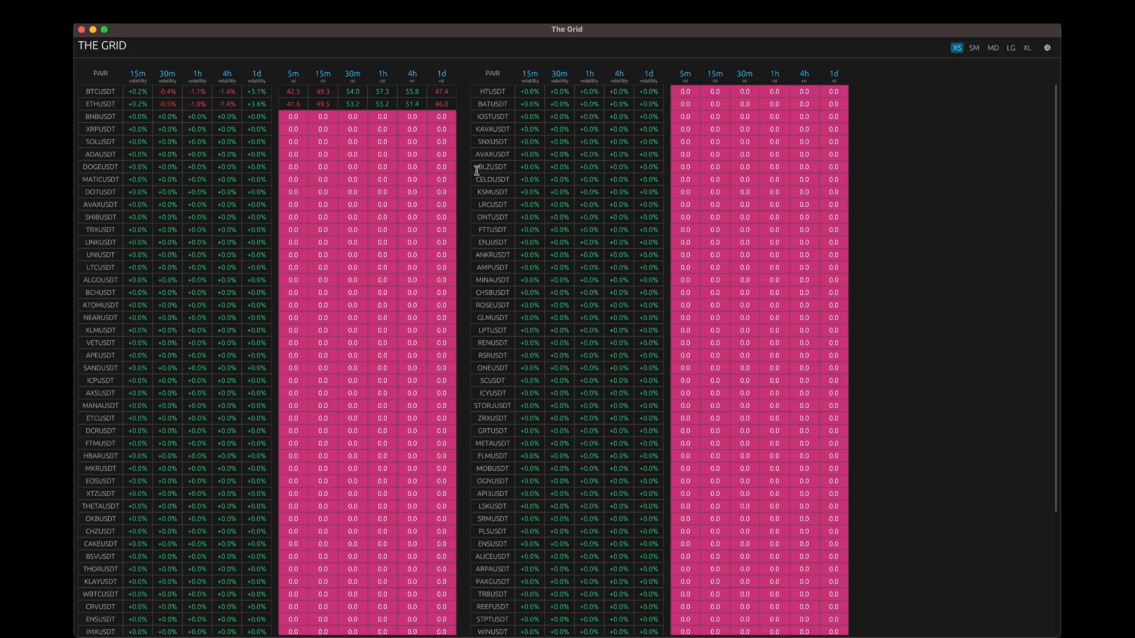
mouse_move(965, 191)
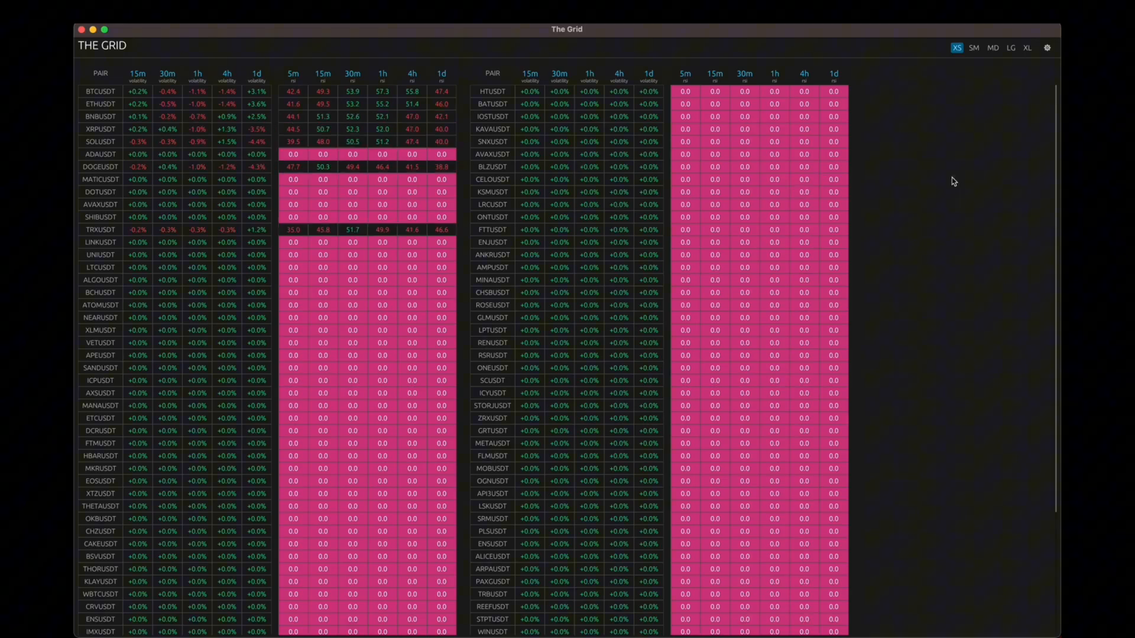
mouse_move(903, 167)
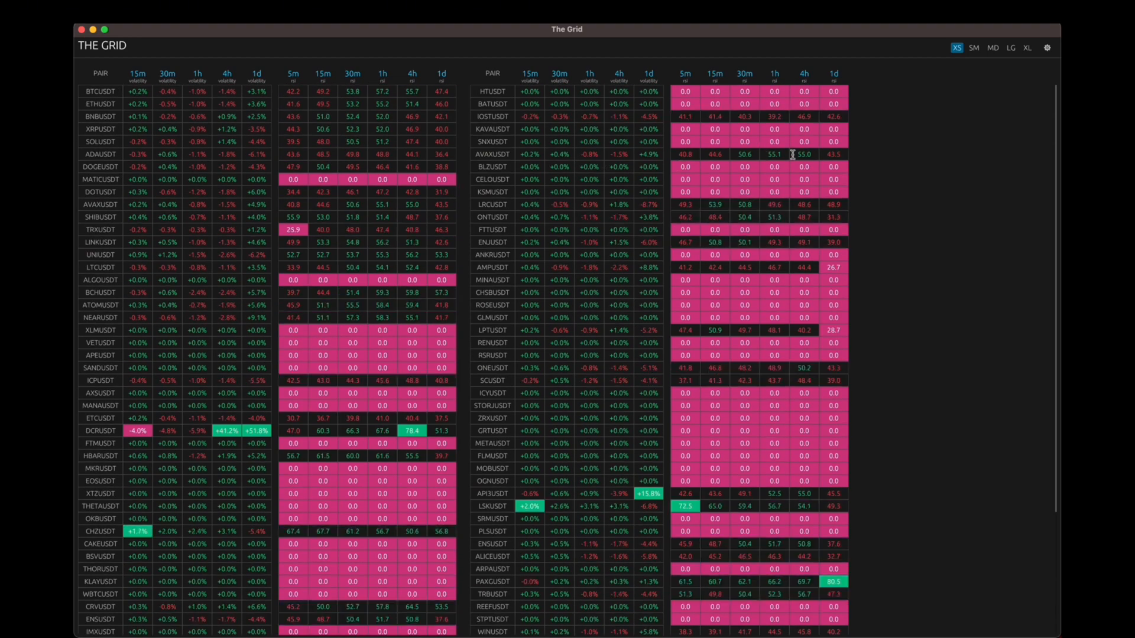
left_click(992, 48)
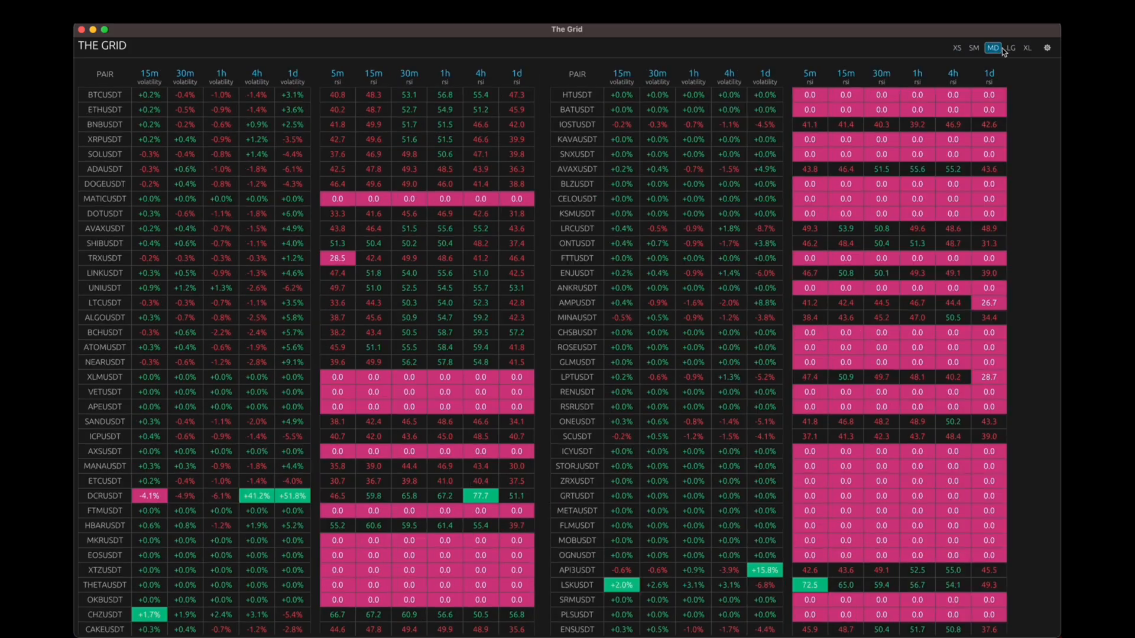
left_click(956, 47)
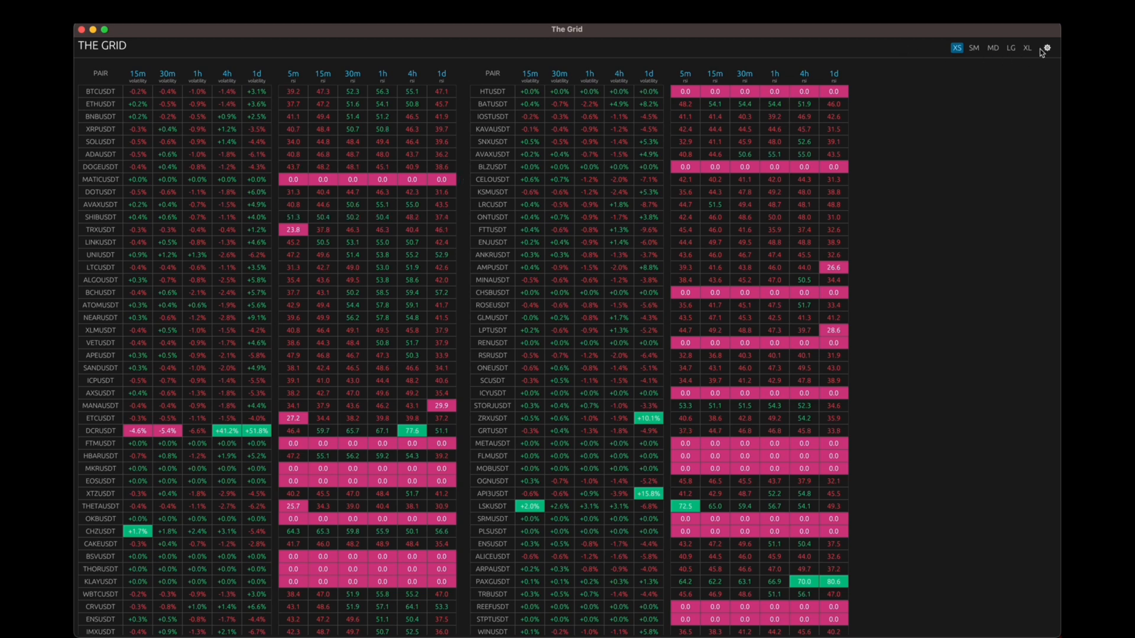
left_click(1045, 48)
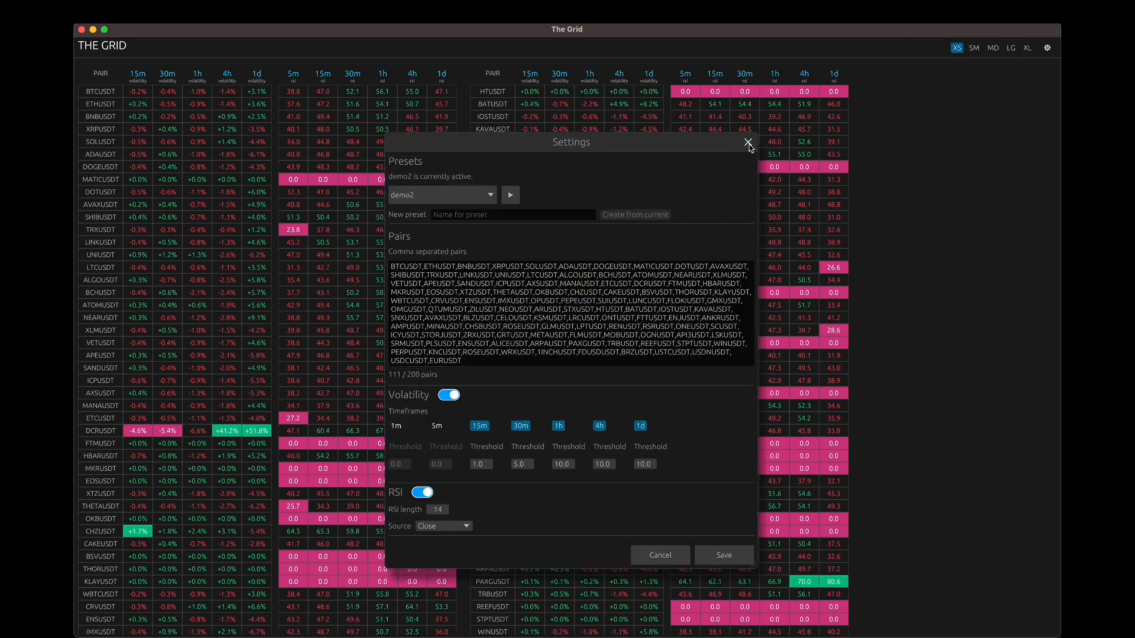
left_click(747, 142)
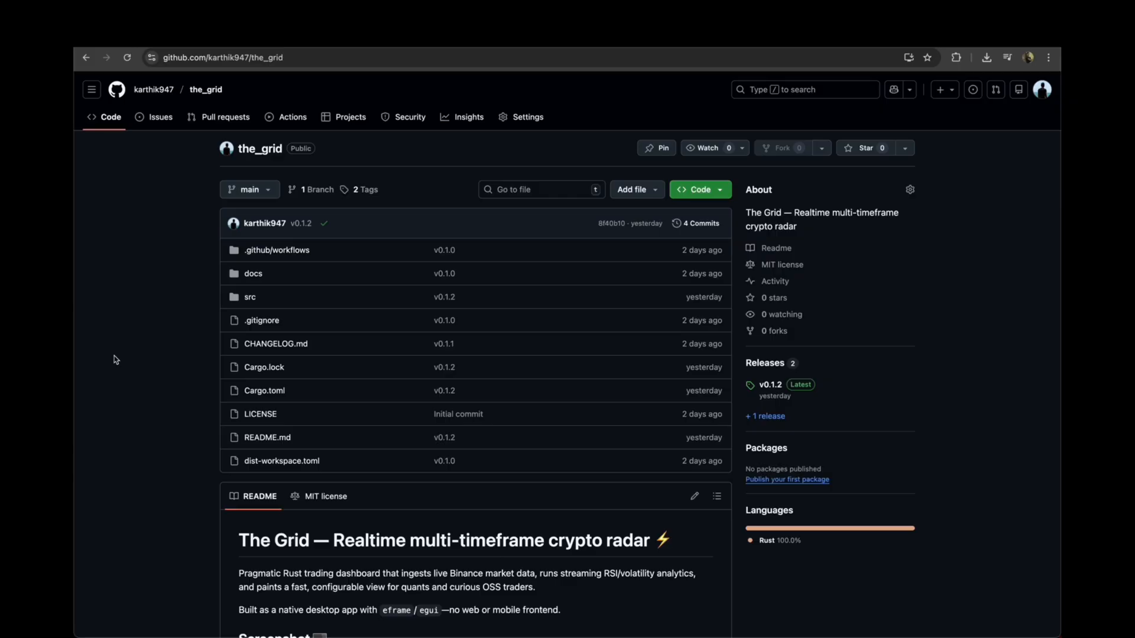
mouse_move(274, 84)
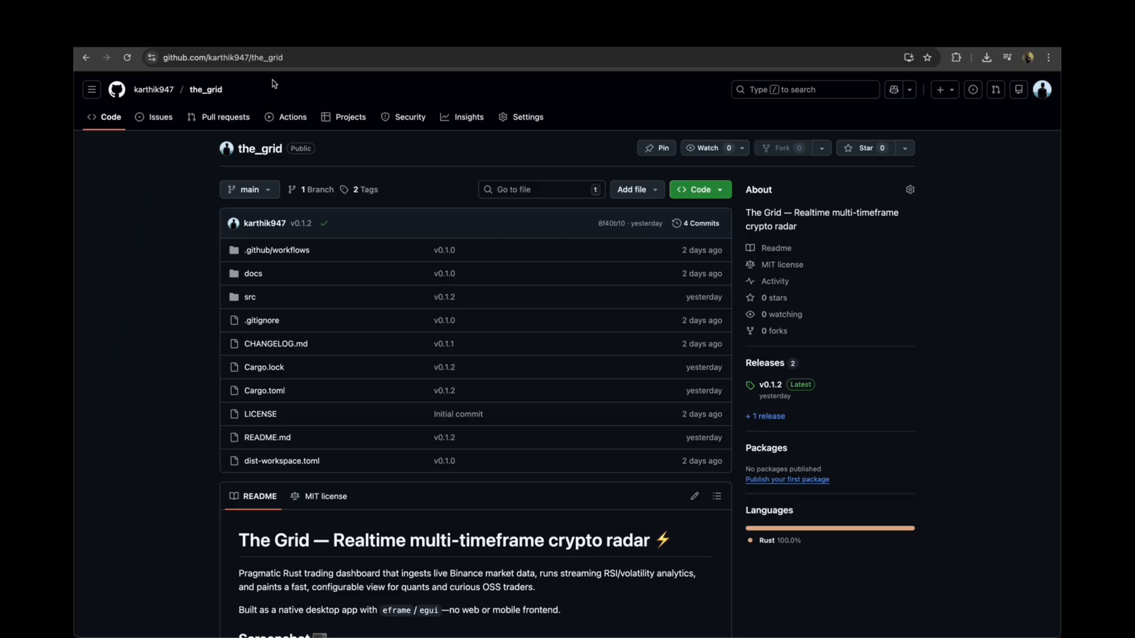
mouse_move(768, 384)
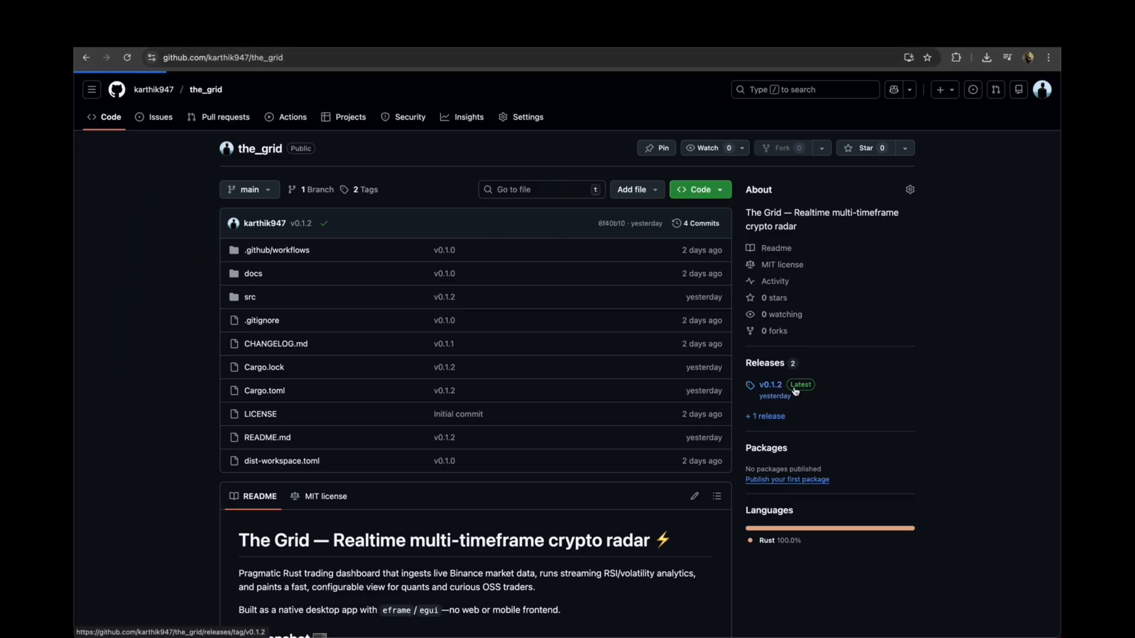
- View the_grid at the v0.1.2 tag, browse src, and return to the root
left_click(769, 384)
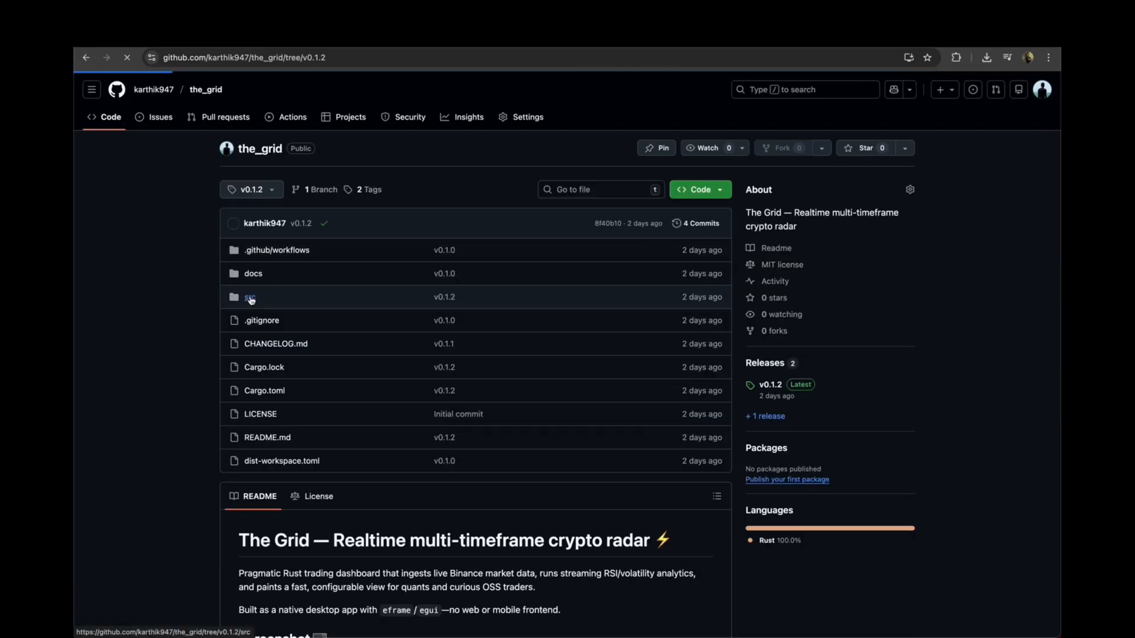
left_click(249, 296)
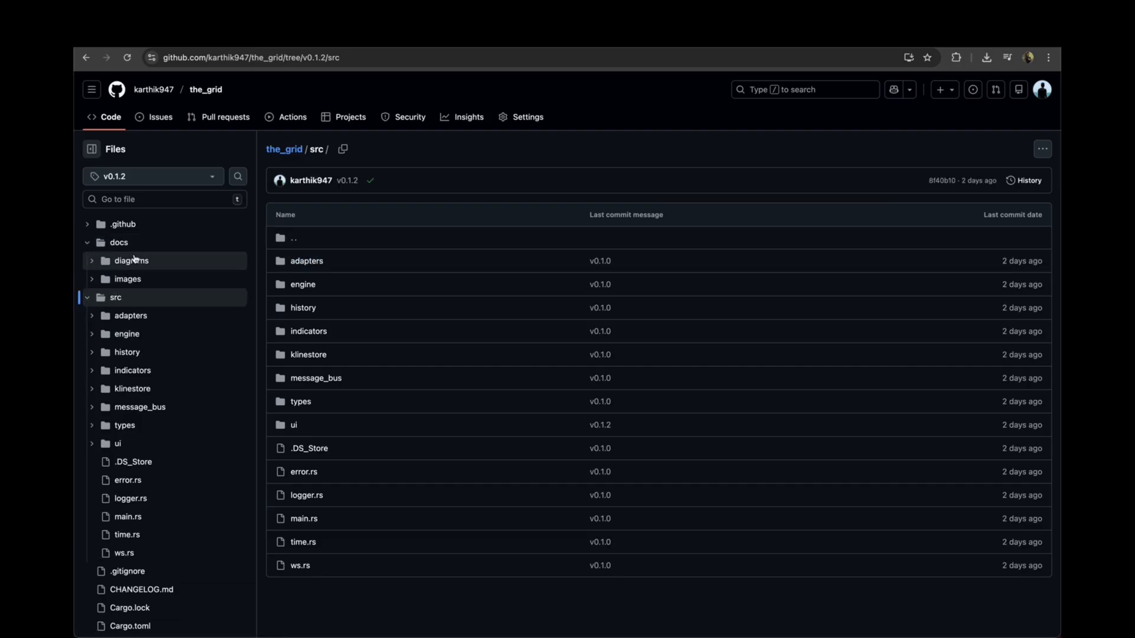
mouse_move(131, 262)
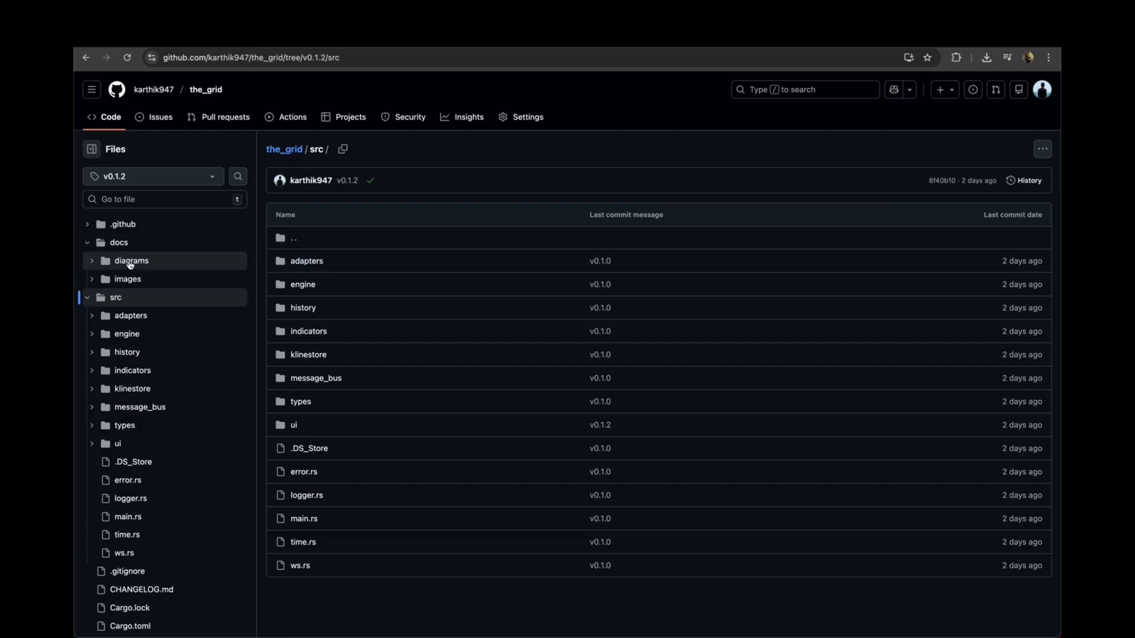
left_click(132, 261)
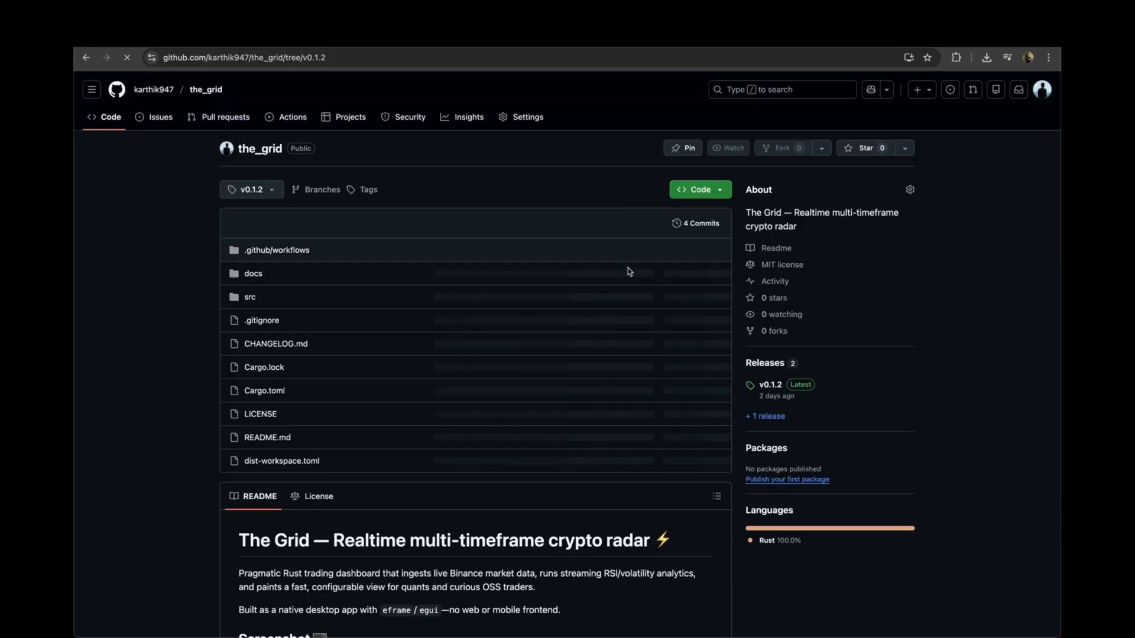
scroll("down", 3)
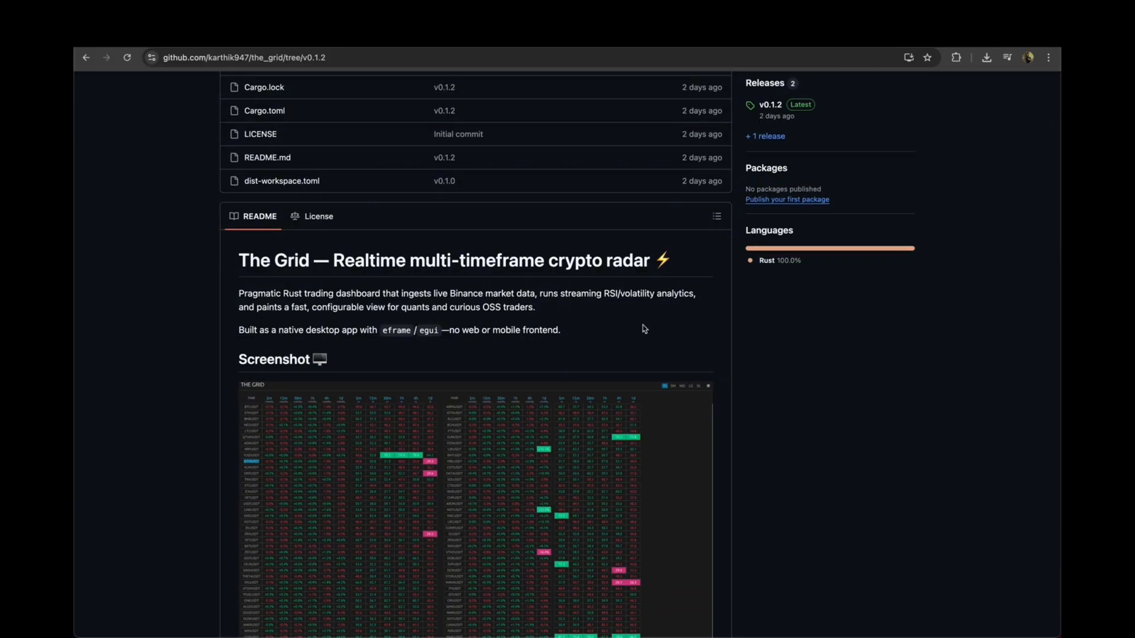
scroll("down", 3)
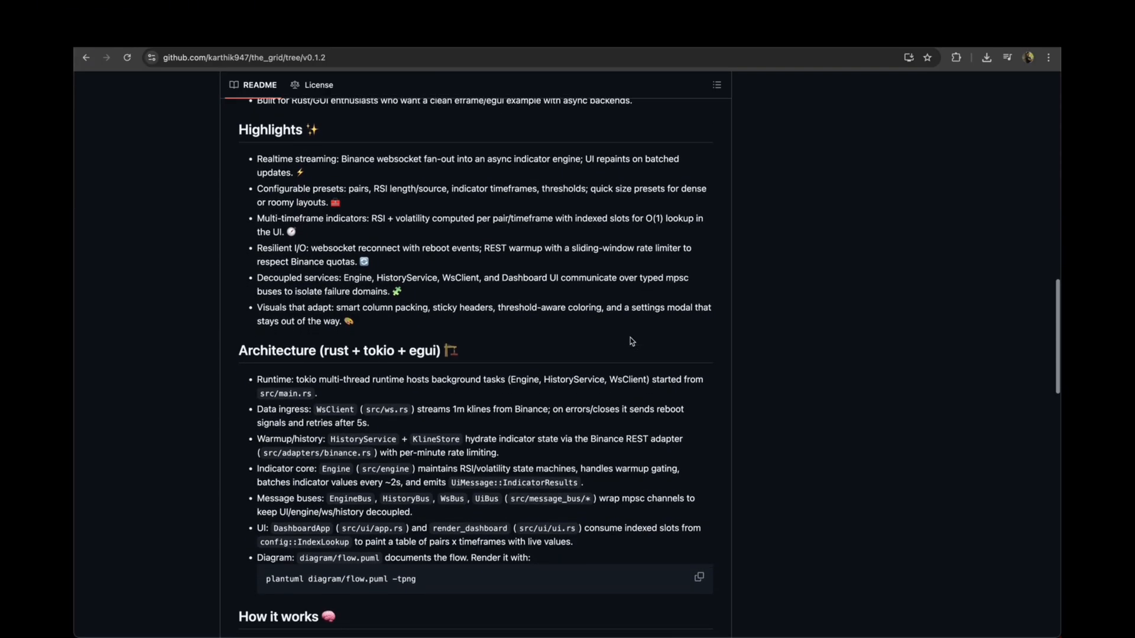
scroll("down", 3)
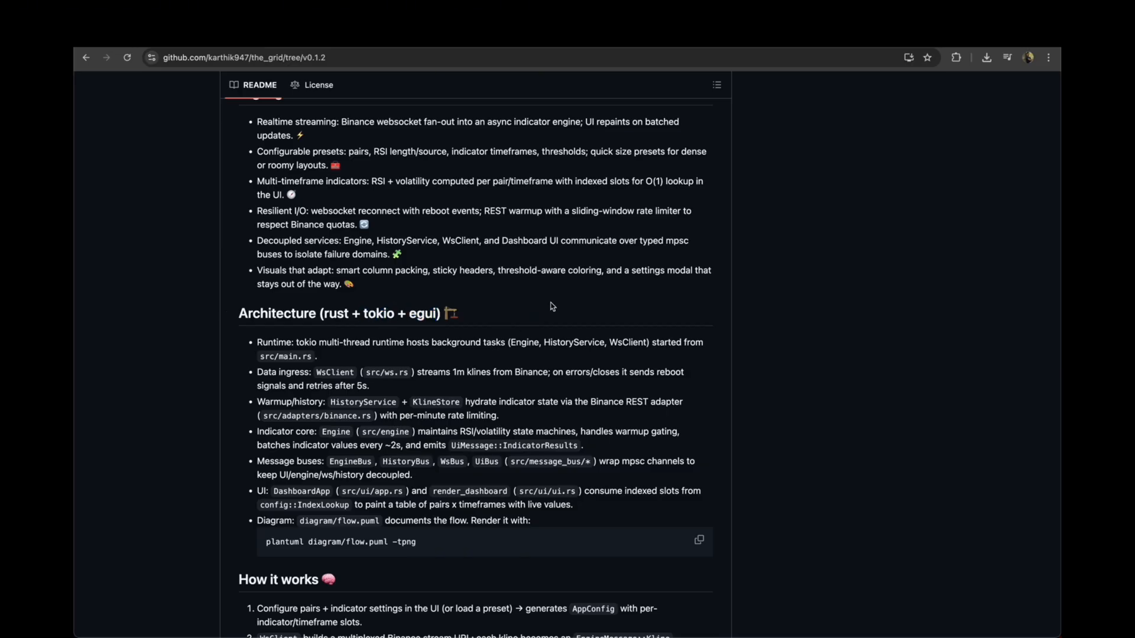
scroll("down", 3)
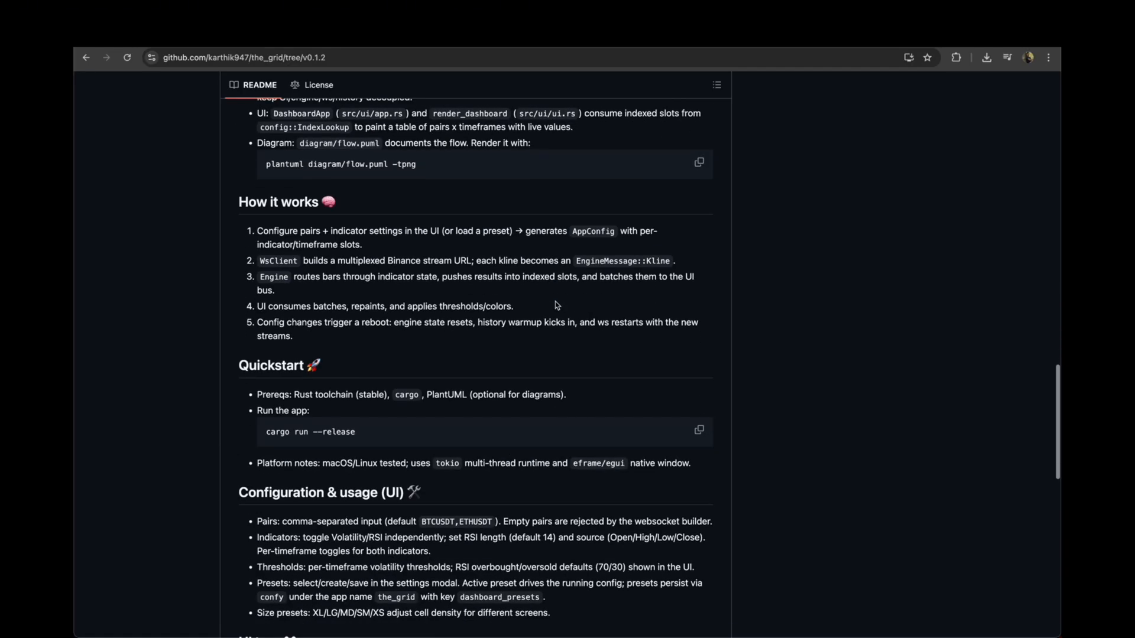
scroll("down", 3)
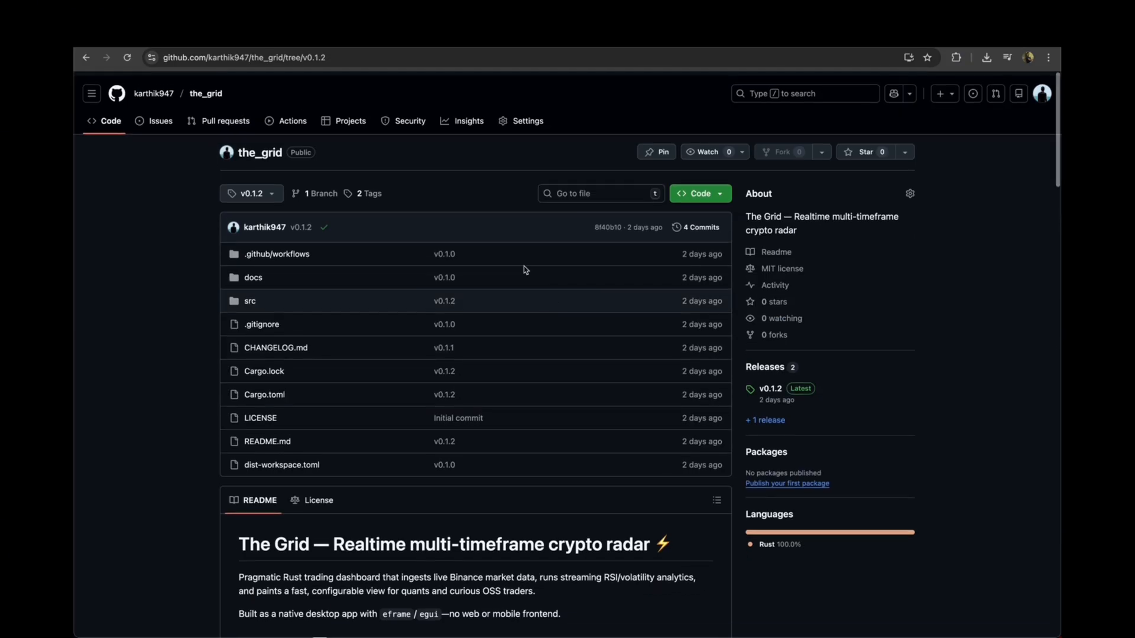
- Browse the docs folder and diagrams, then return to the main branch home
left_click(253, 277)
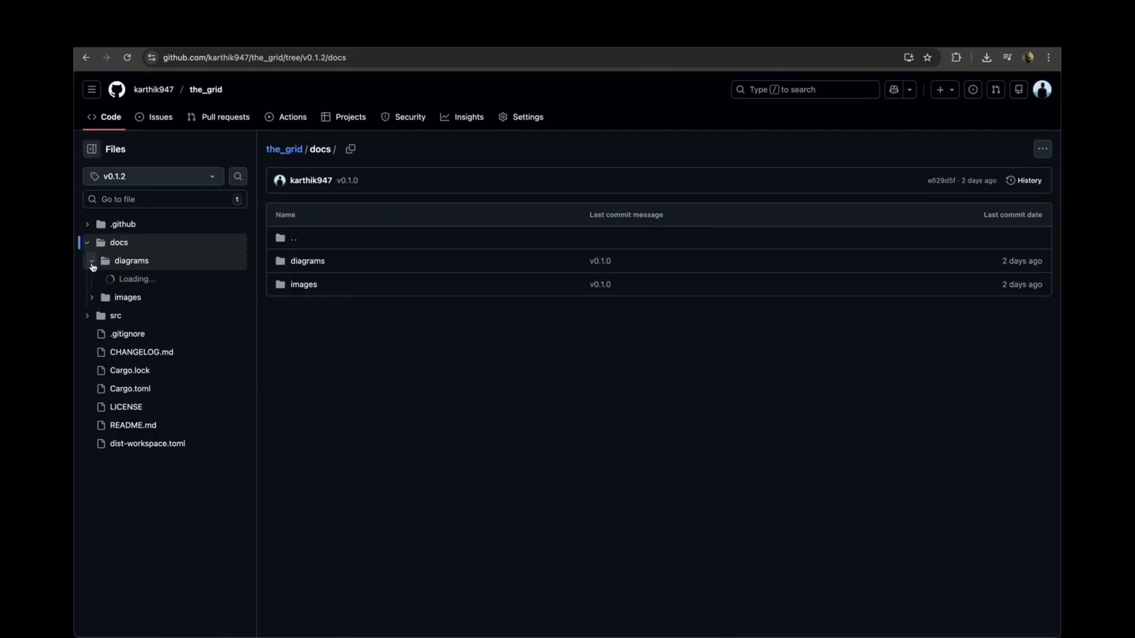
left_click(136, 279)
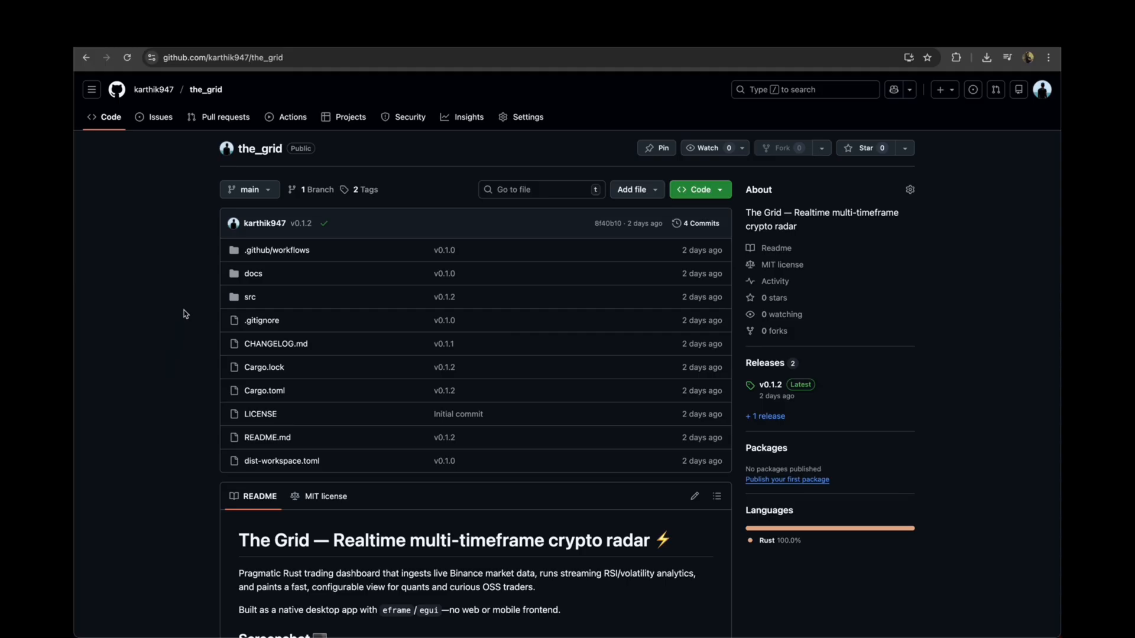
mouse_move(194, 322)
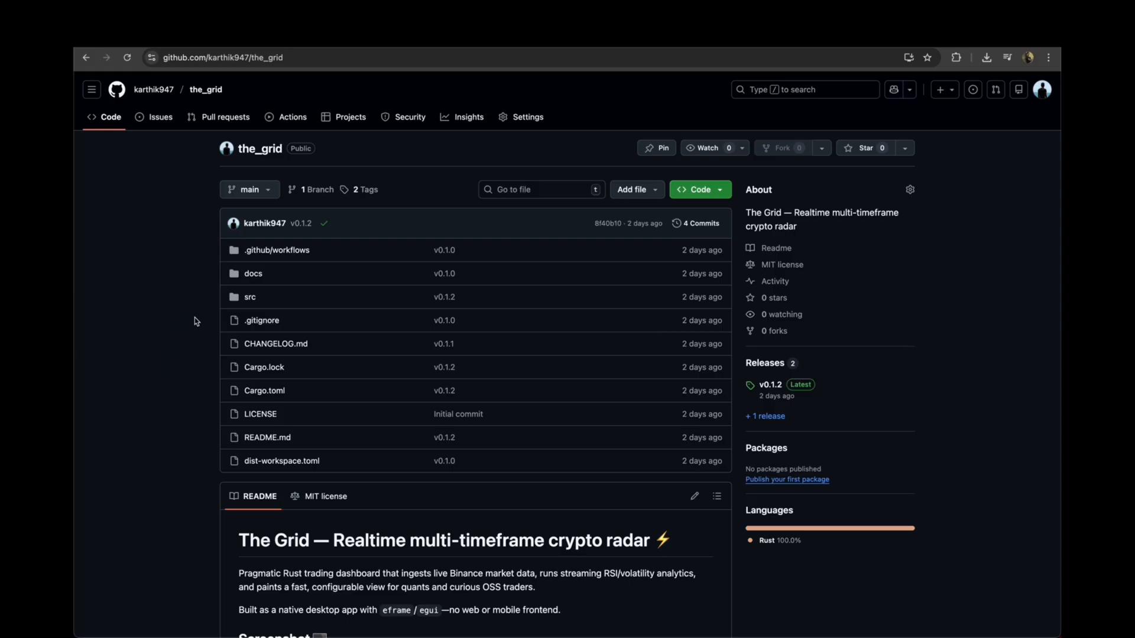
scroll("down", 3)
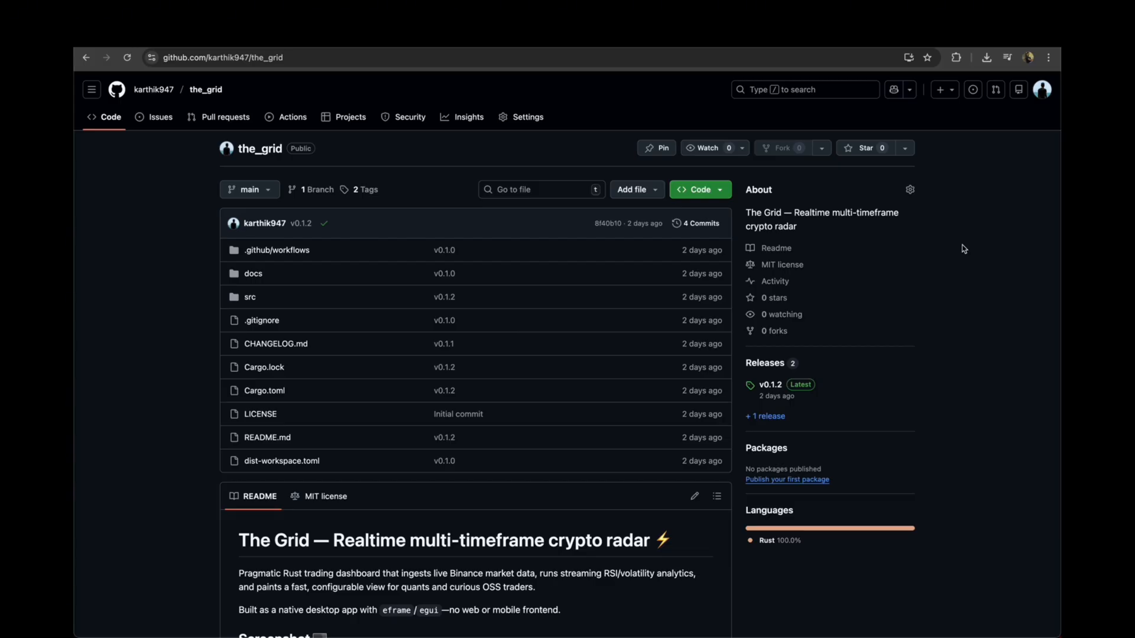
mouse_move(251, 254)
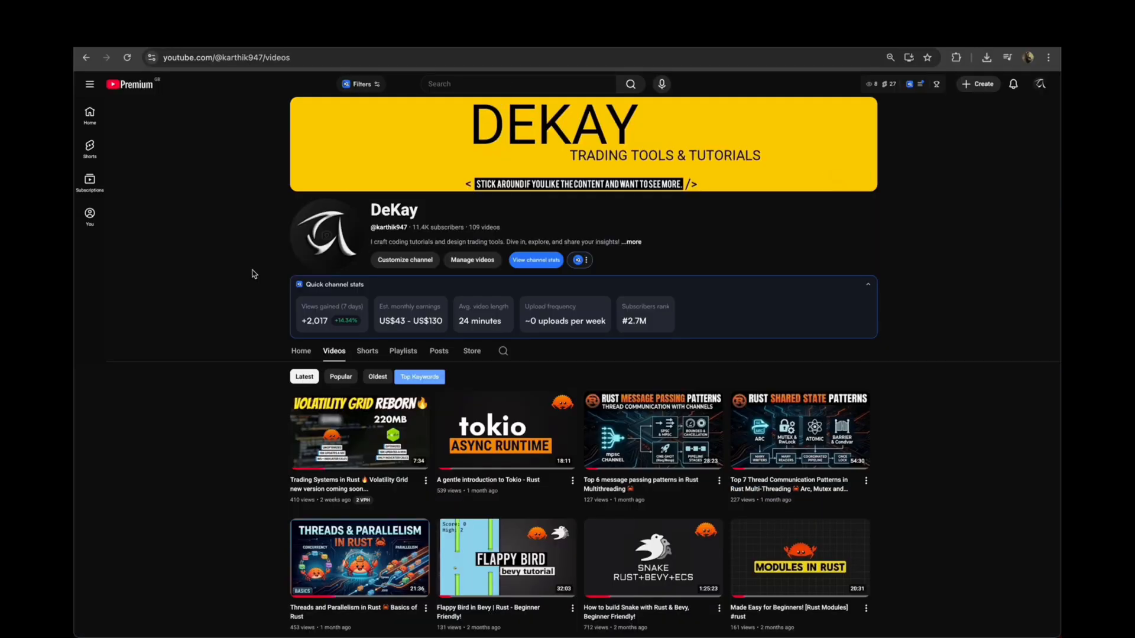
- Scroll through the DeKay channel's Rust and trading tool videos
scroll("down", 3)
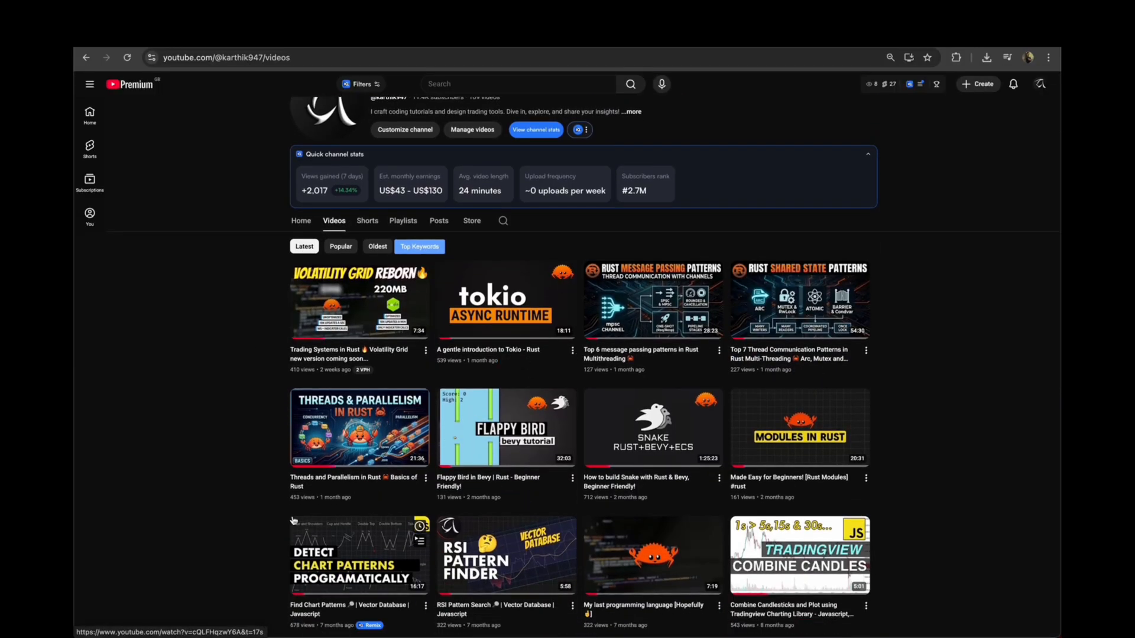
scroll("down", 3)
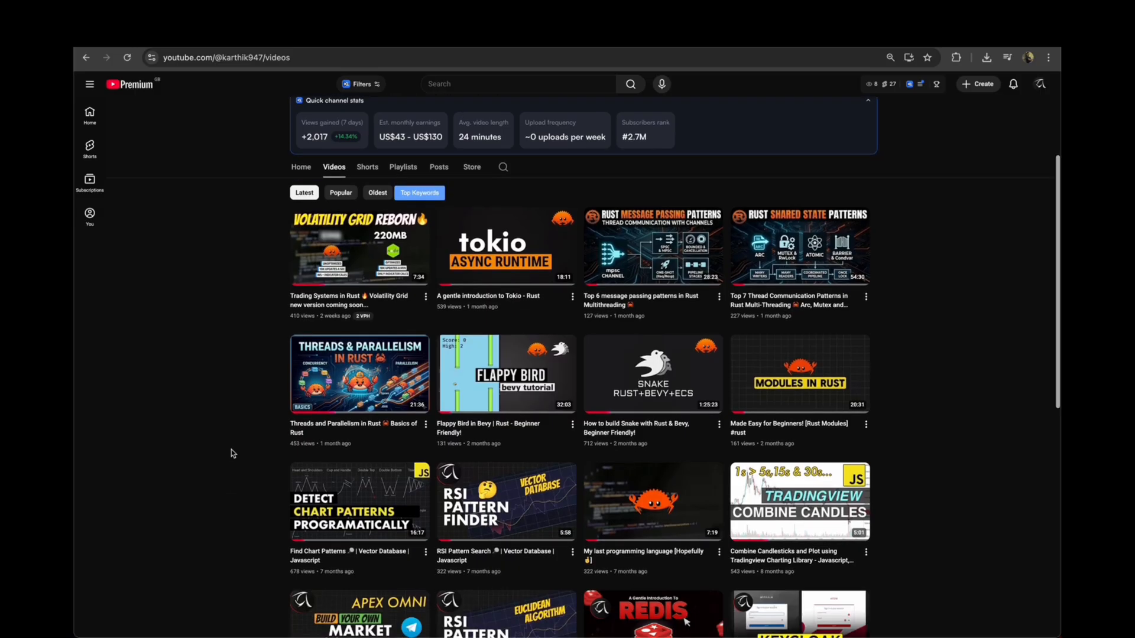
scroll("up", 3)
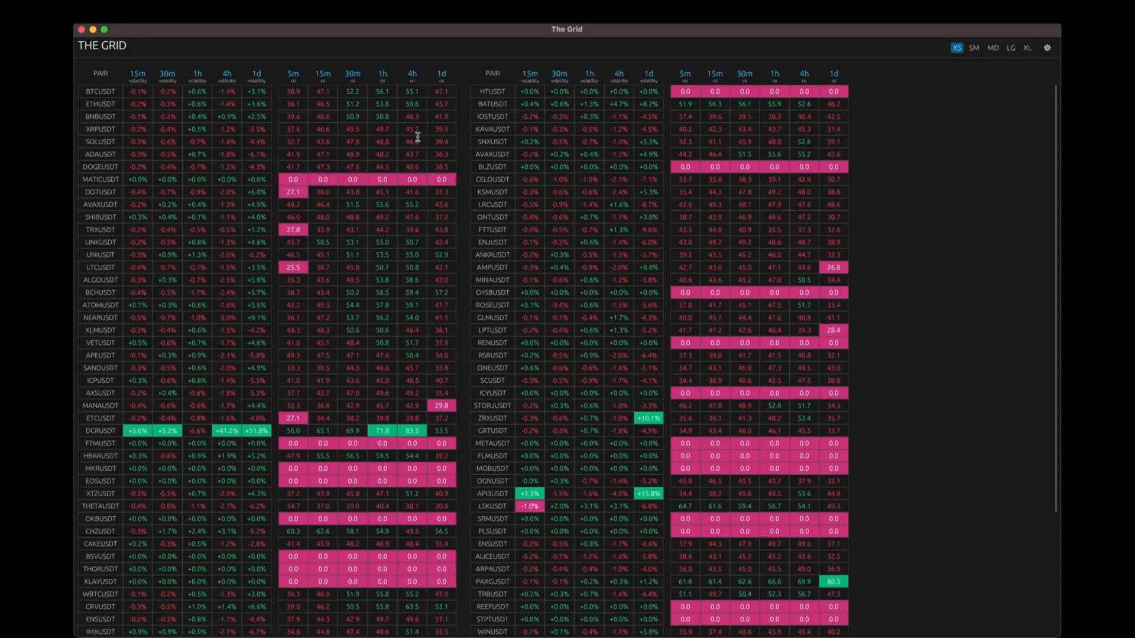
- Reopen The Grid settings showing demo2 active with 111 of 200 pairs
left_click(100, 166)
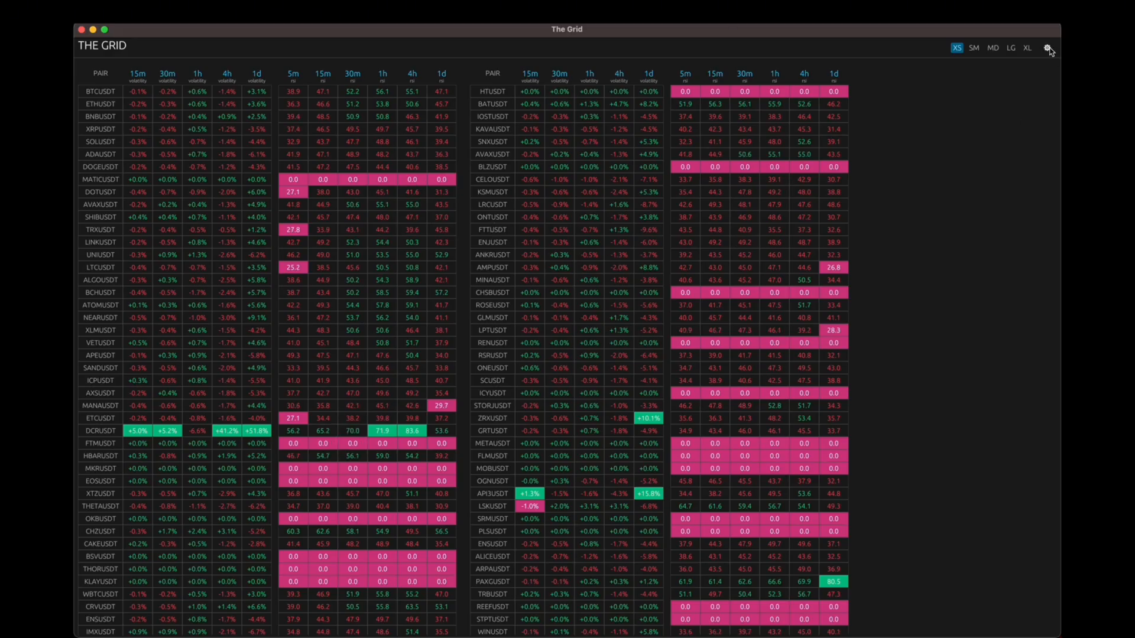
left_click(1047, 48)
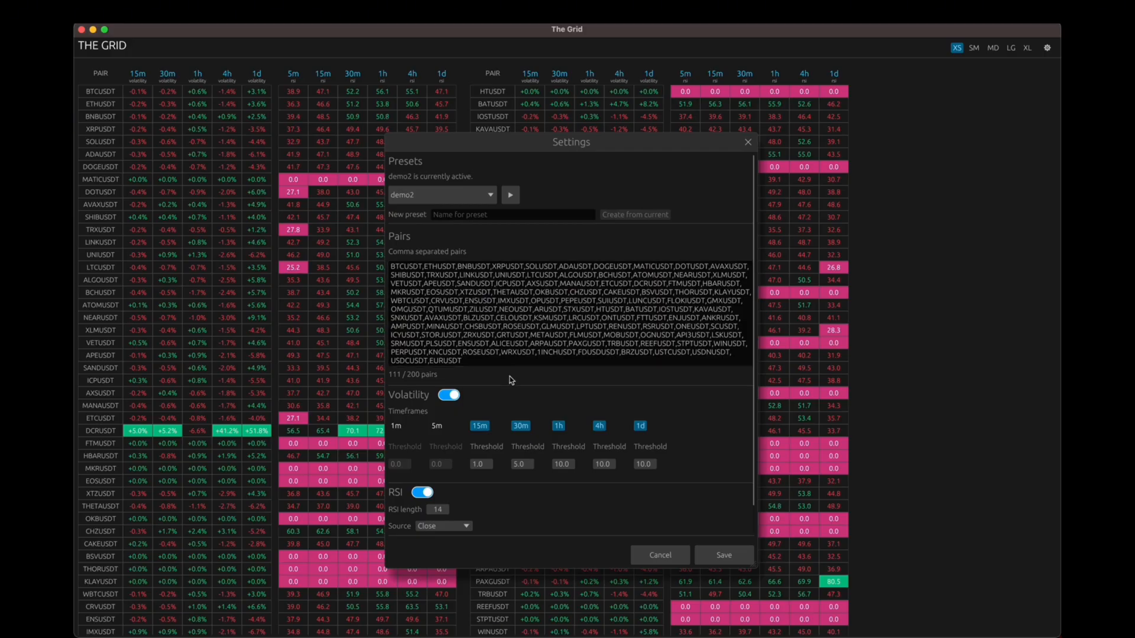
mouse_move(539, 377)
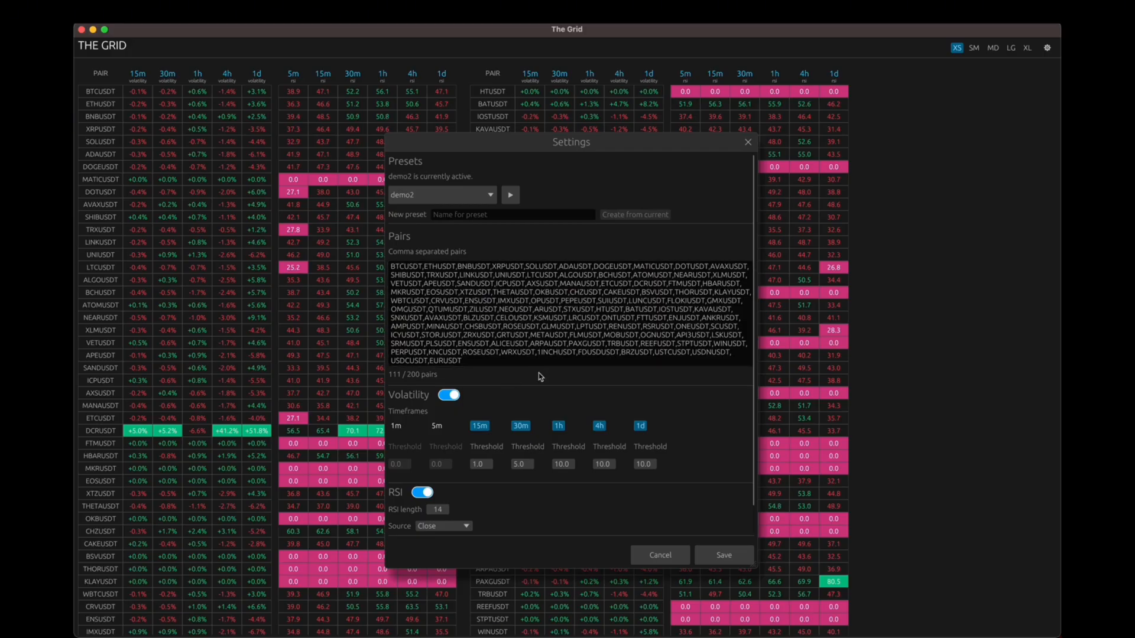
mouse_move(551, 380)
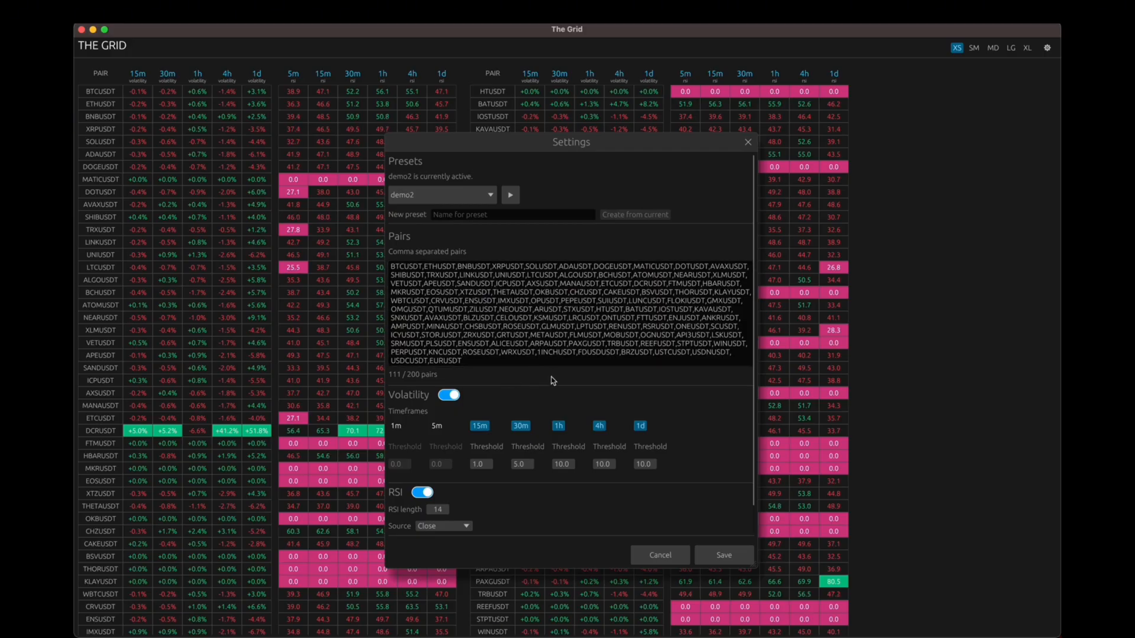